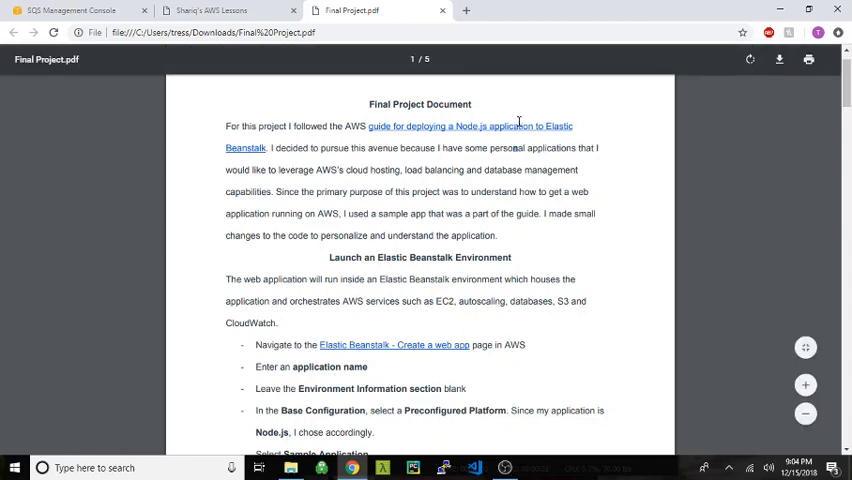
Follow the PDF link to the AWS Elastic Beanstalk Node.js tutorial and browse its steps
click(512, 126)
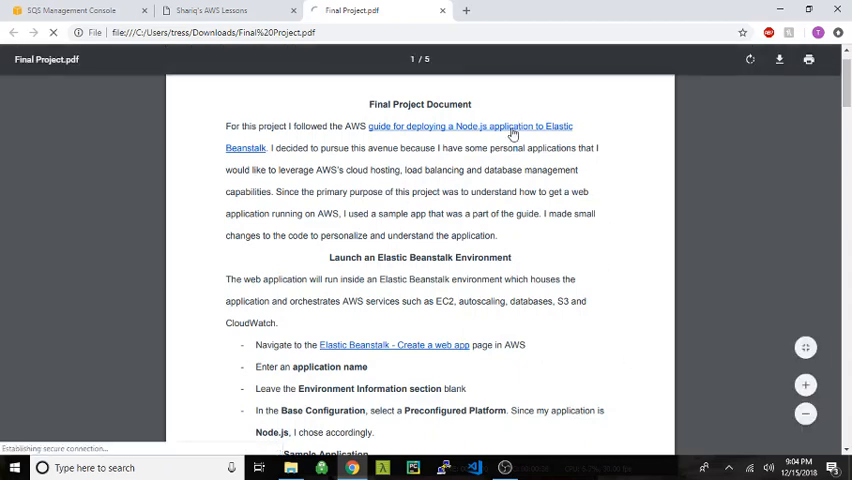
click(470, 126)
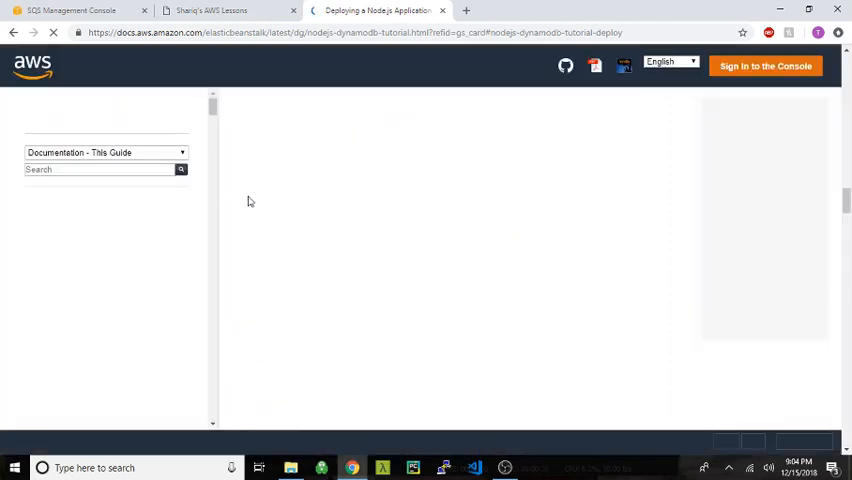
mouse_move(448, 232)
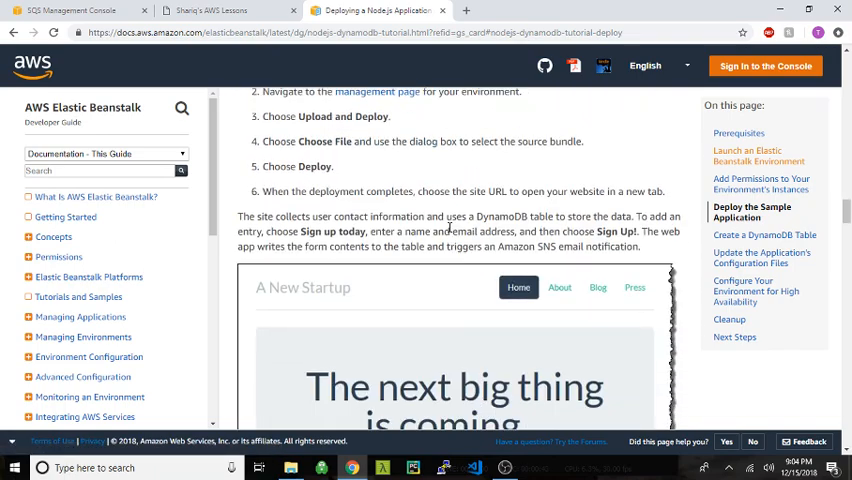
scroll(up, 3)
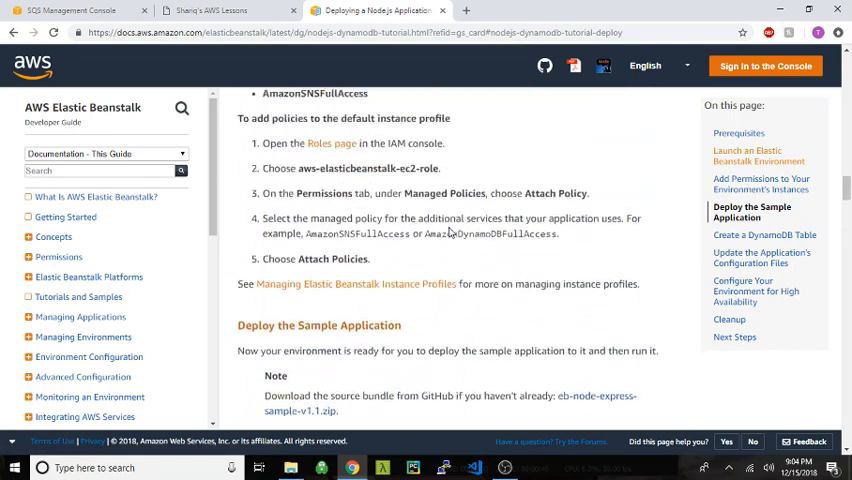
scroll(up, 3)
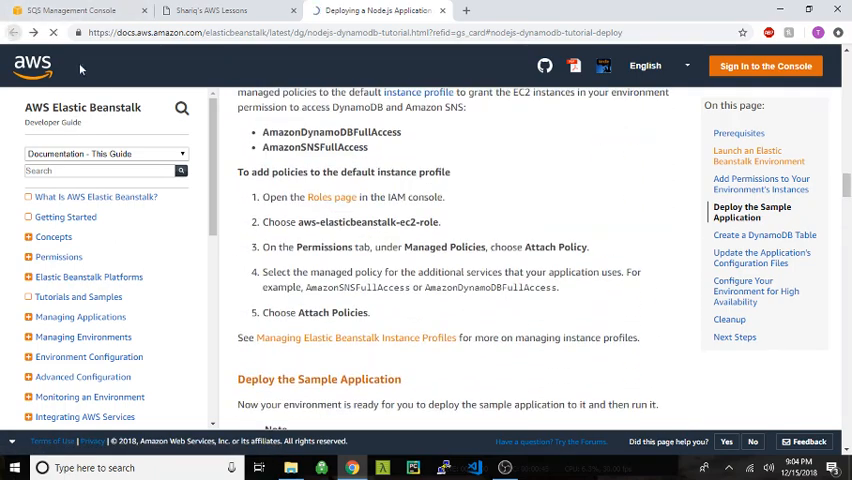
Return to Final Project.pdf and locate its Launch an Elastic Beanstalk Environment and IAM sections
click(376, 10)
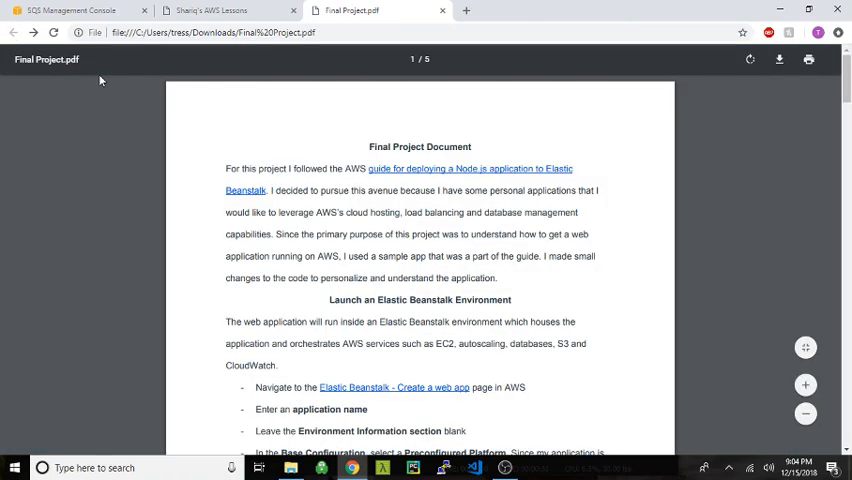
scroll(down, 3)
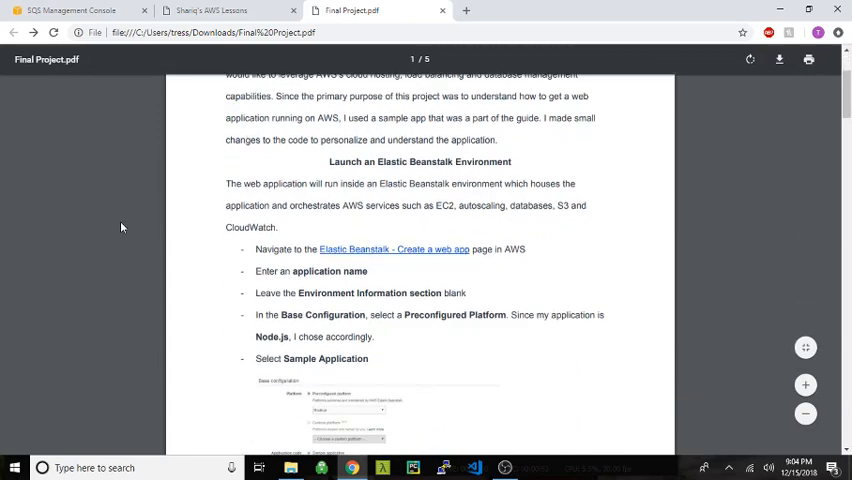
scroll(down, 3)
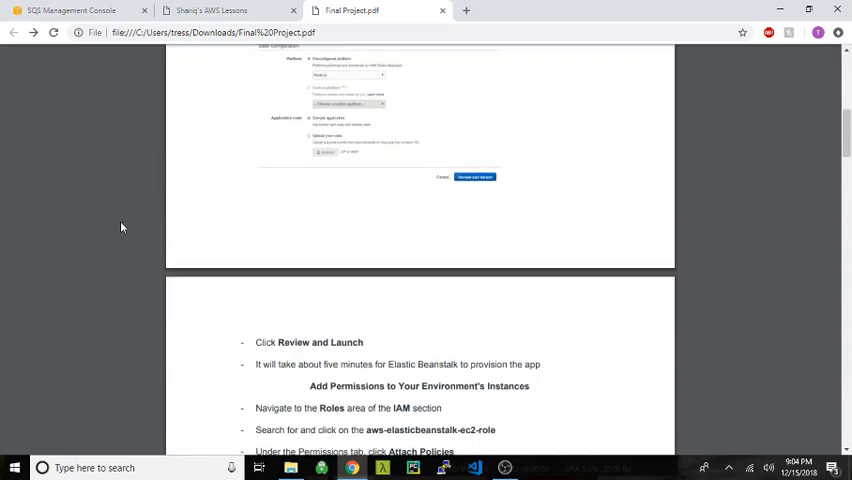
scroll(down, 3)
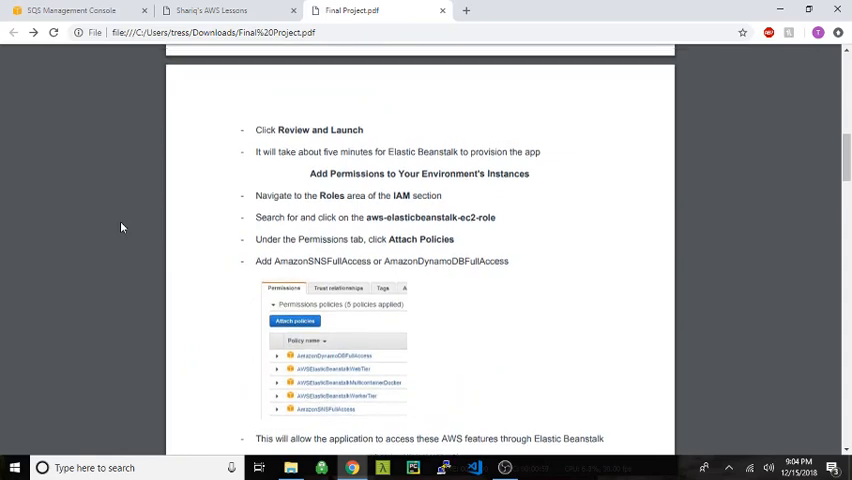
scroll(up, 3)
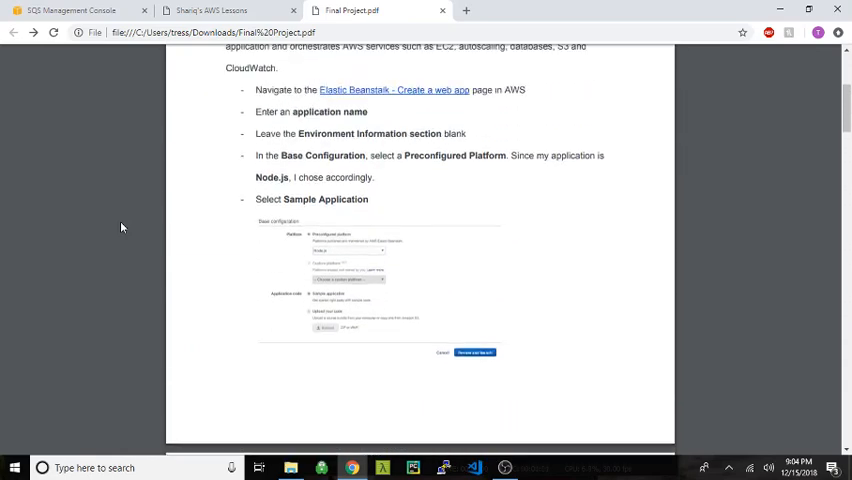
scroll(up, 3)
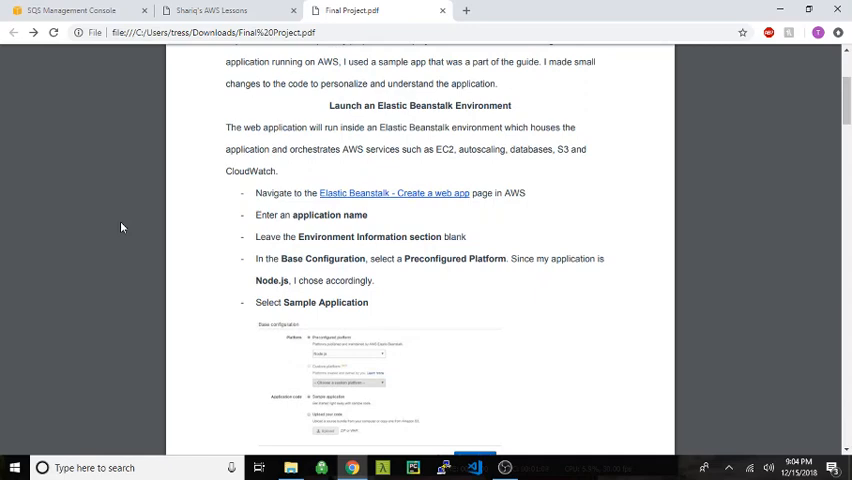
scroll(down, 3)
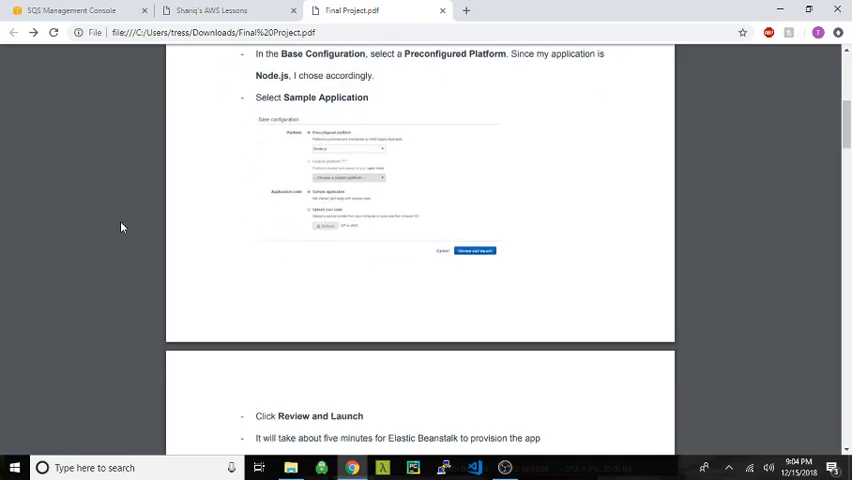
scroll(down, 3)
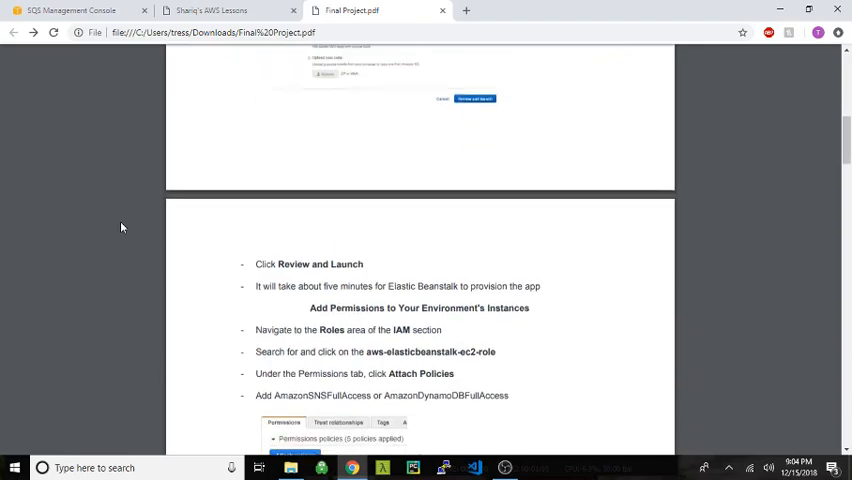
scroll(up, 3)
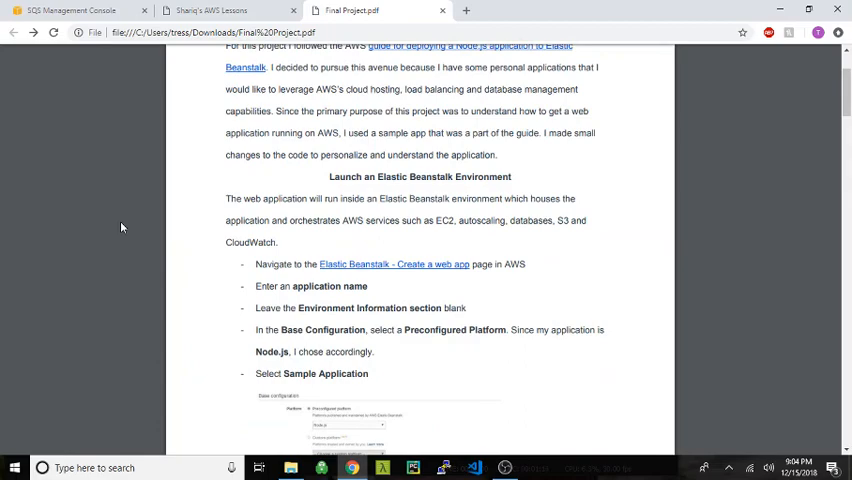
scroll(down, 3)
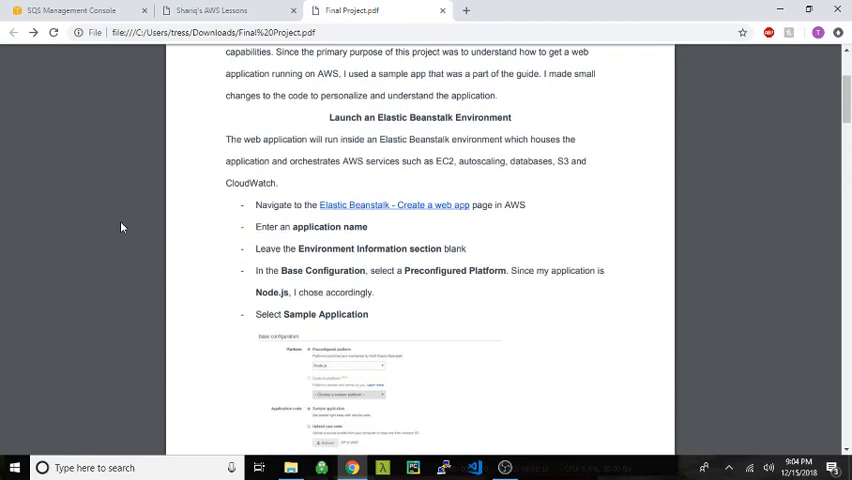
scroll(down, 3)
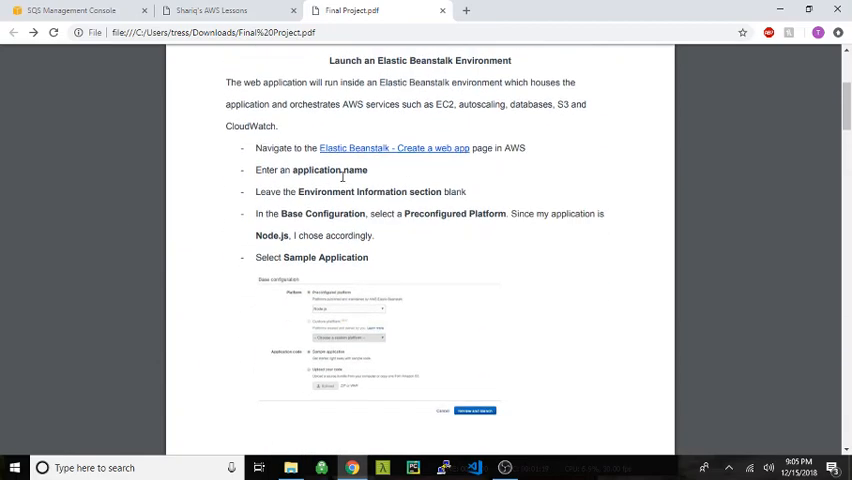
mouse_move(364, 152)
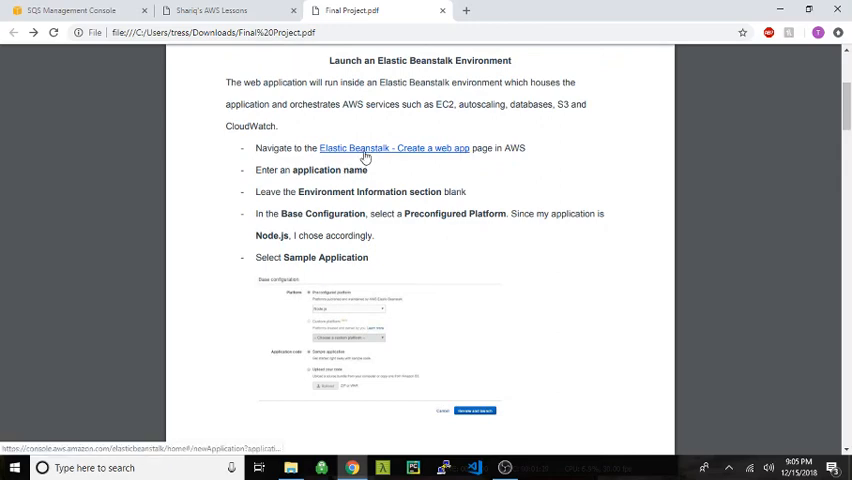
Bring up the Elastic Beanstalk Create a web app form in its own tab
right_click(364, 148)
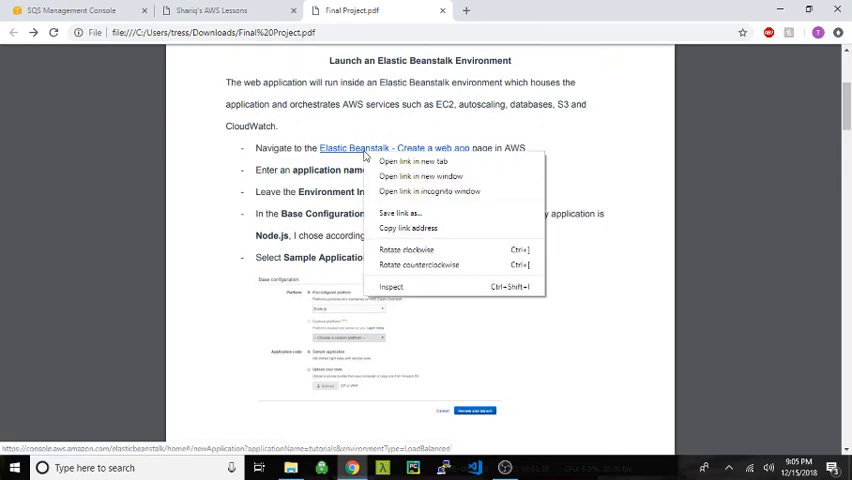
click(412, 160)
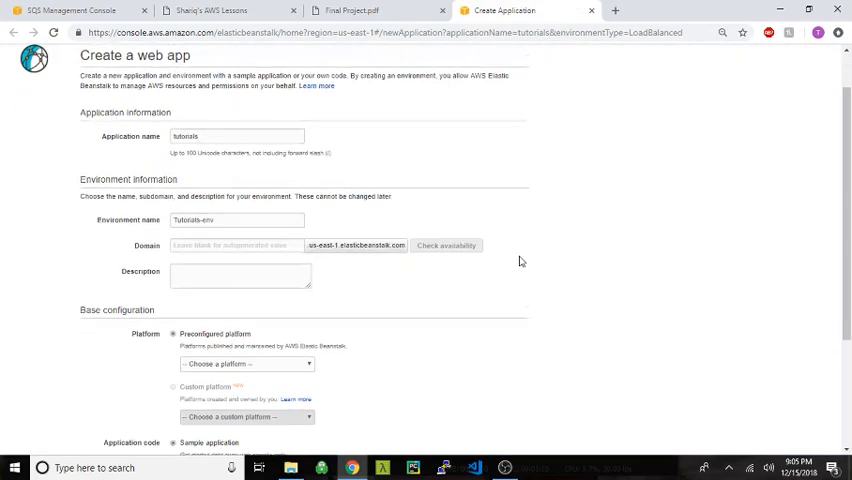
scroll(down, 3)
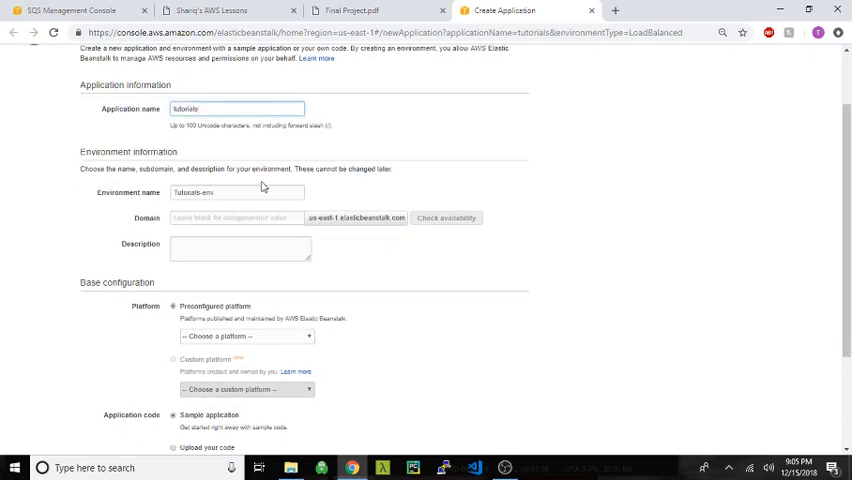
scroll(down, 3)
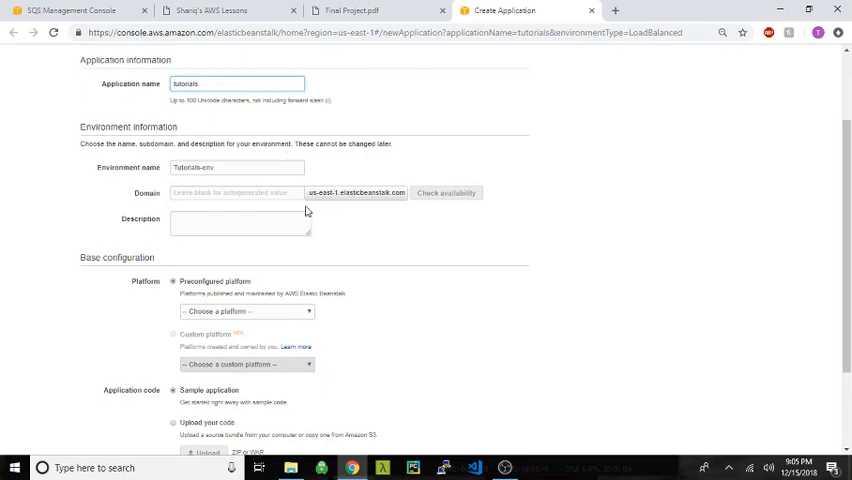
scroll(down, 3)
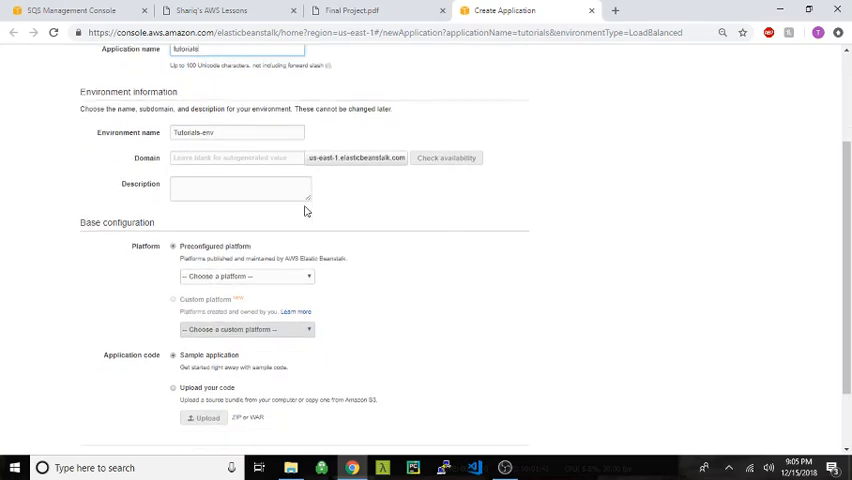
scroll(down, 3)
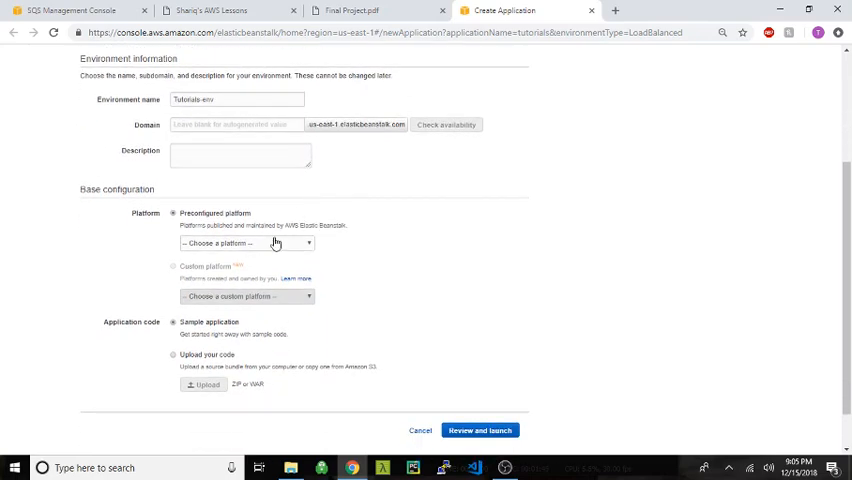
Choose Node.js as the preconfigured platform with the sample application, checking the guide's next step
click(244, 244)
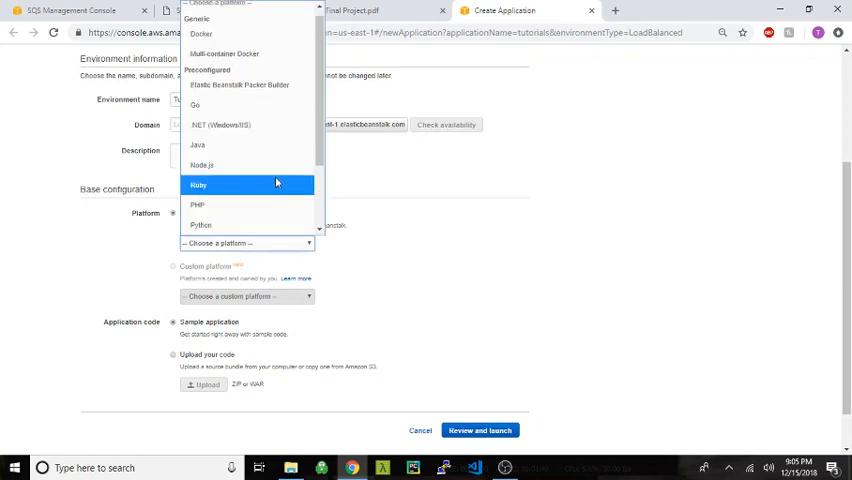
scroll(down, 3)
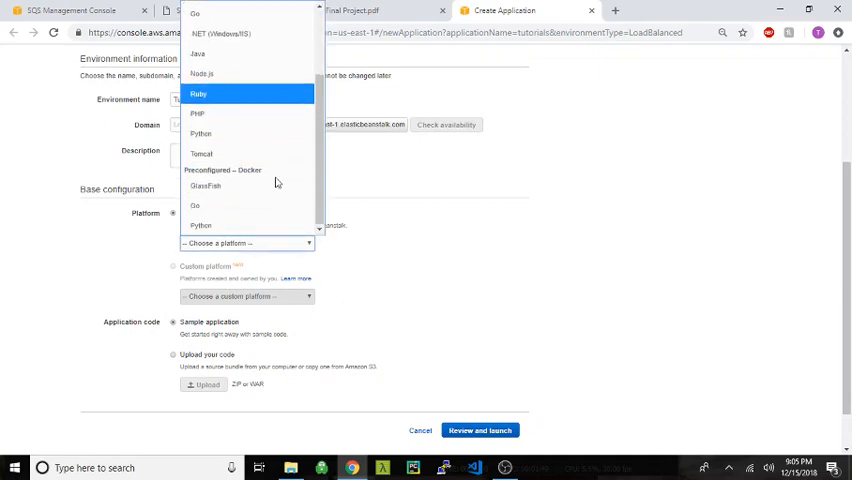
scroll(up, 3)
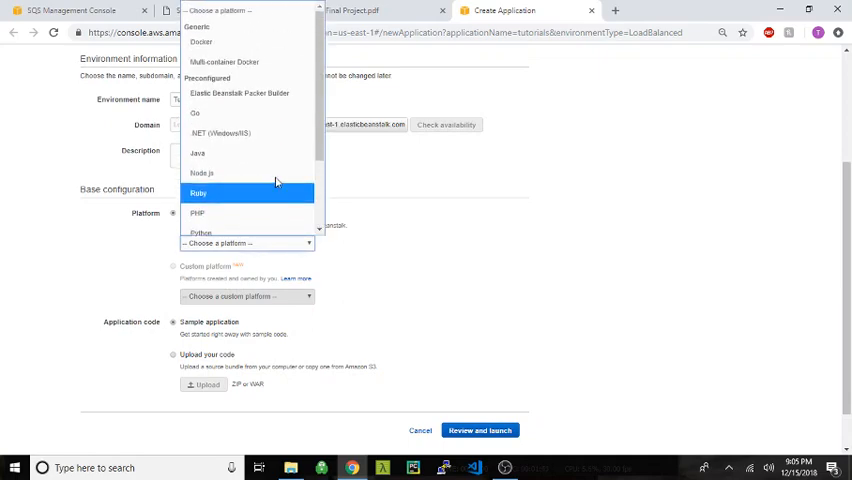
scroll(down, 3)
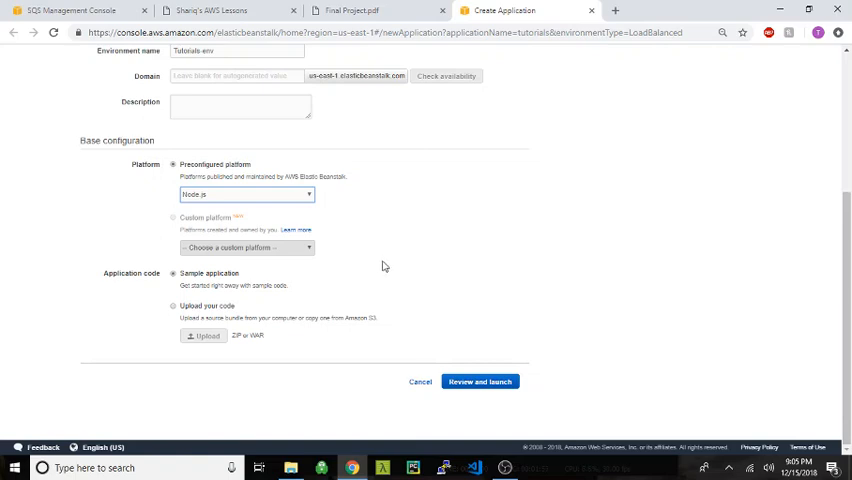
mouse_move(210, 334)
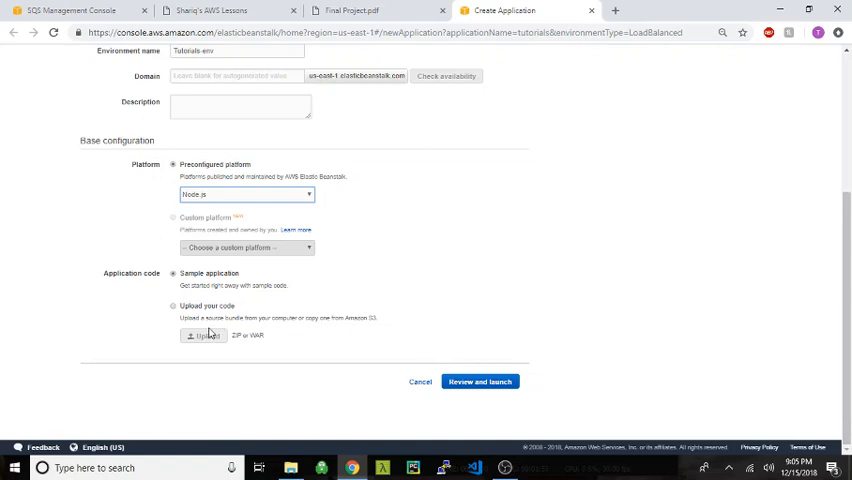
mouse_move(208, 336)
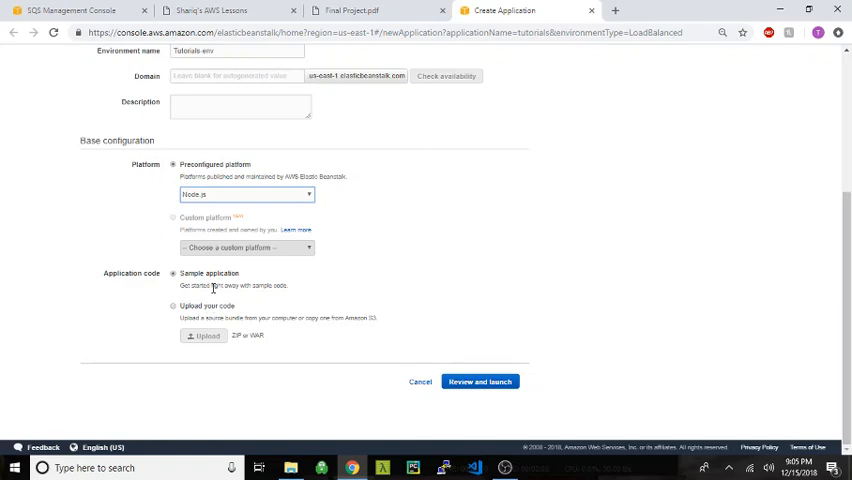
mouse_move(440, 248)
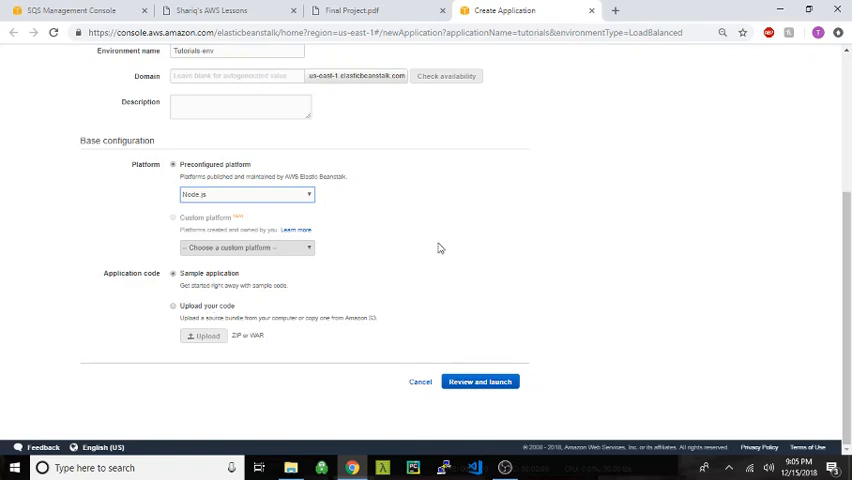
scroll(up, 3)
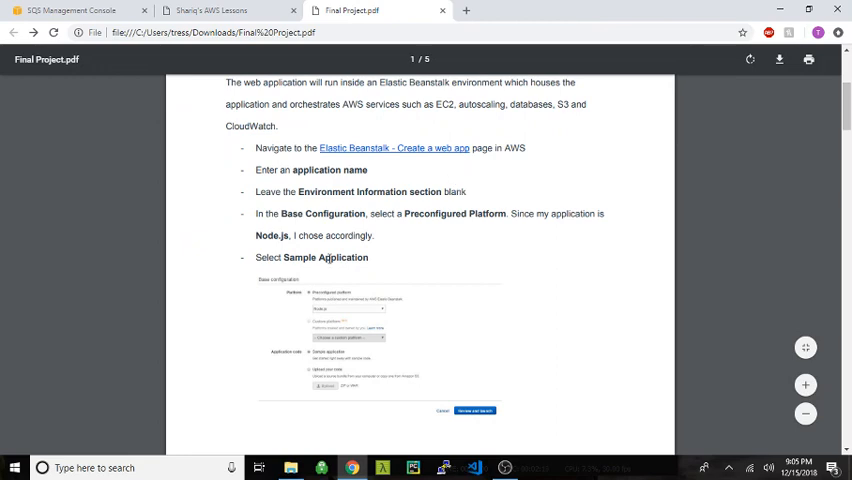
scroll(down, 3)
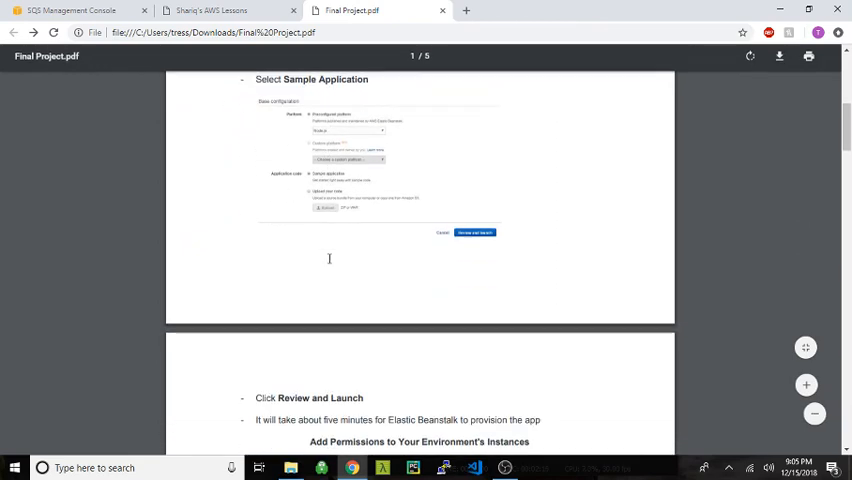
scroll(down, 3)
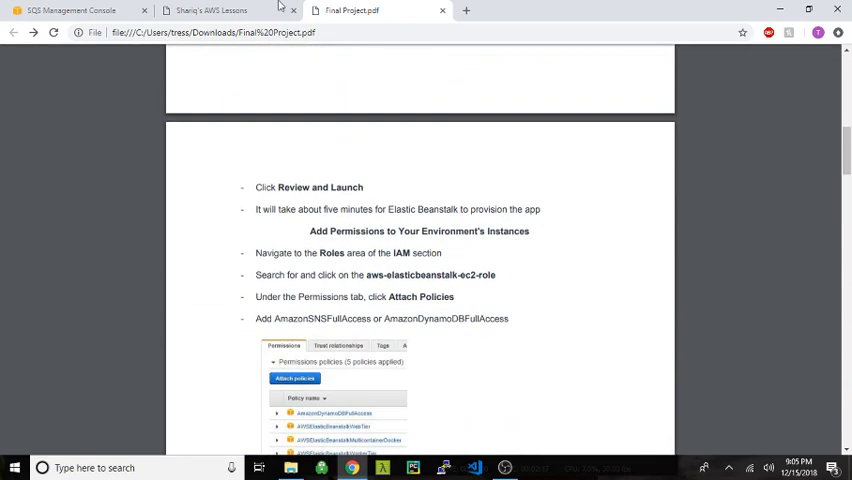
Show the Elastic Beanstalk All Applications overview with sampleNodeJSApp running
click(70, 10)
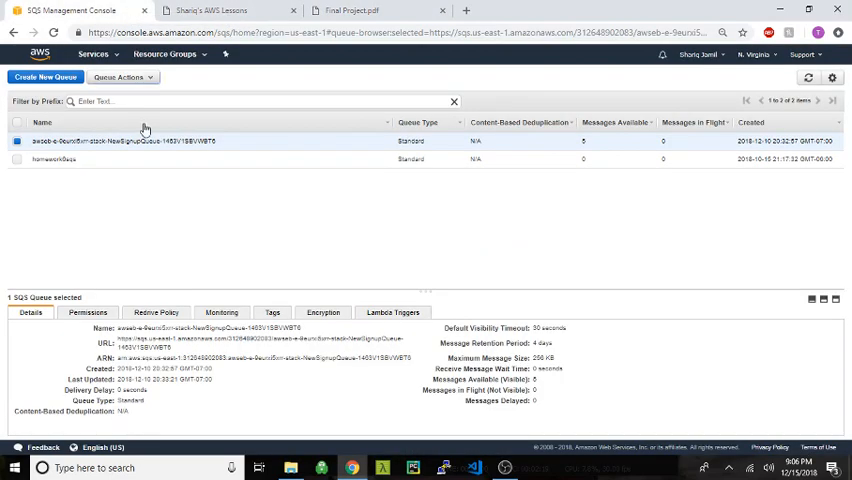
click(92, 54)
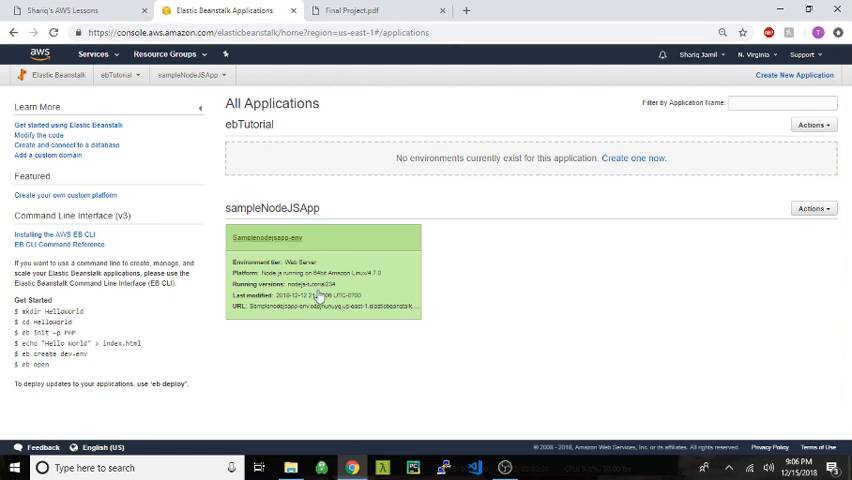
mouse_move(448, 288)
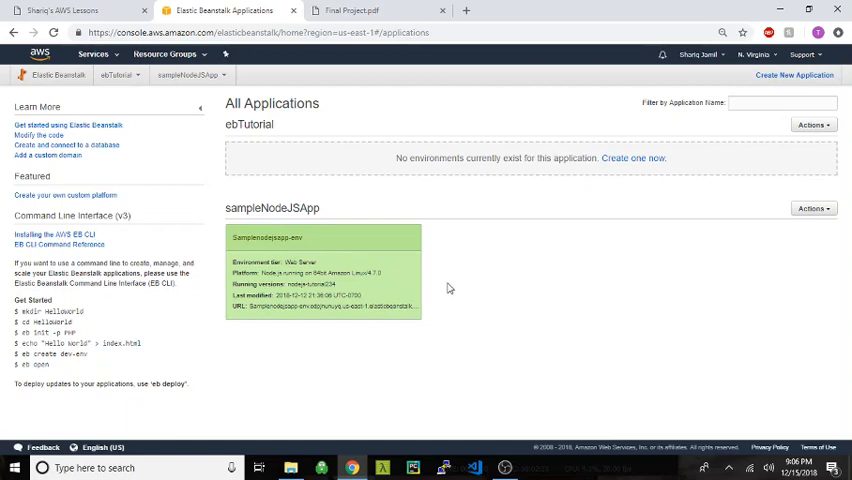
Bring the project PDF to its Add Permissions to Your Environment's Instances section
click(350, 10)
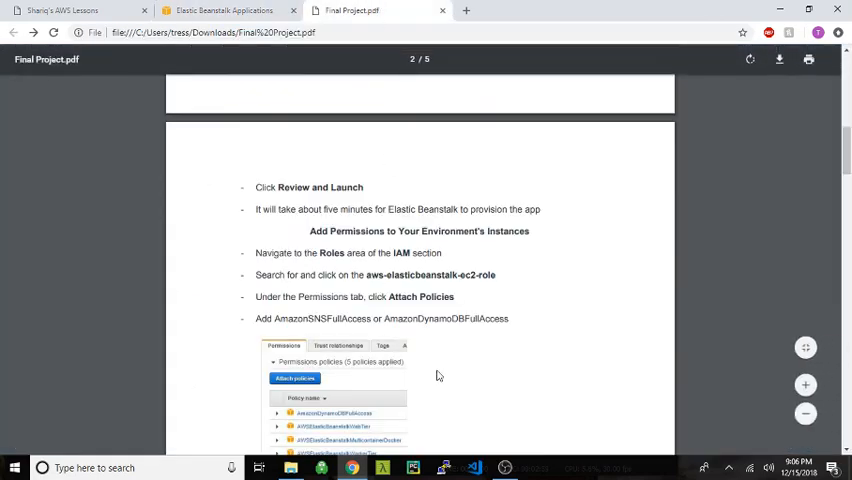
scroll(down, 3)
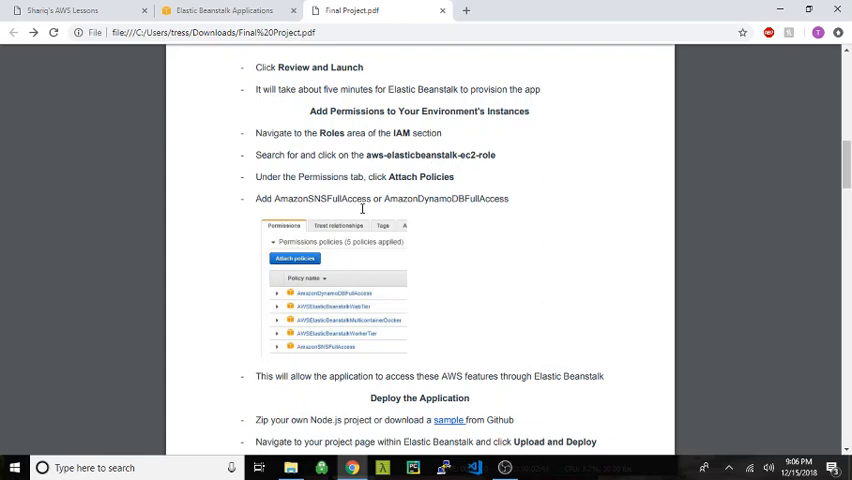
mouse_move(126, 8)
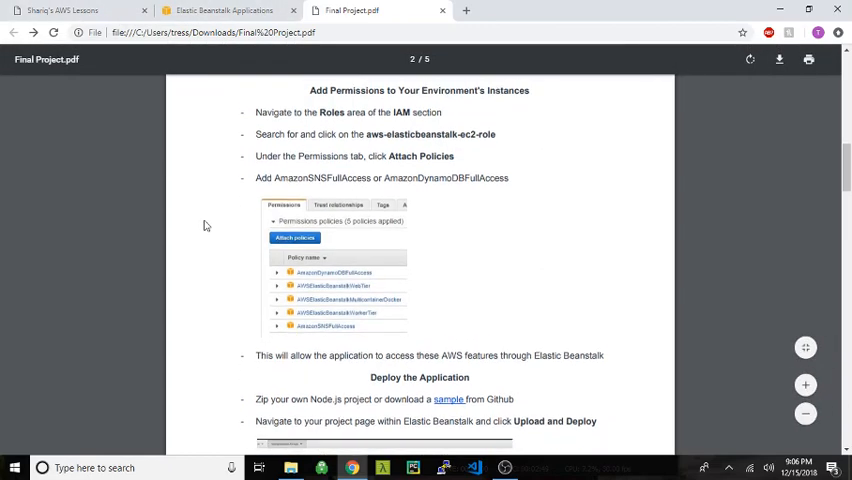
Navigate to IAM Roles and the aws-elasticbeanstalk-ec2-role details
click(220, 10)
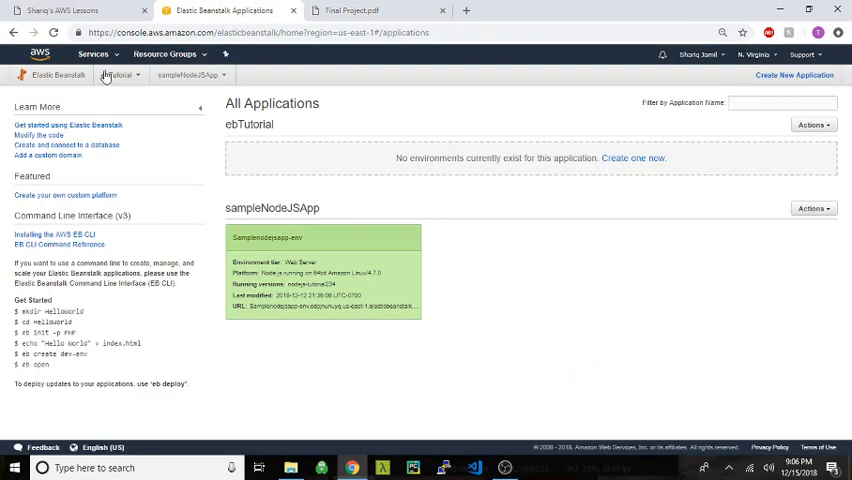
click(92, 54)
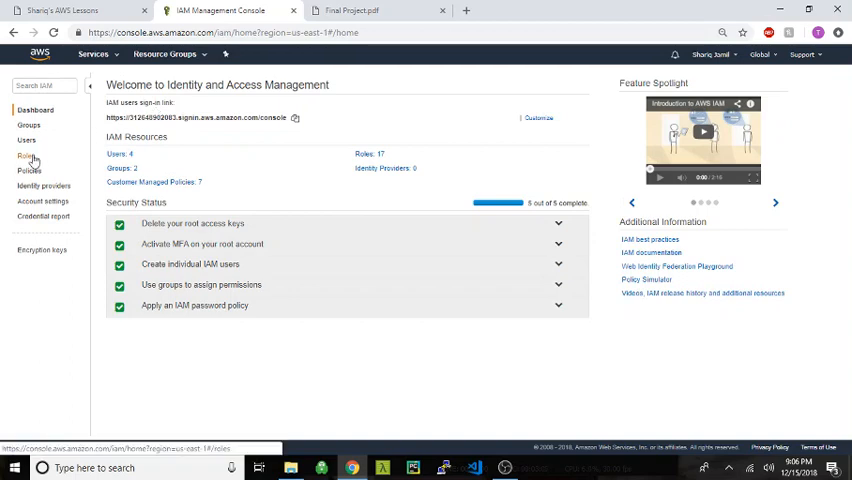
click(26, 156)
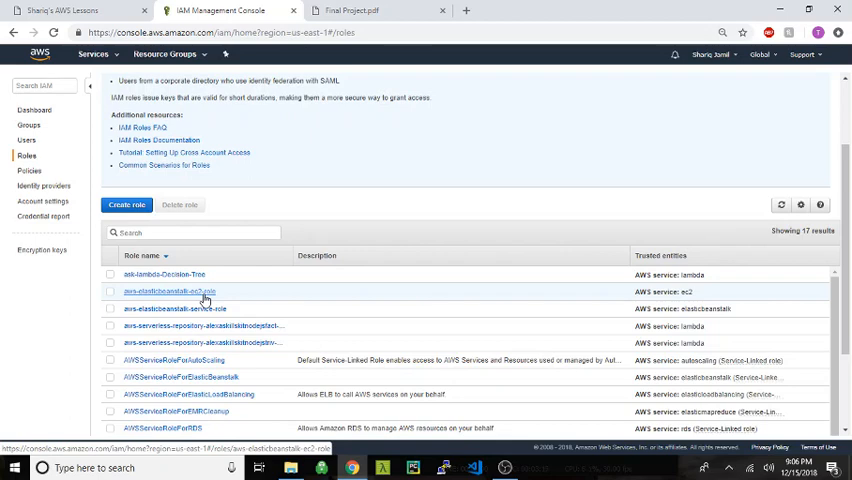
click(168, 292)
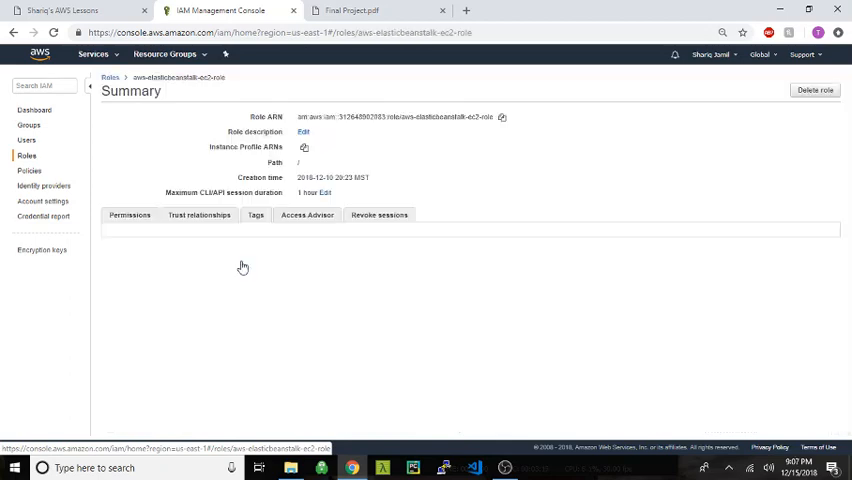
Reveal all five attached policies, including AmazonDynamoDBFullAccess and AmazonSNSFullAccess, and compare with the guide
click(128, 216)
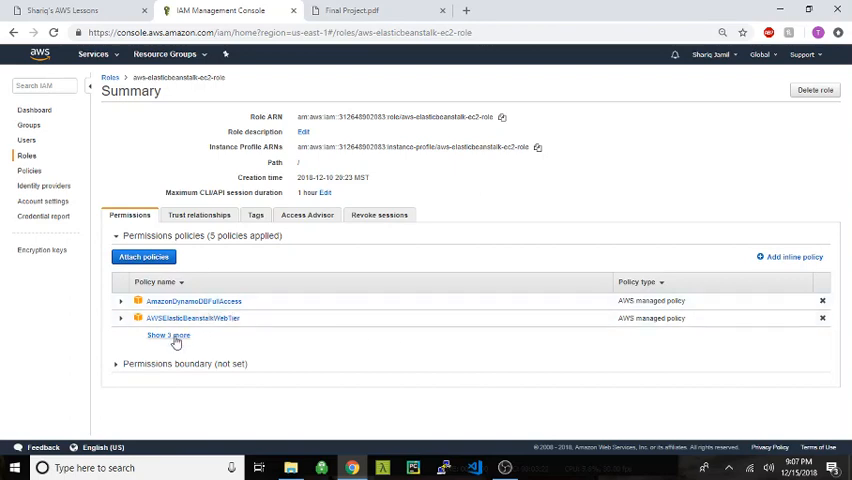
click(168, 336)
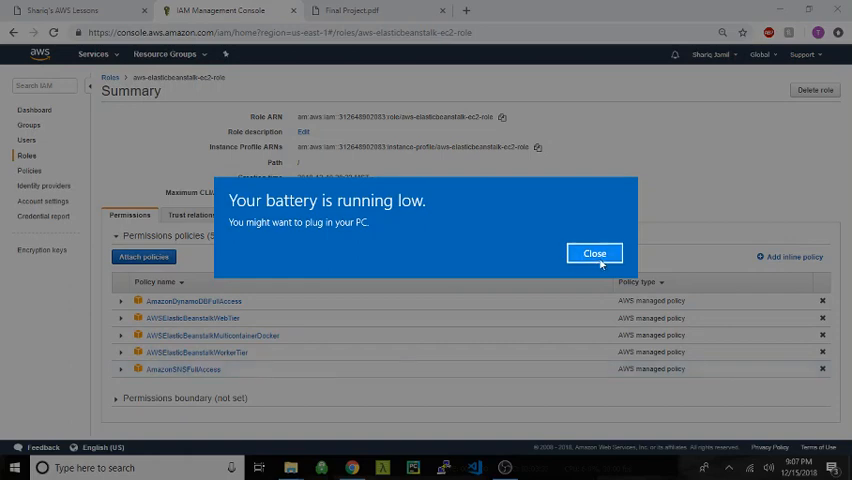
click(594, 252)
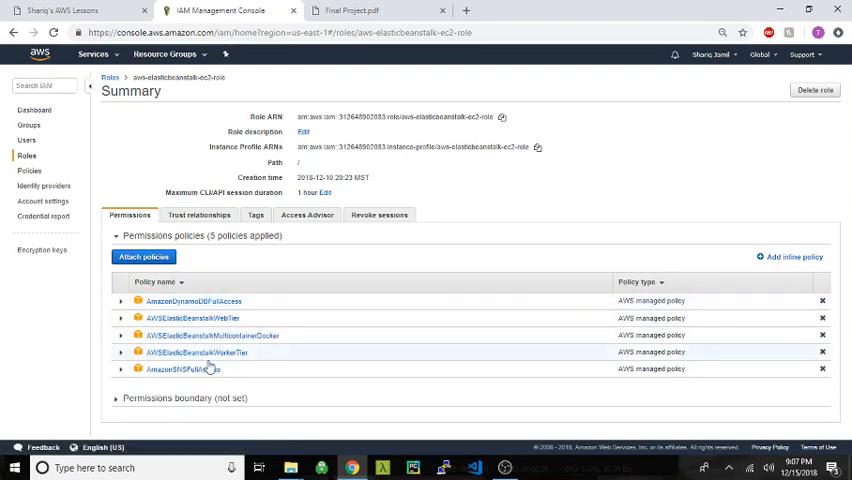
mouse_move(184, 370)
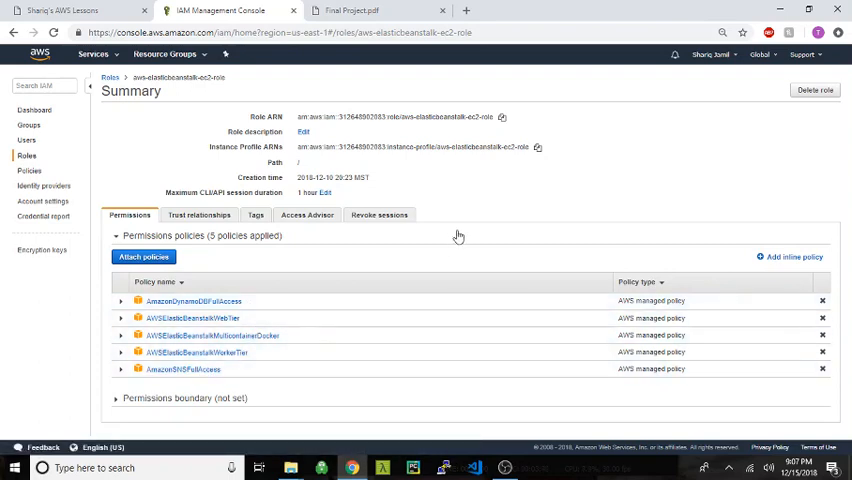
mouse_move(422, 192)
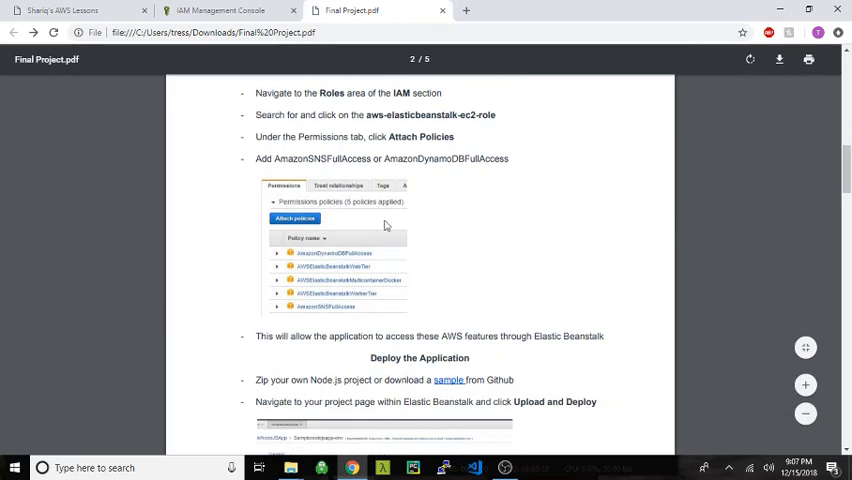
scroll(down, 3)
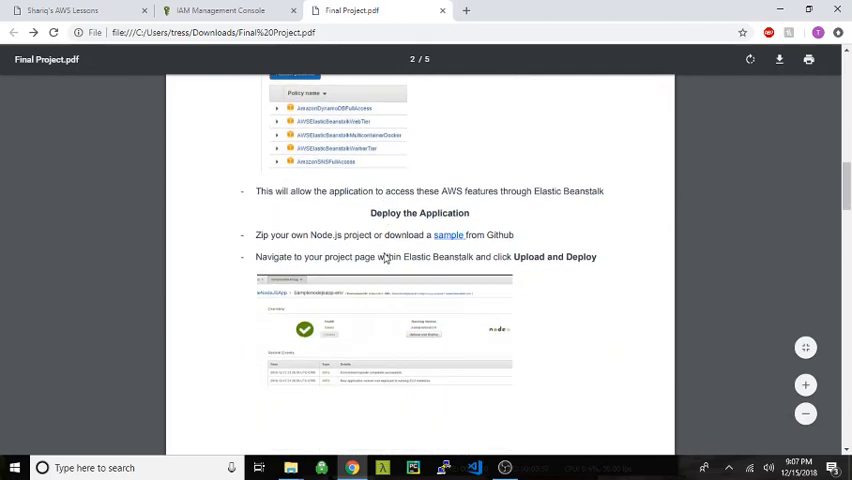
click(220, 12)
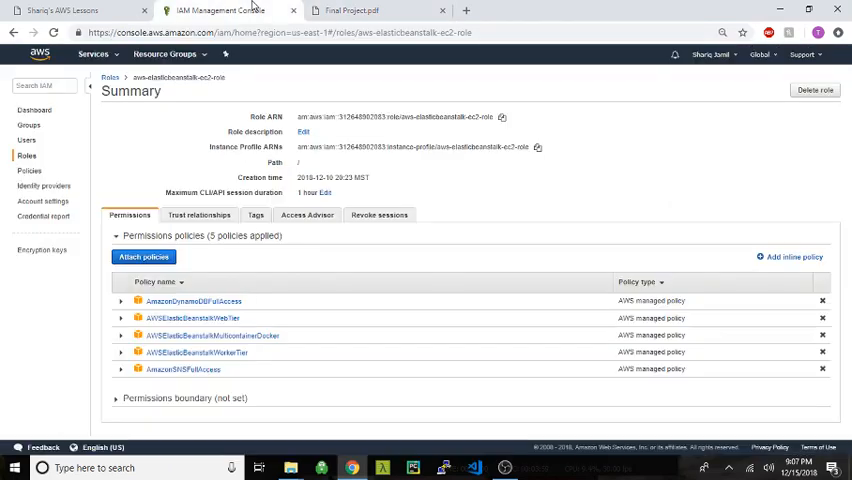
View the Samplenodejsapp-env environment dashboard showing OK health
click(92, 54)
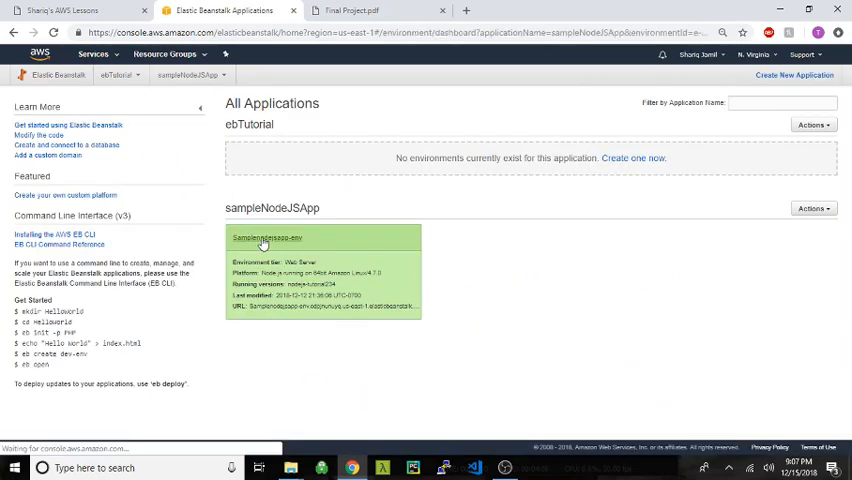
click(266, 238)
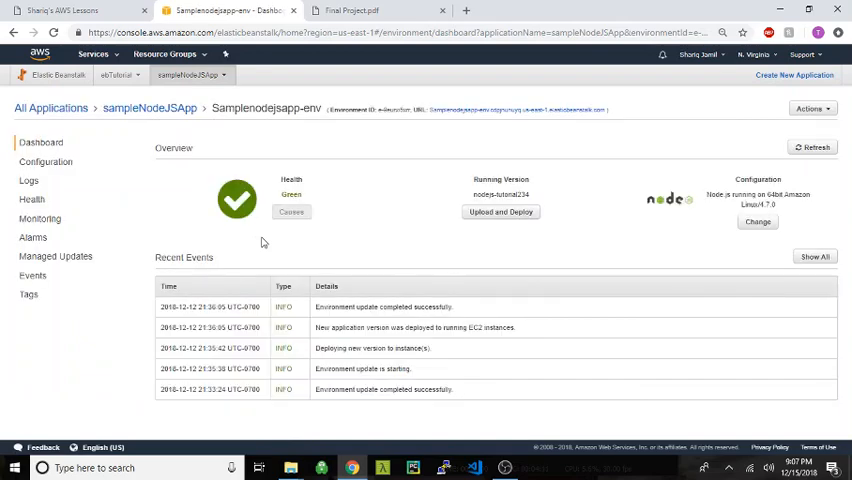
mouse_move(340, 234)
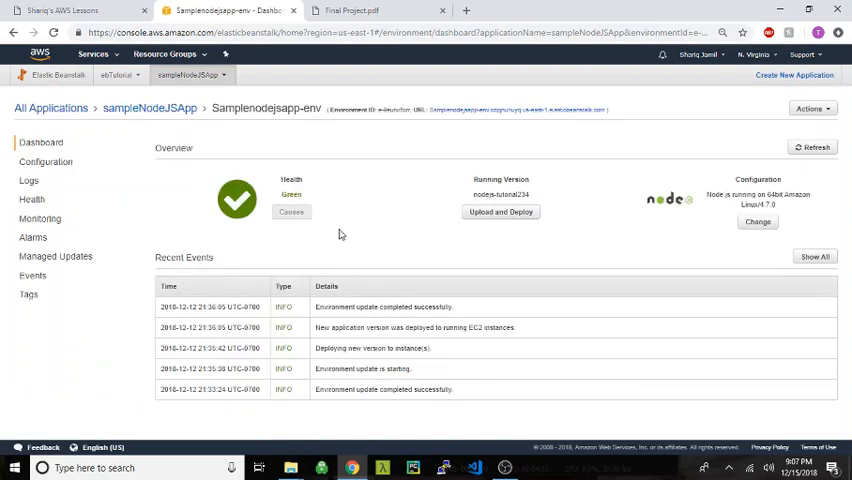
mouse_move(456, 240)
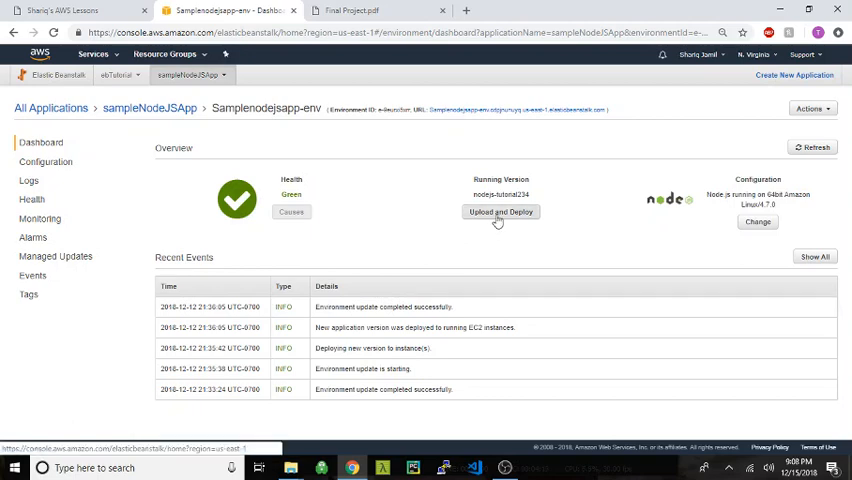
click(500, 212)
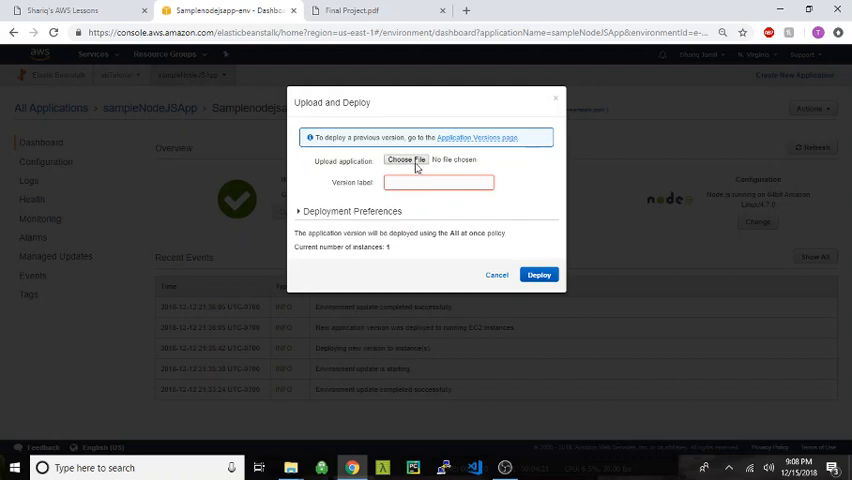
click(404, 160)
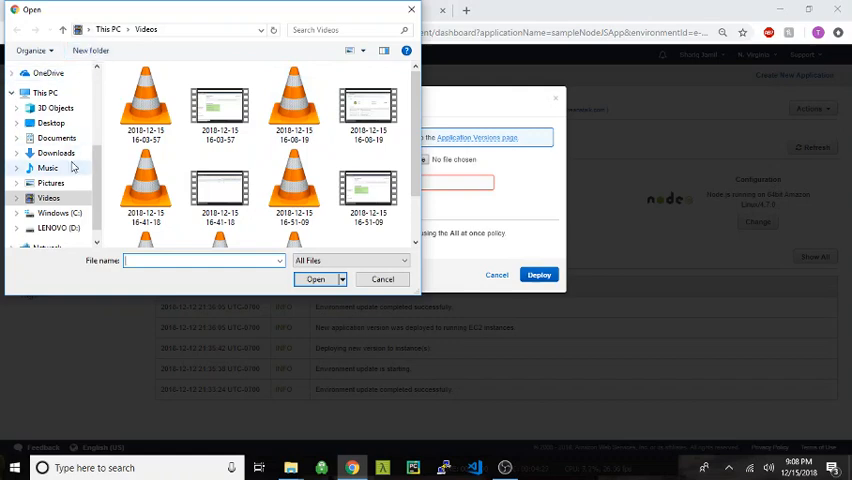
click(56, 138)
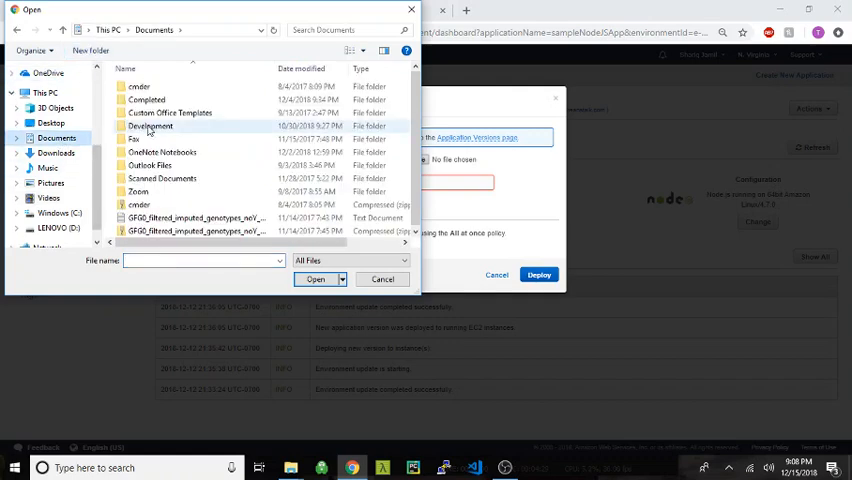
double_click(148, 126)
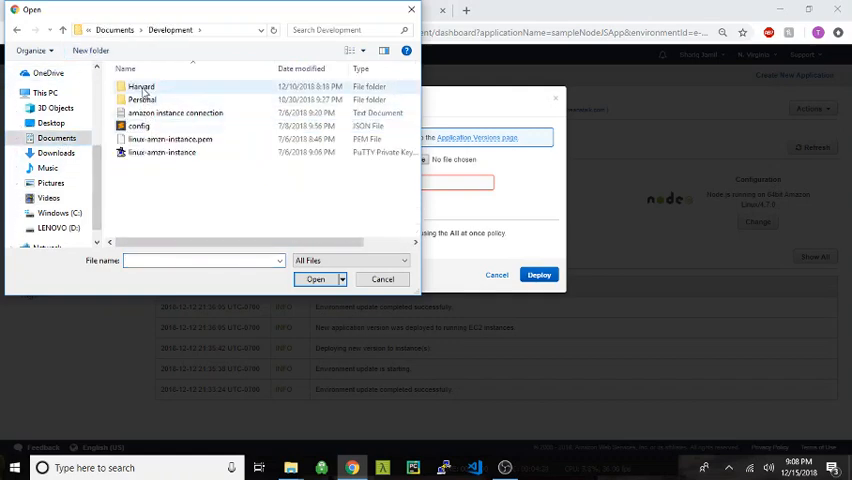
double_click(142, 86)
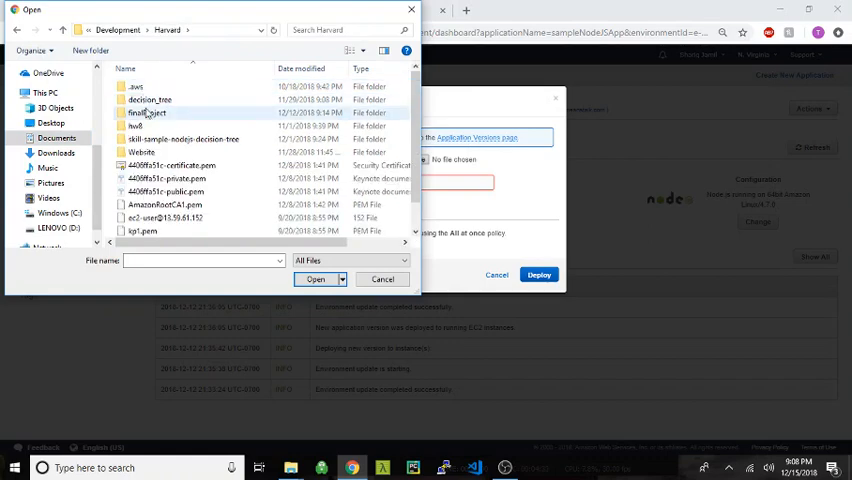
double_click(148, 112)
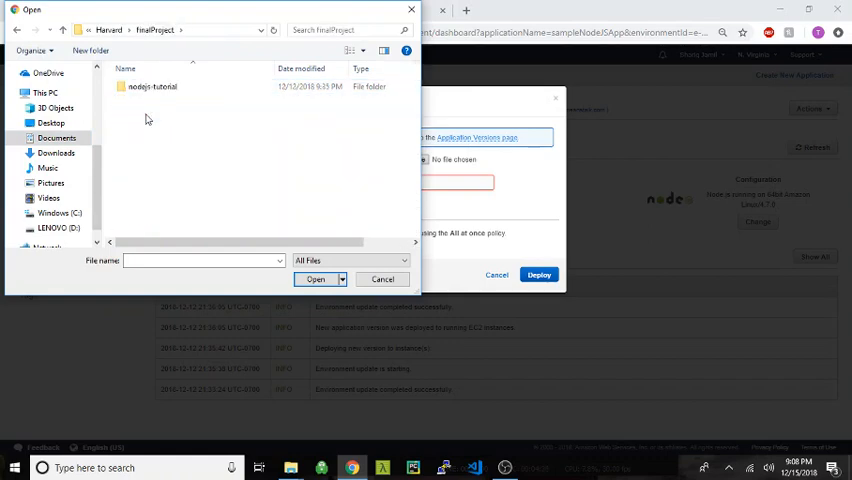
double_click(152, 86)
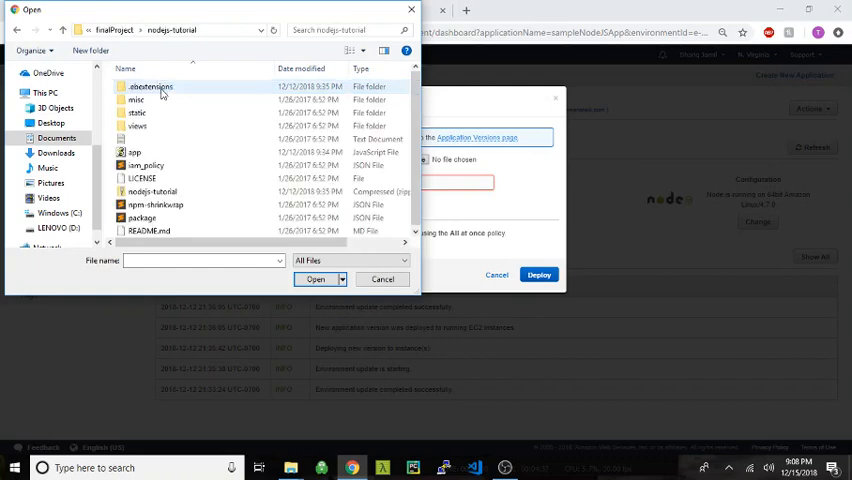
click(140, 216)
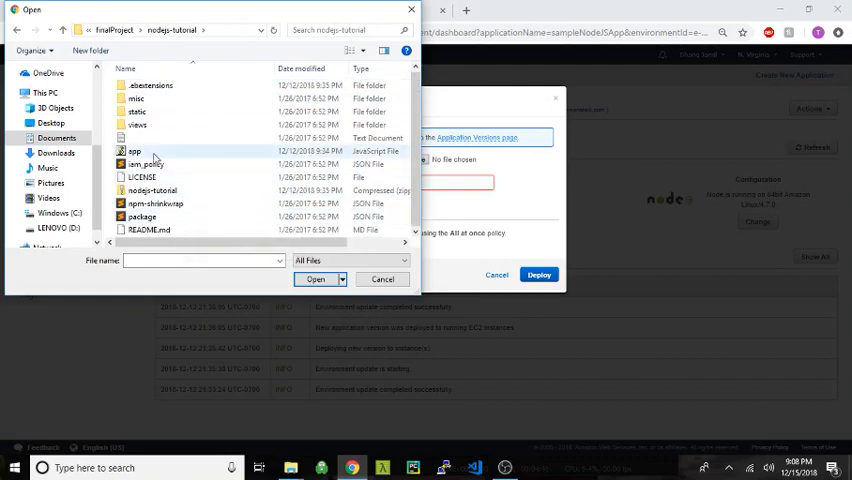
mouse_move(136, 152)
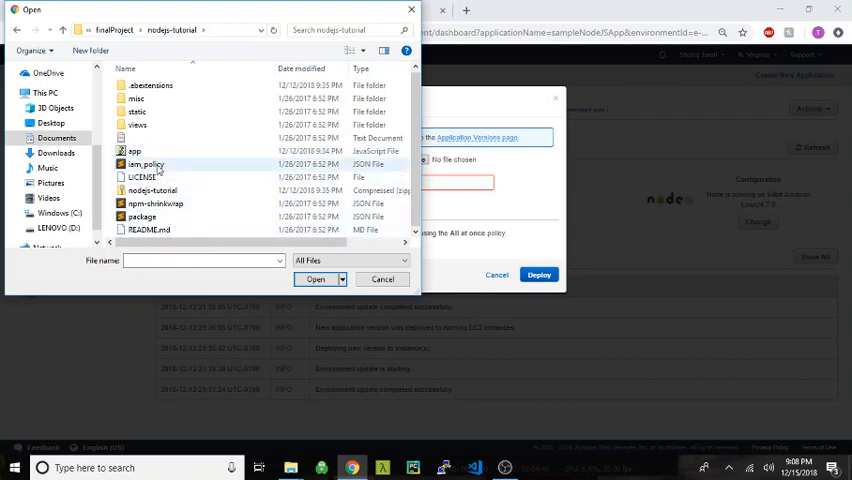
mouse_move(156, 204)
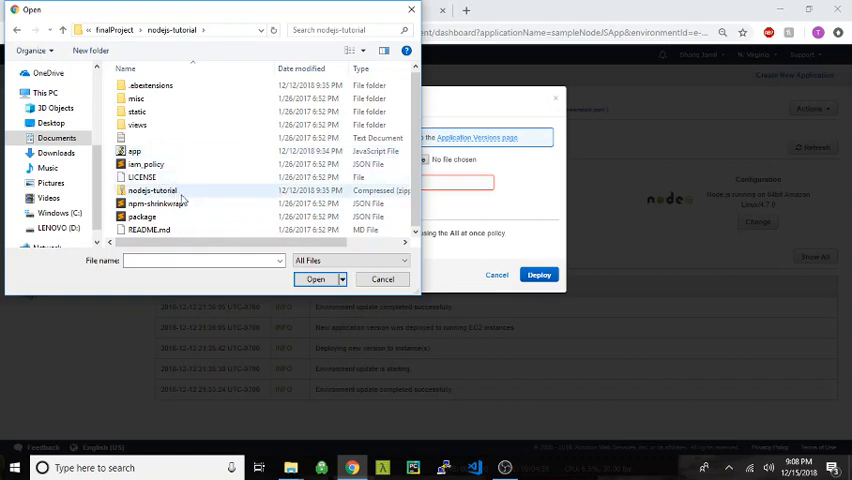
mouse_move(176, 192)
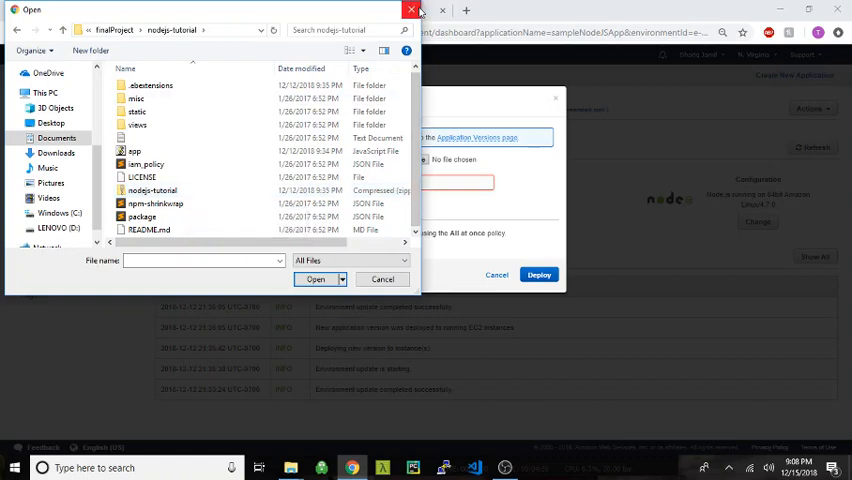
click(412, 8)
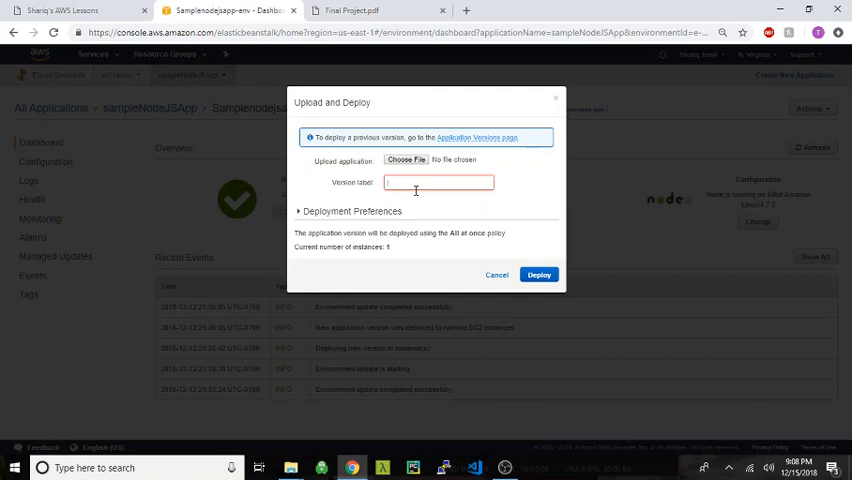
Cancel the Upload and Deploy dialog, leaving the environment dashboard unchanged
click(498, 274)
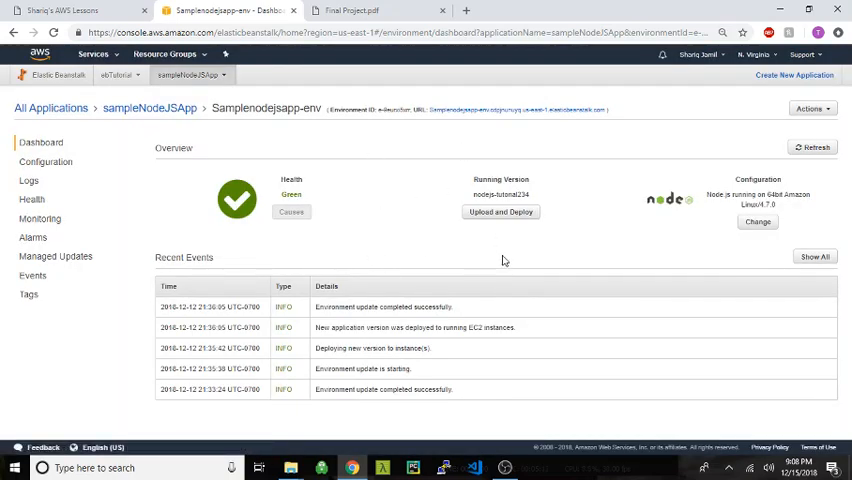
mouse_move(484, 192)
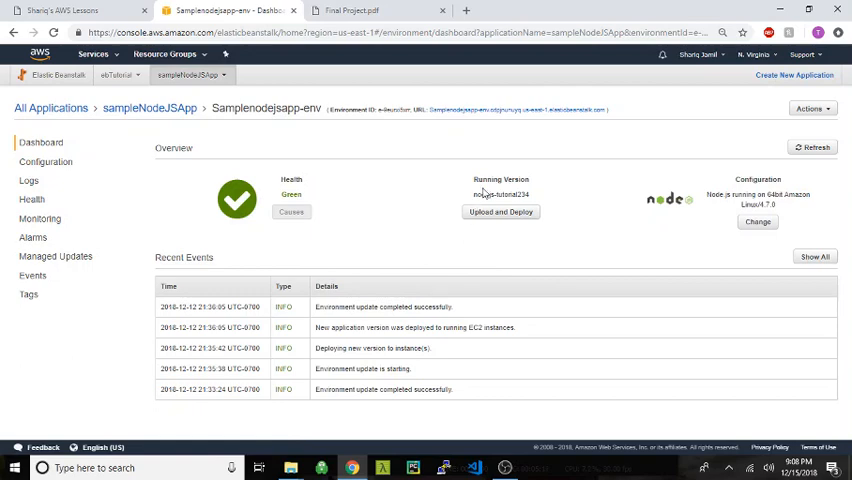
mouse_move(332, 368)
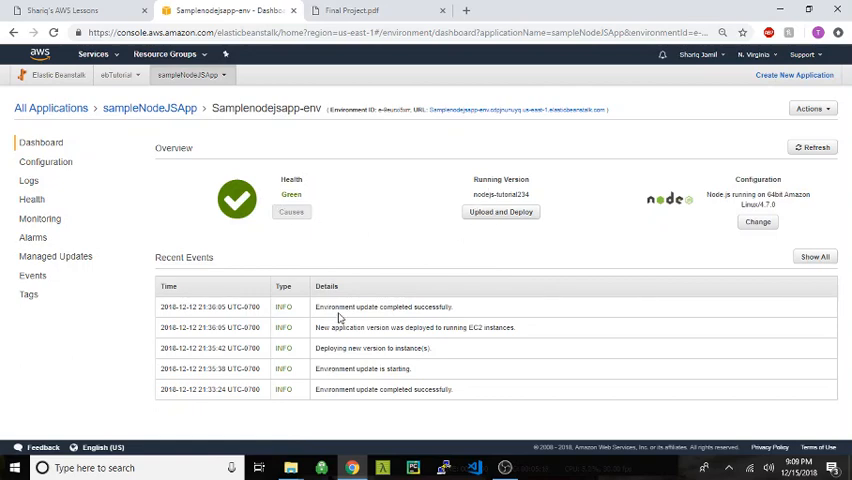
mouse_move(324, 196)
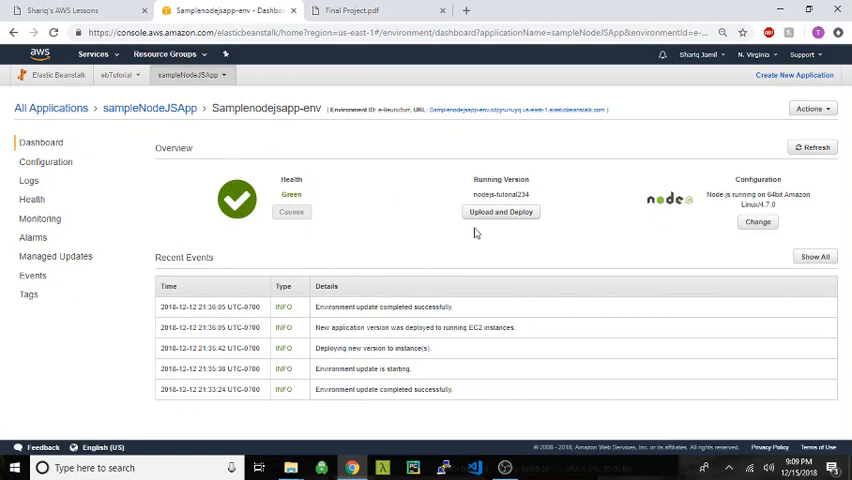
mouse_move(724, 216)
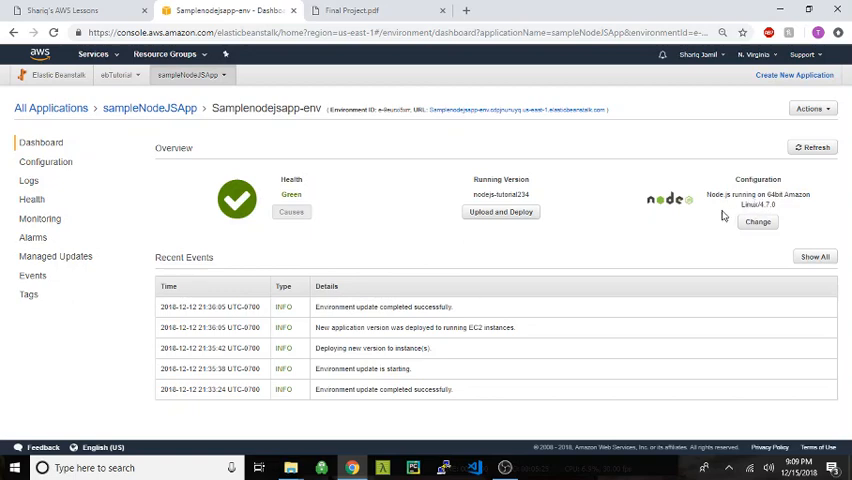
mouse_move(596, 176)
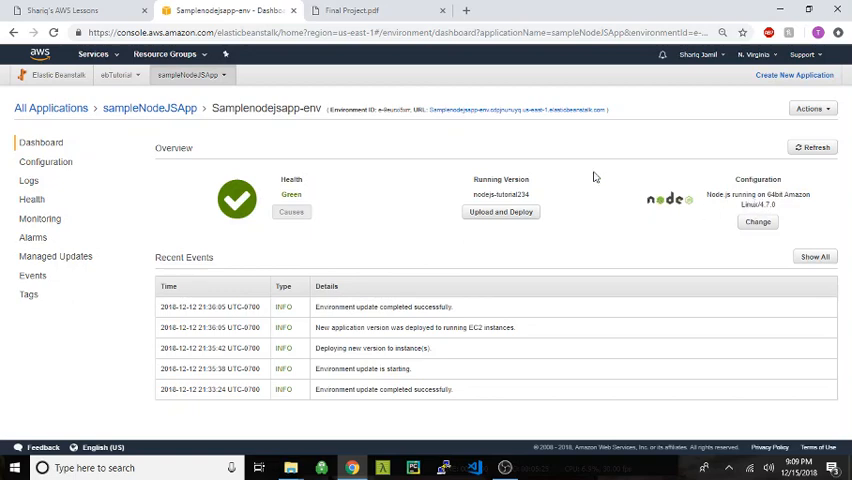
mouse_move(558, 138)
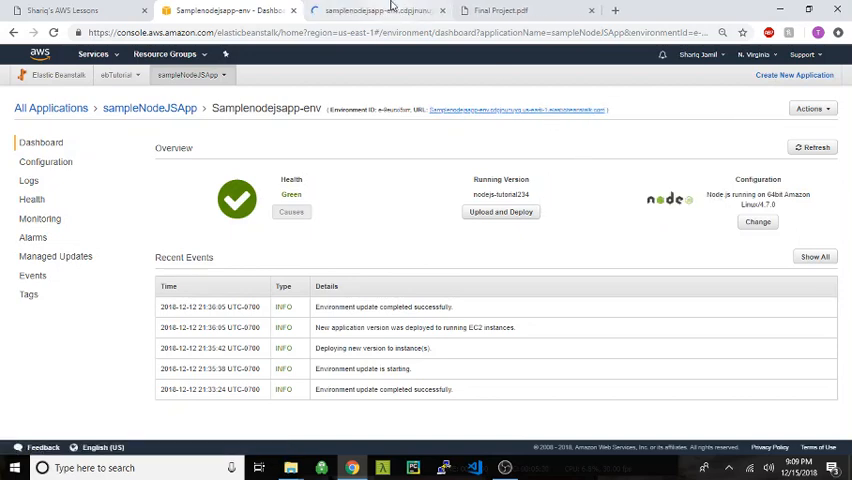
Visit the deployed app's URL, view its Sign up today form, and dismiss it unsubmitted
click(376, 12)
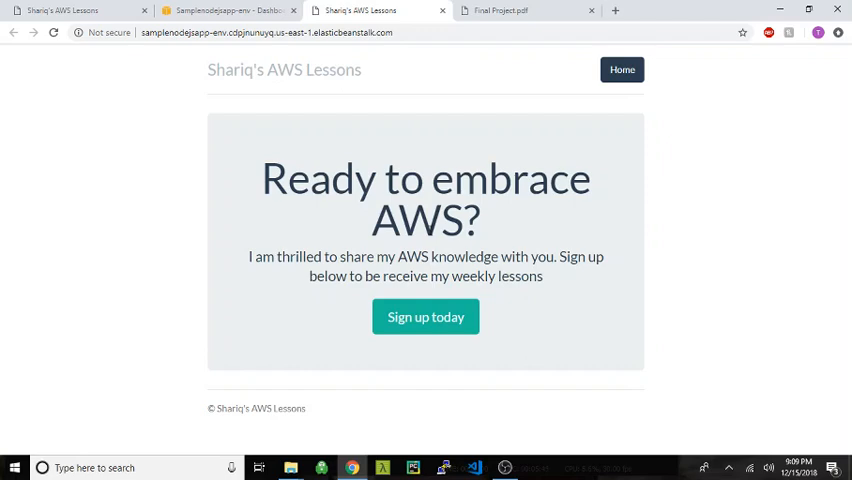
mouse_move(256, 92)
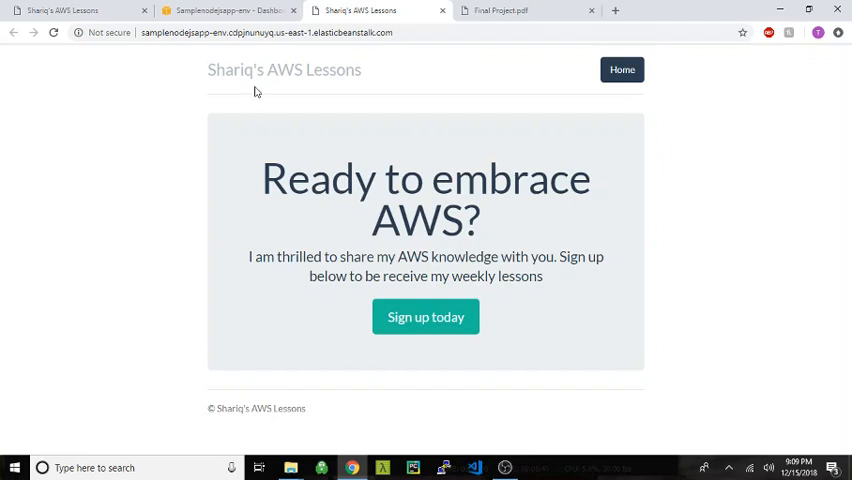
mouse_move(256, 90)
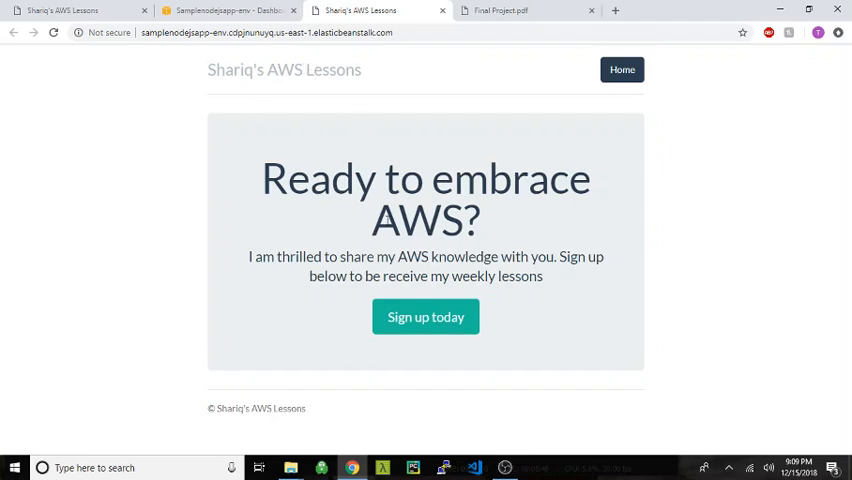
mouse_move(384, 230)
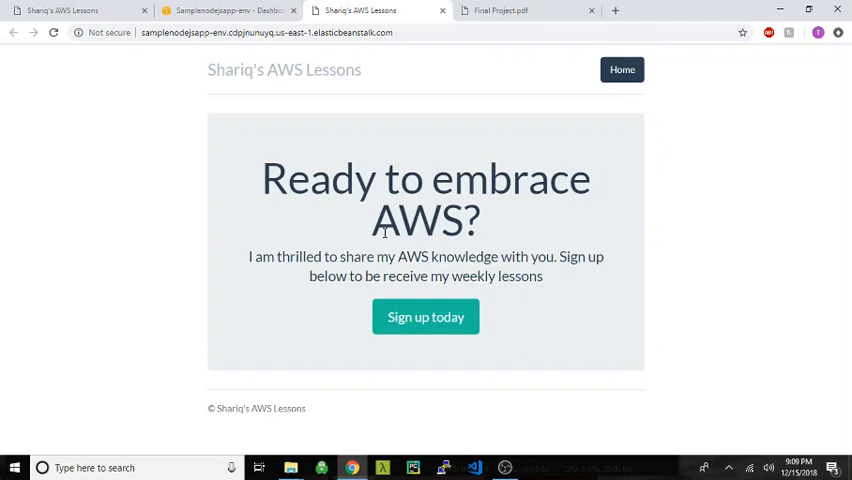
mouse_move(160, 188)
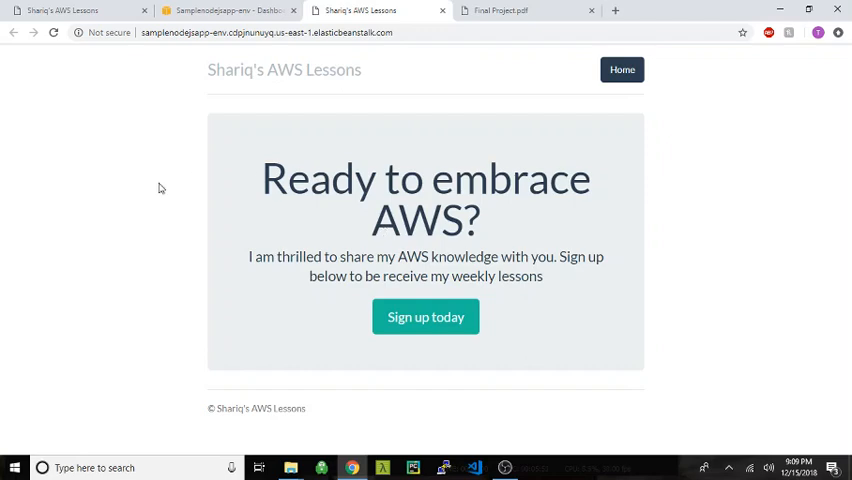
mouse_move(424, 316)
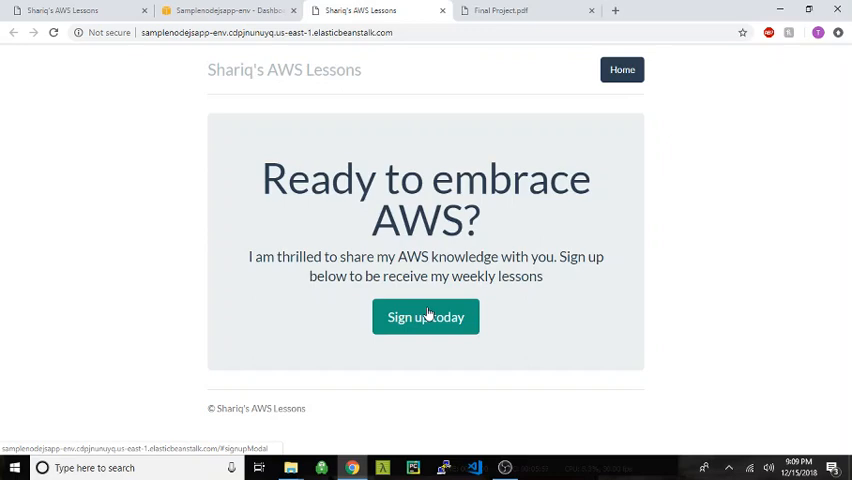
click(424, 316)
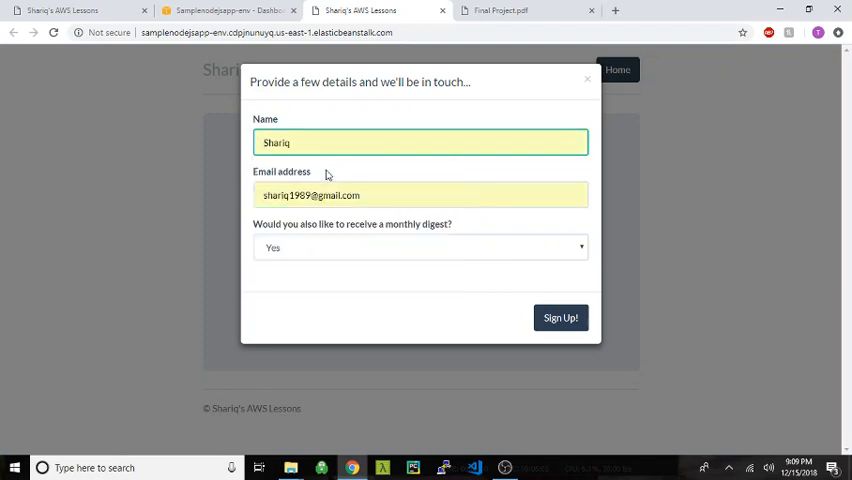
mouse_move(348, 258)
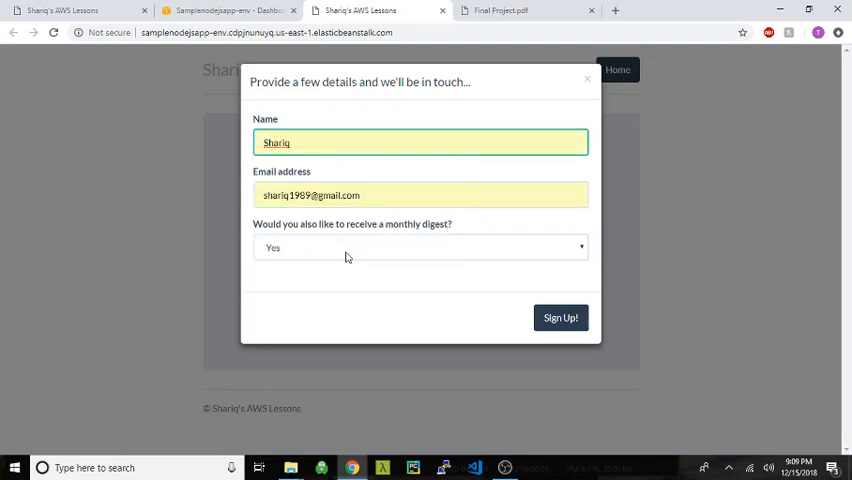
mouse_move(800, 152)
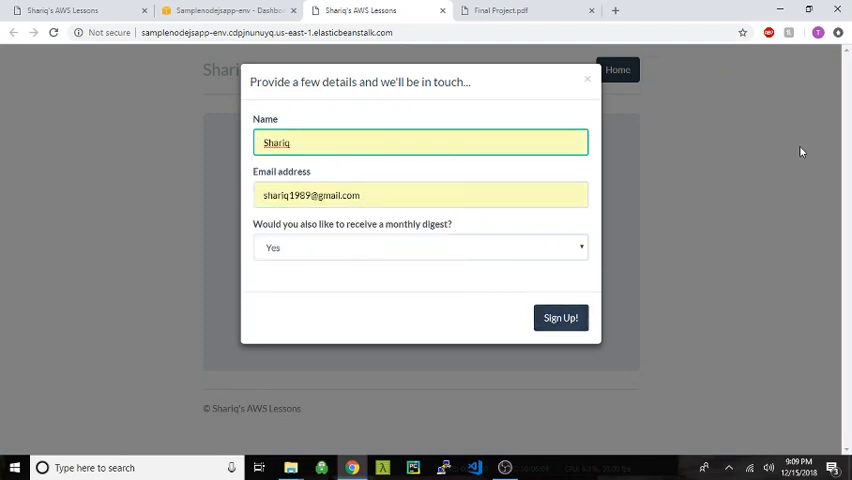
click(588, 78)
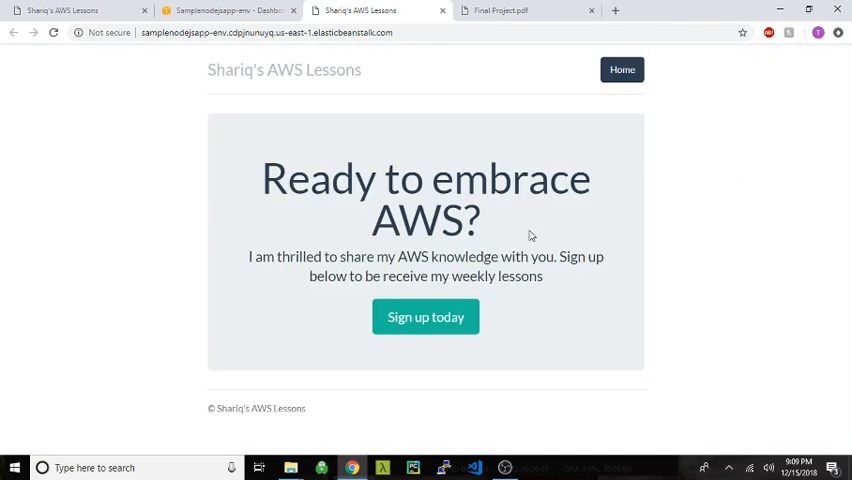
click(528, 12)
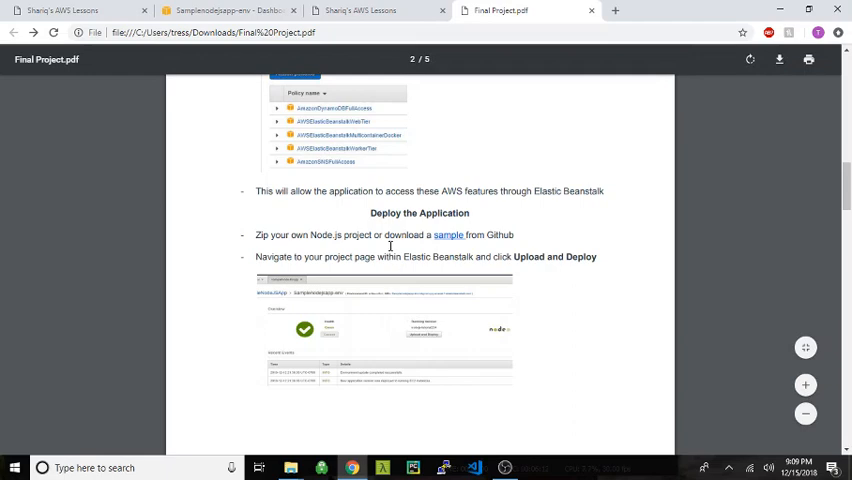
Move the project PDF down to the Create a DynamoDB Table instructions
scroll(down, 3)
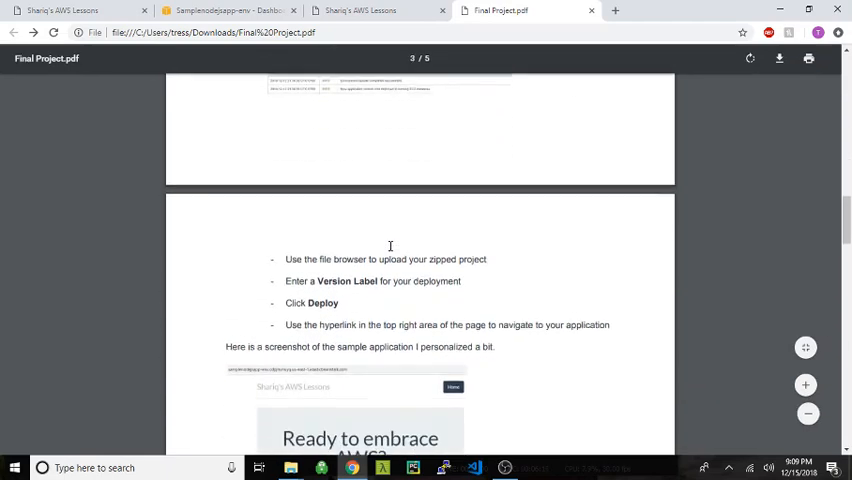
scroll(down, 3)
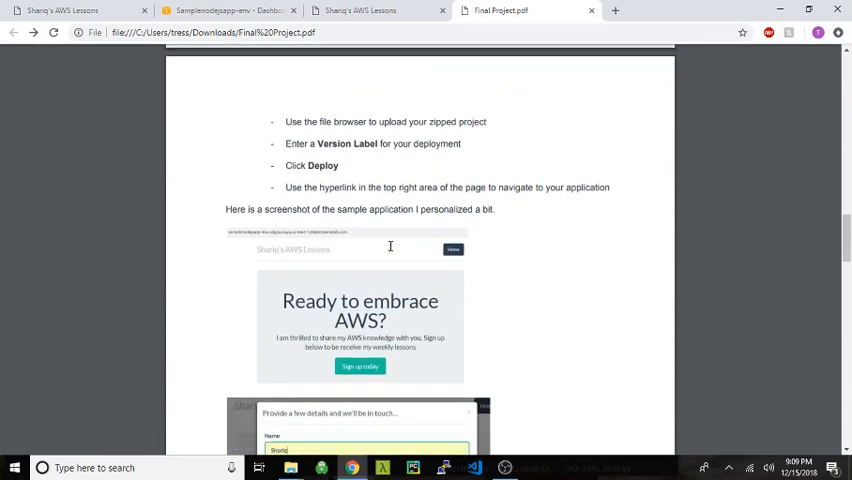
scroll(down, 3)
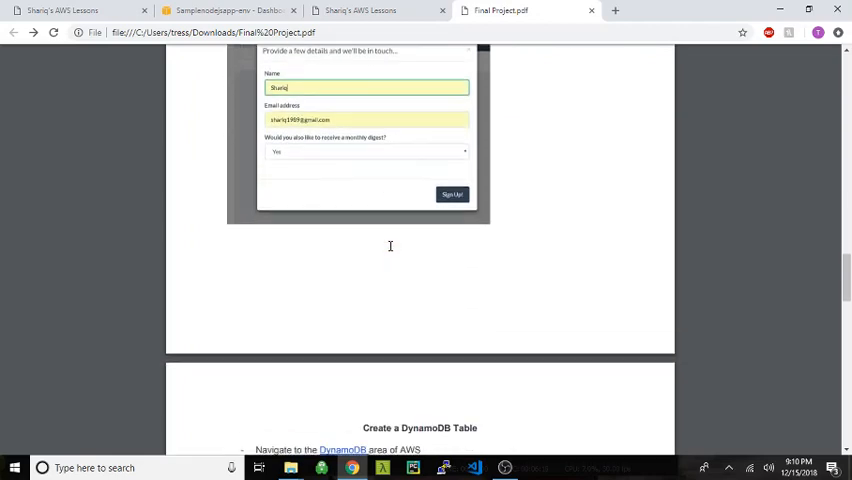
scroll(down, 3)
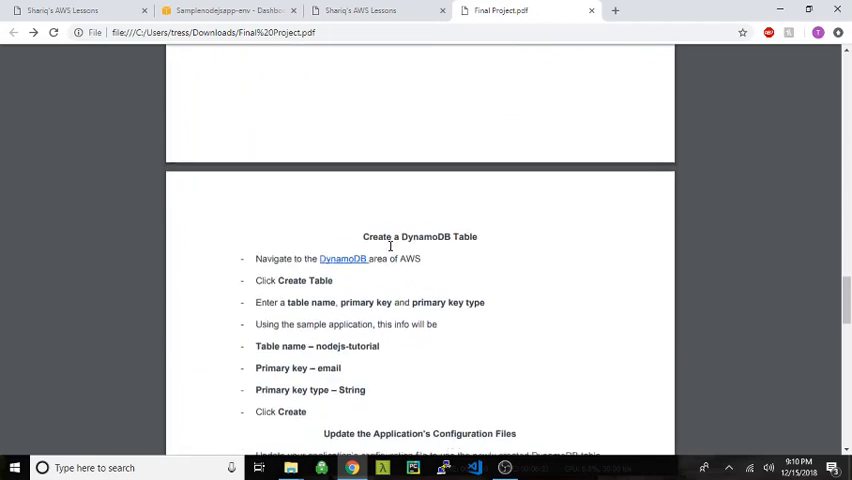
Submit the sign-up in the web app, confirm the thanks banner, then return to the AWS console
click(358, 12)
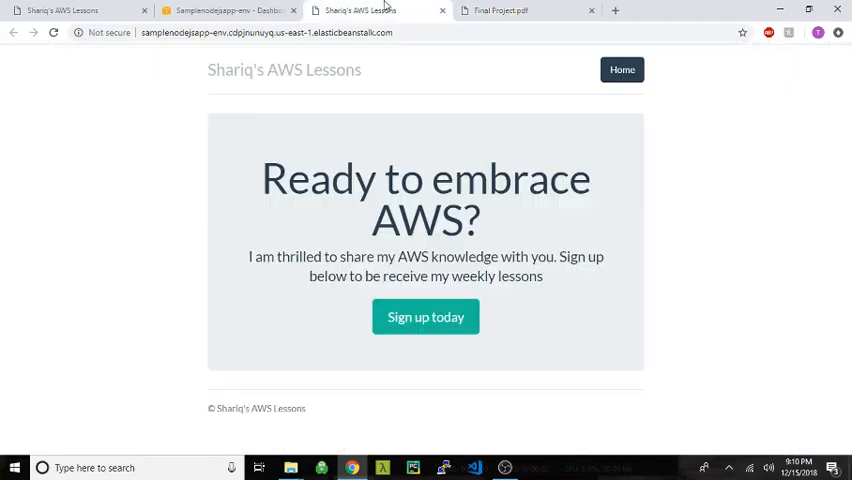
click(424, 316)
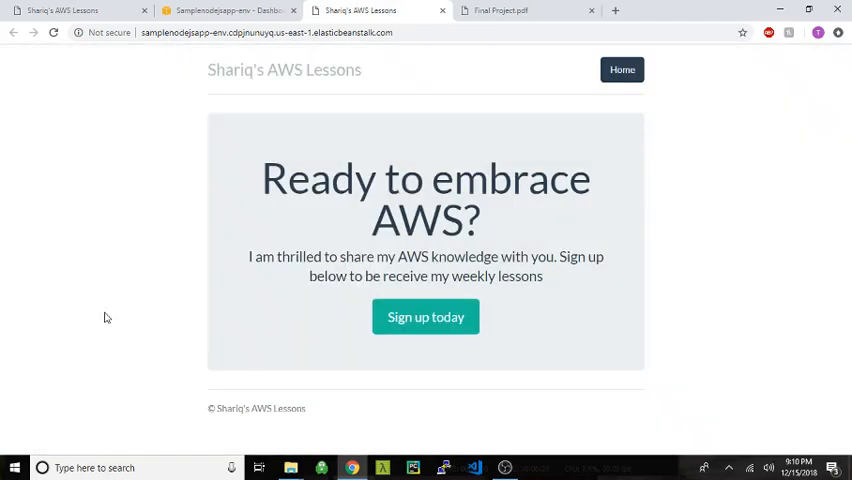
click(424, 316)
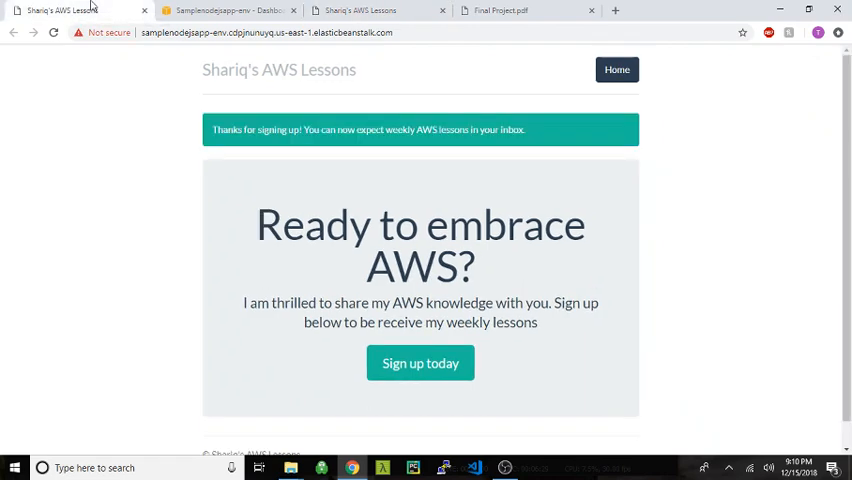
click(230, 10)
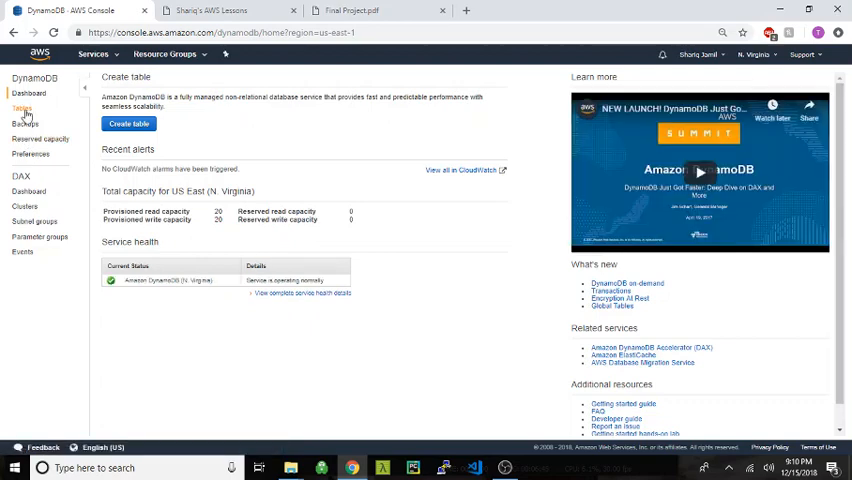
Review the three stored items in the nodejs-tutorial DynamoDB table, then switch to Sublime Text
click(22, 108)
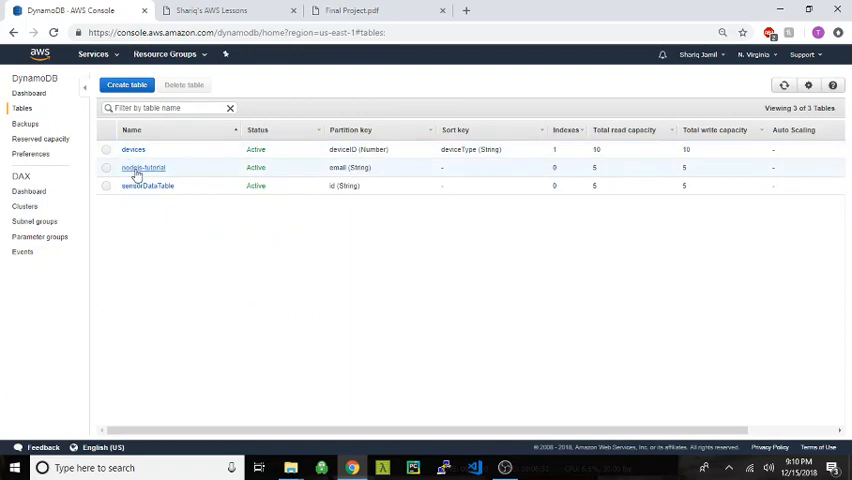
click(144, 168)
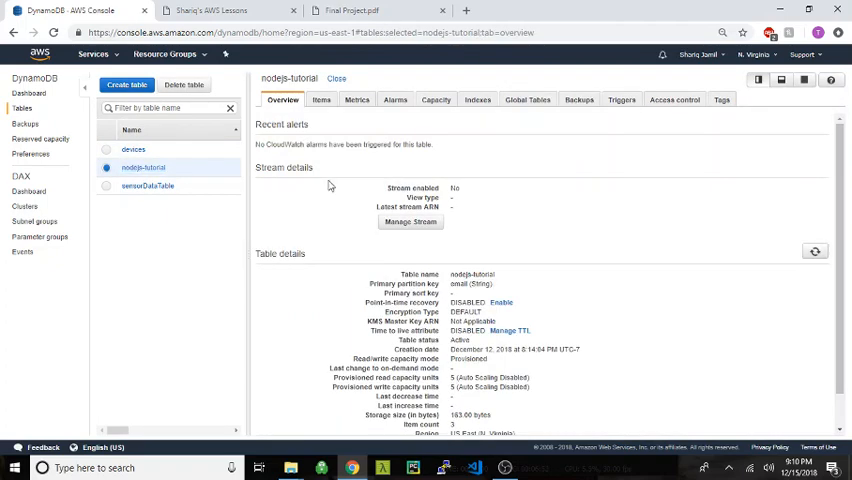
click(320, 100)
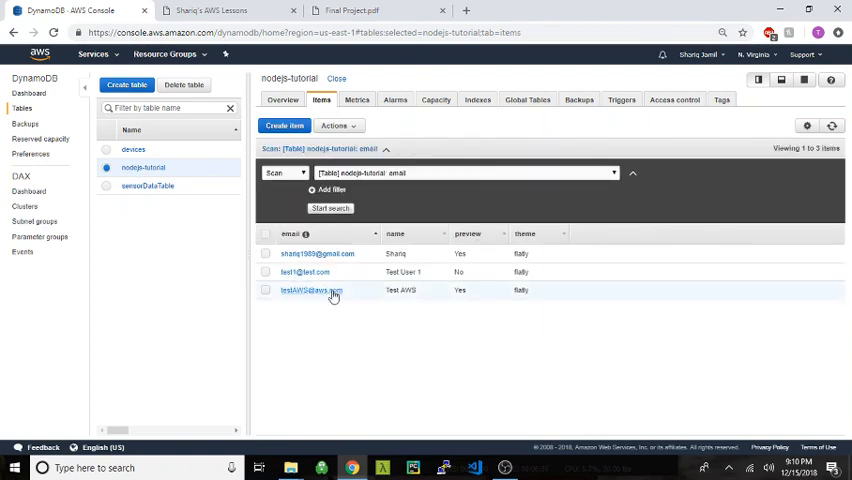
mouse_move(448, 304)
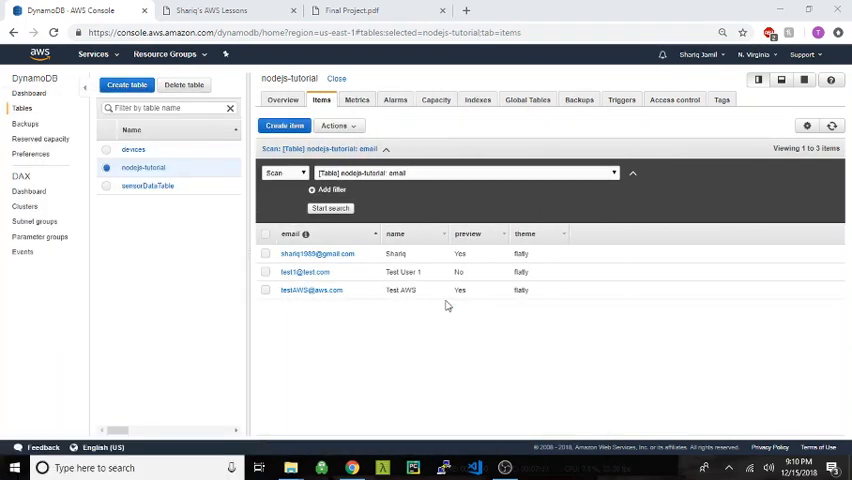
click(536, 468)
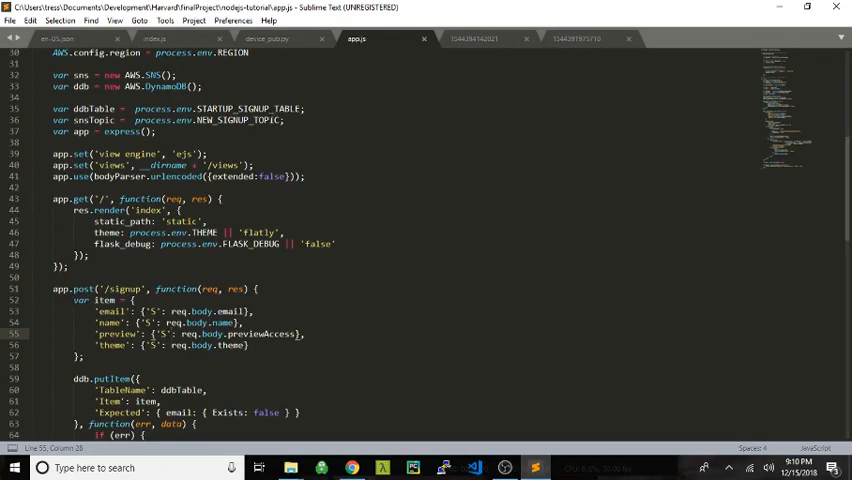
mouse_move(260, 108)
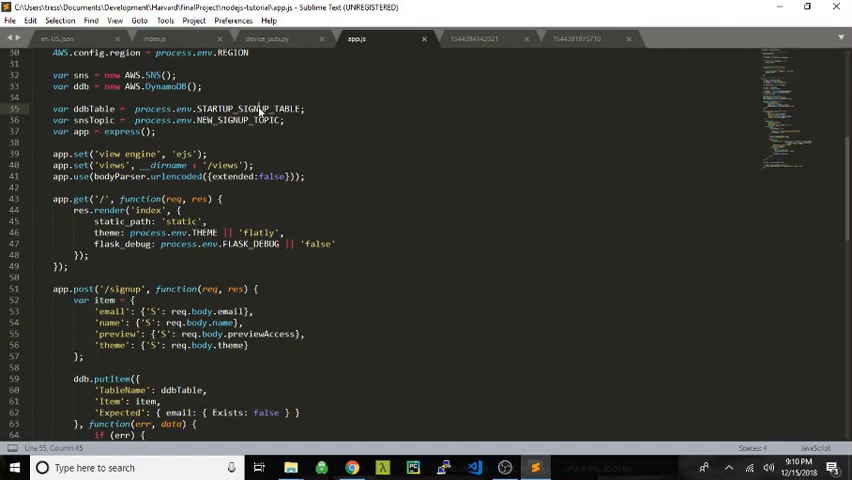
Review app.js and the other open project files, highlighting the STARTUP_SIGNUP_TABLE variable
scroll(up, 3)
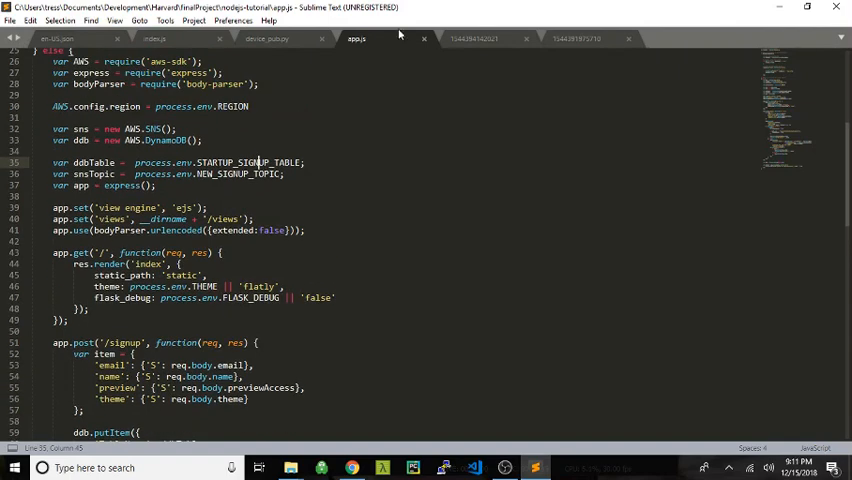
mouse_move(296, 32)
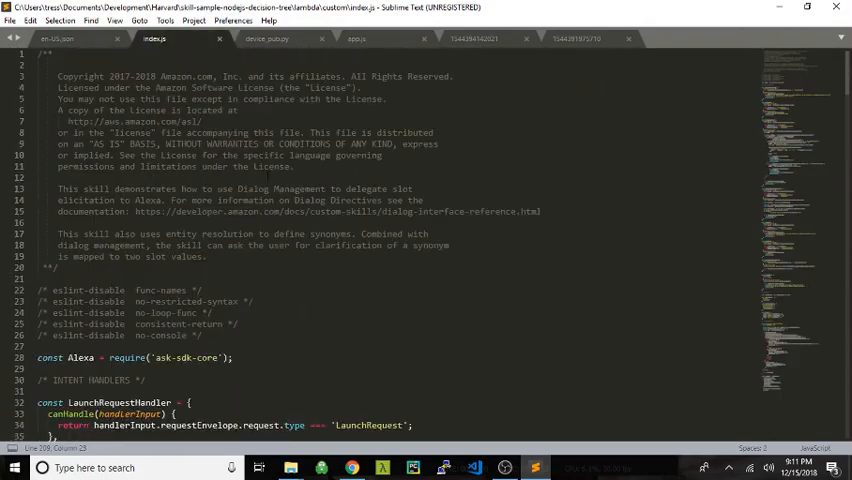
scroll(down, 3)
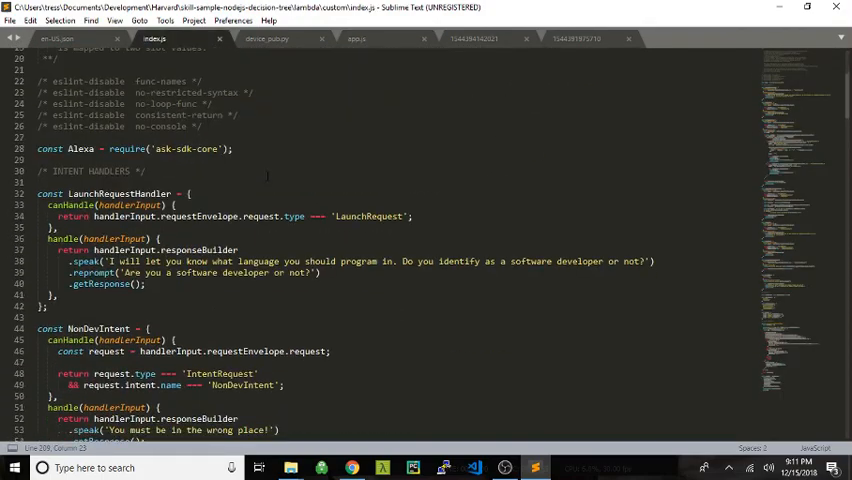
click(144, 172)
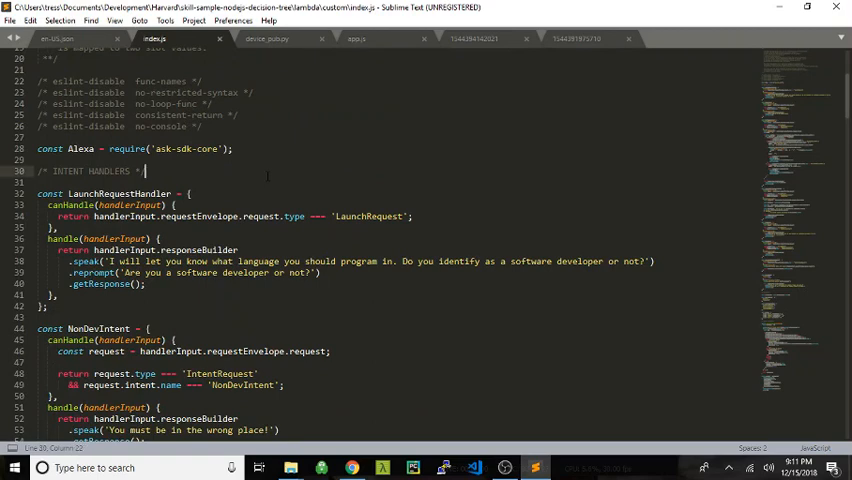
click(268, 38)
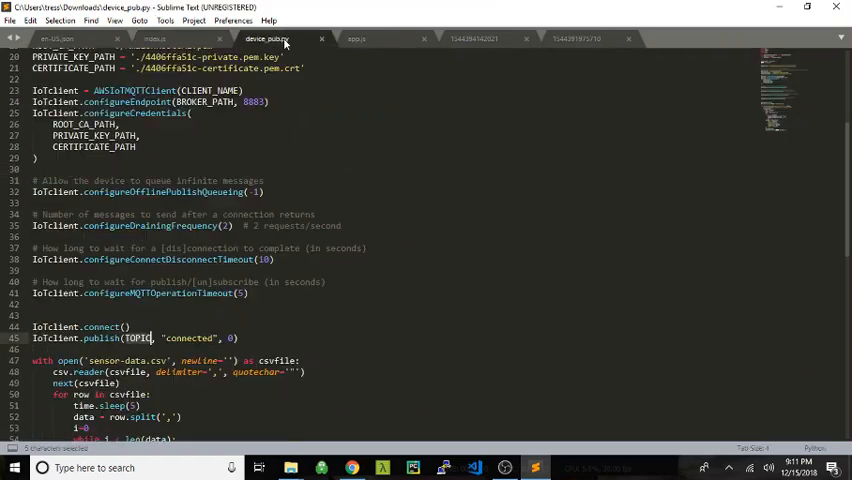
click(356, 38)
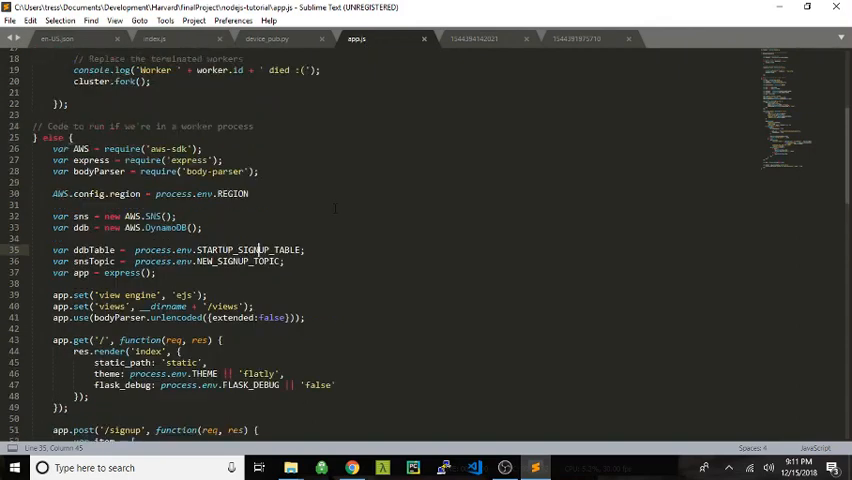
scroll(up, 3)
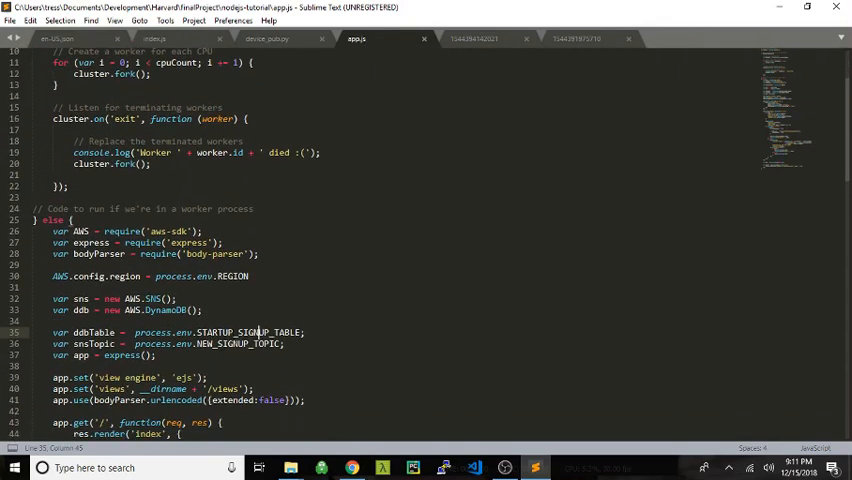
double_click(250, 332)
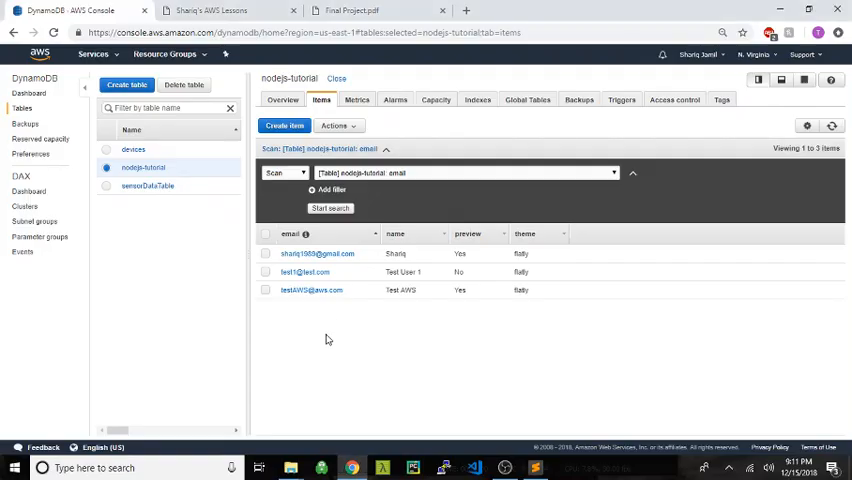
mouse_move(196, 206)
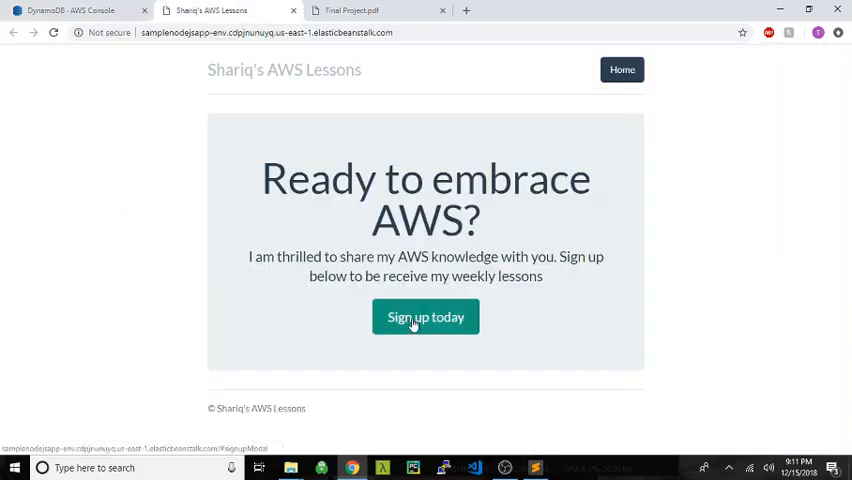
click(424, 316)
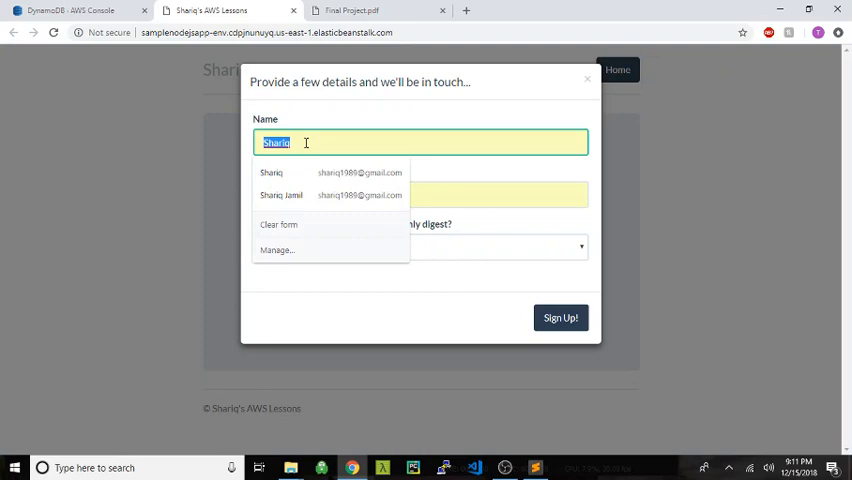
text(Linus)
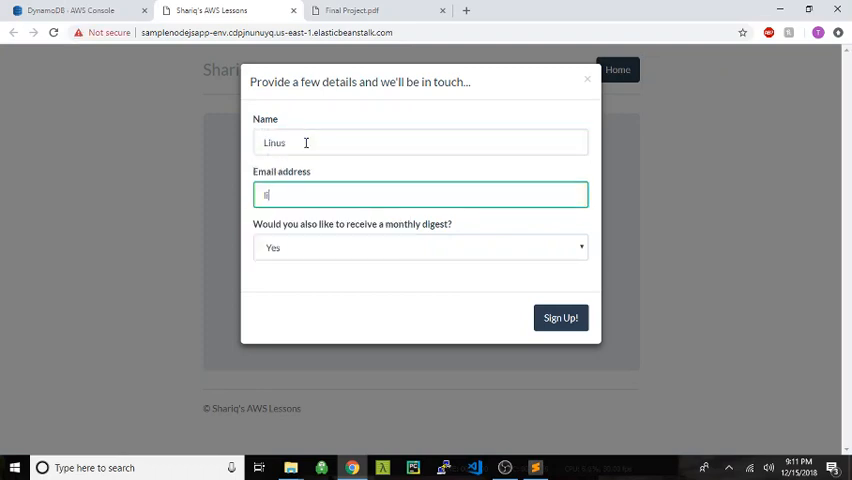
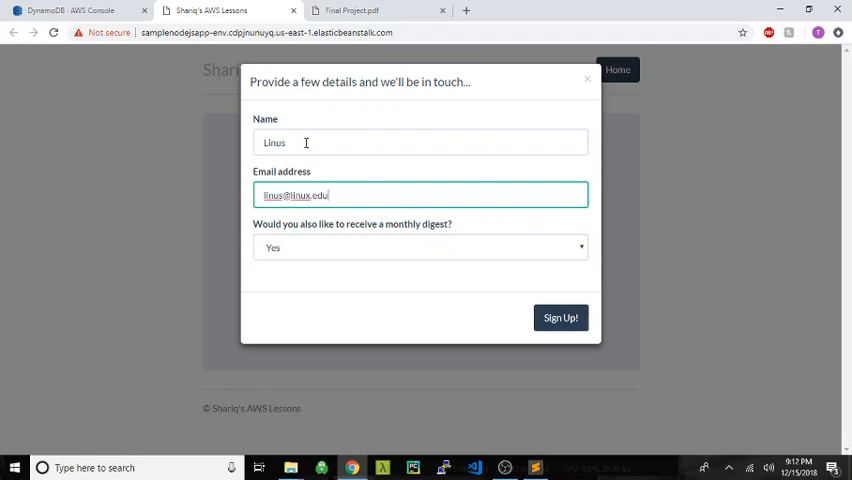
click(420, 246)
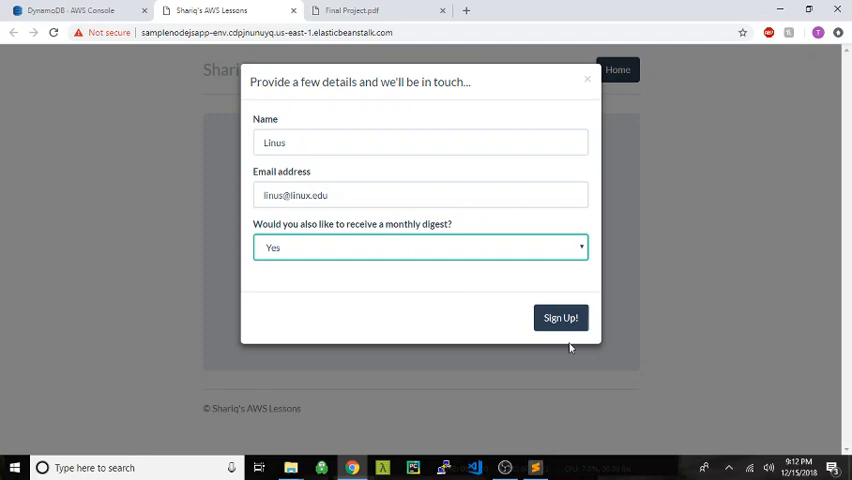
click(560, 316)
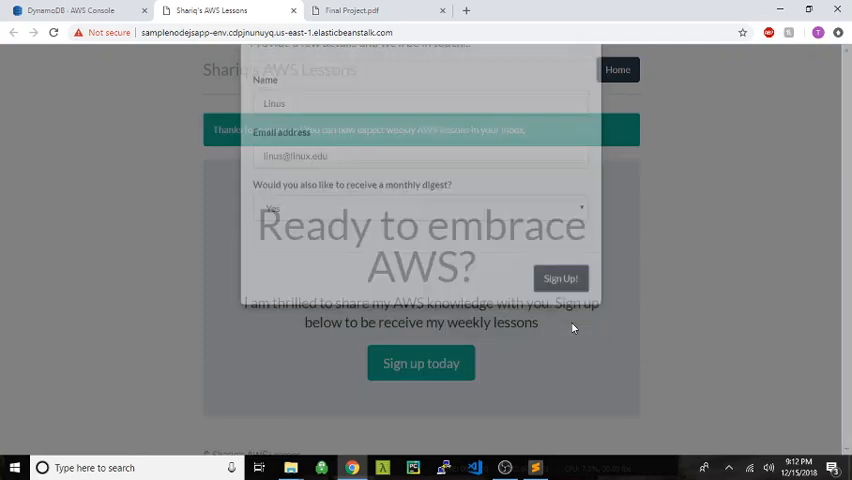
click(560, 278)
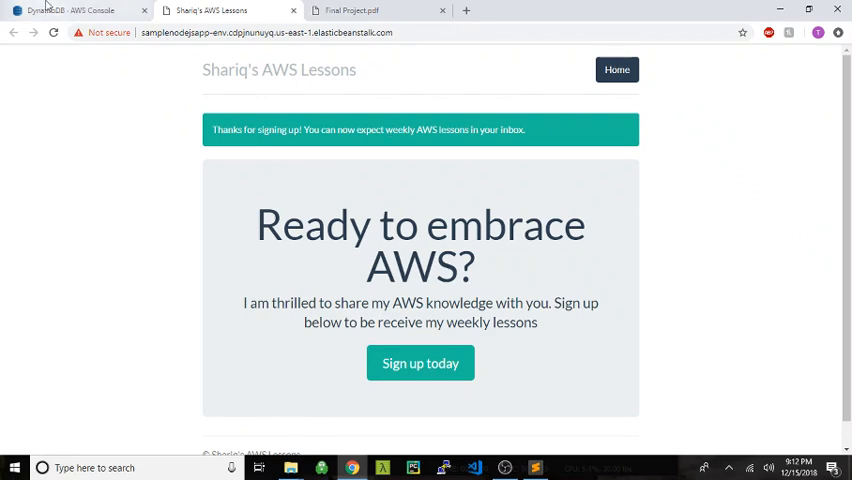
Refresh the nodejs-tutorial table scan to see Linus among four items, then return to the app page
click(76, 10)
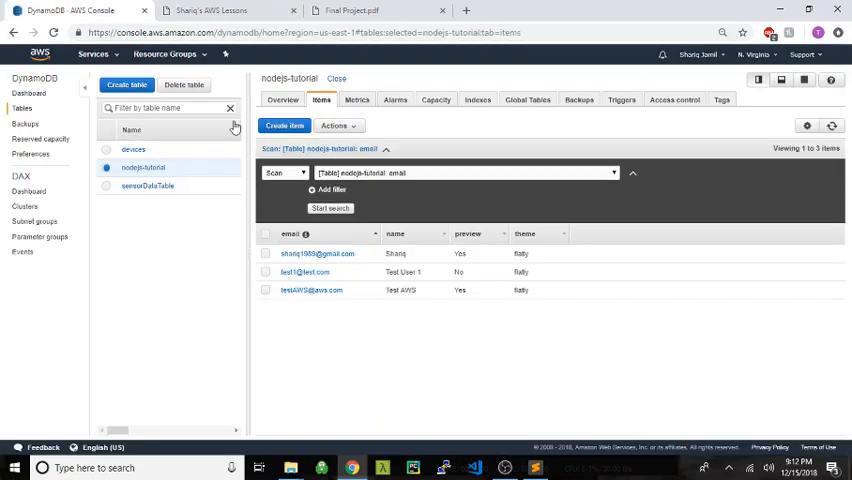
click(330, 208)
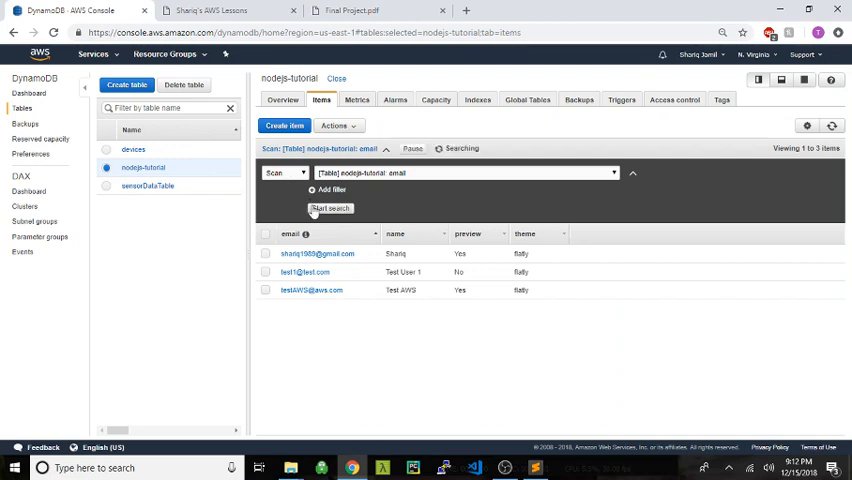
click(330, 208)
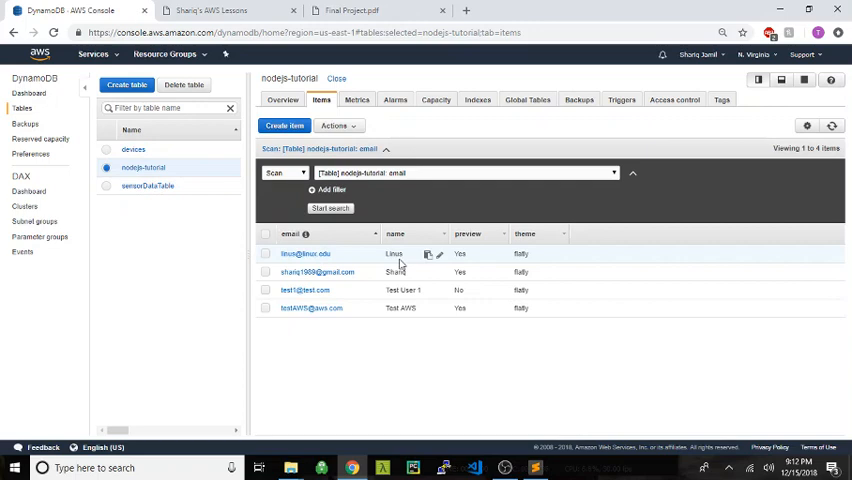
mouse_move(304, 252)
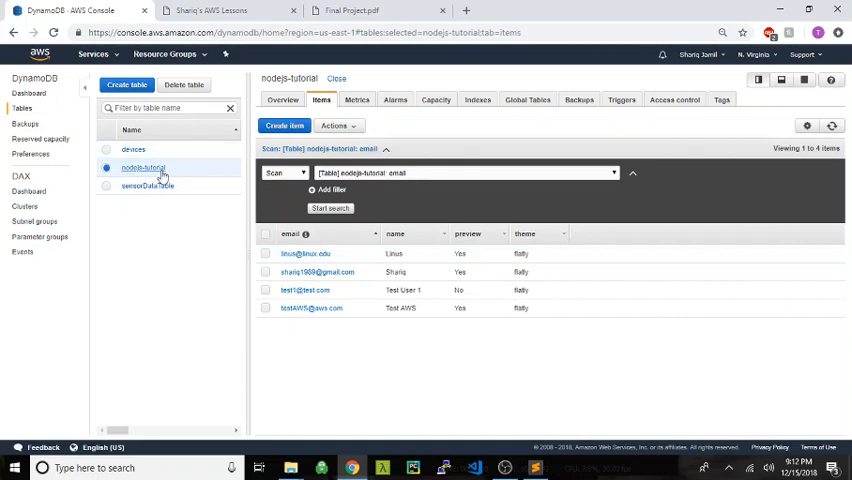
mouse_move(214, 146)
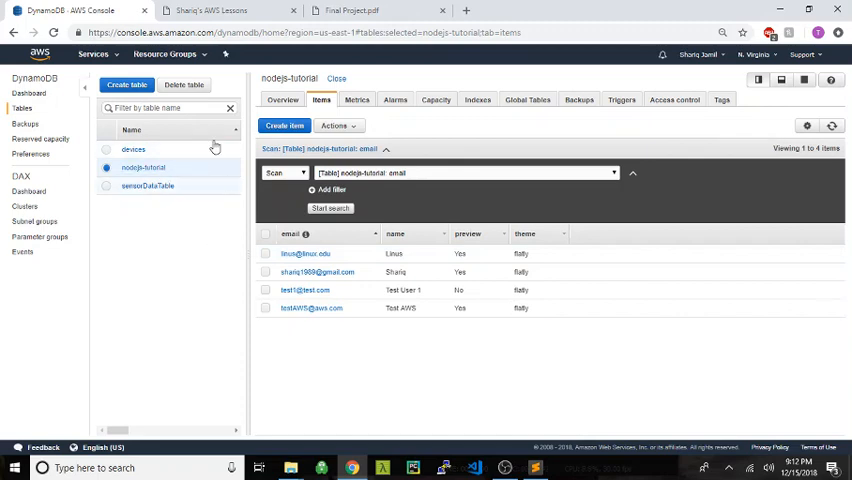
click(210, 12)
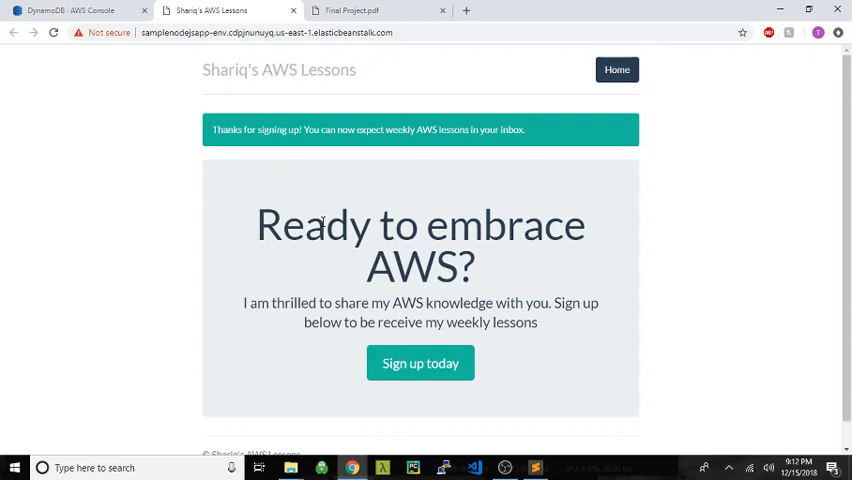
mouse_move(354, 184)
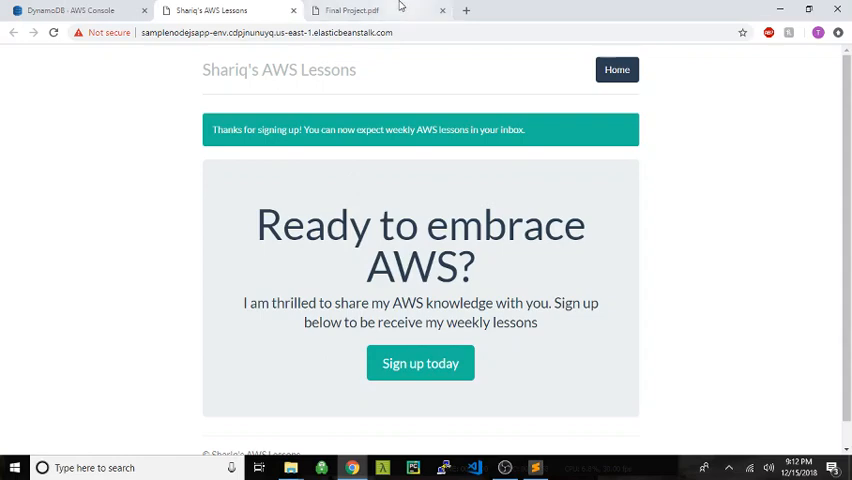
Scroll the Final Project PDF to the 'Create a DynamoDB Table' section
click(356, 10)
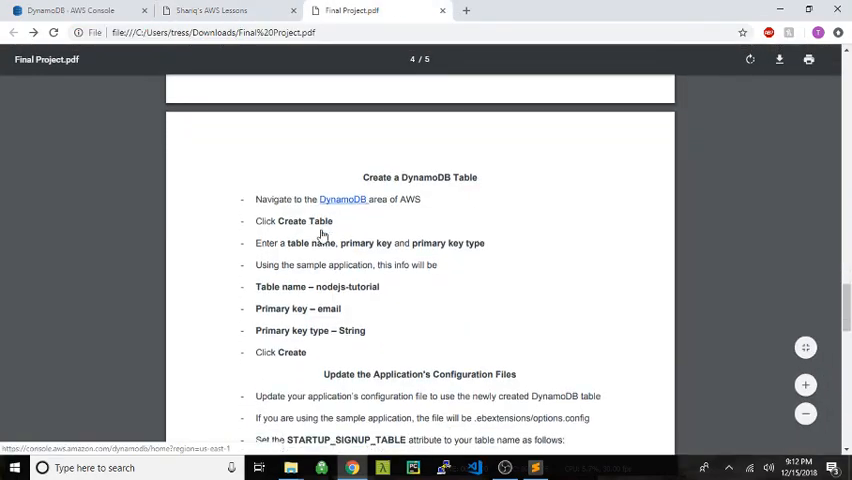
scroll(down, 3)
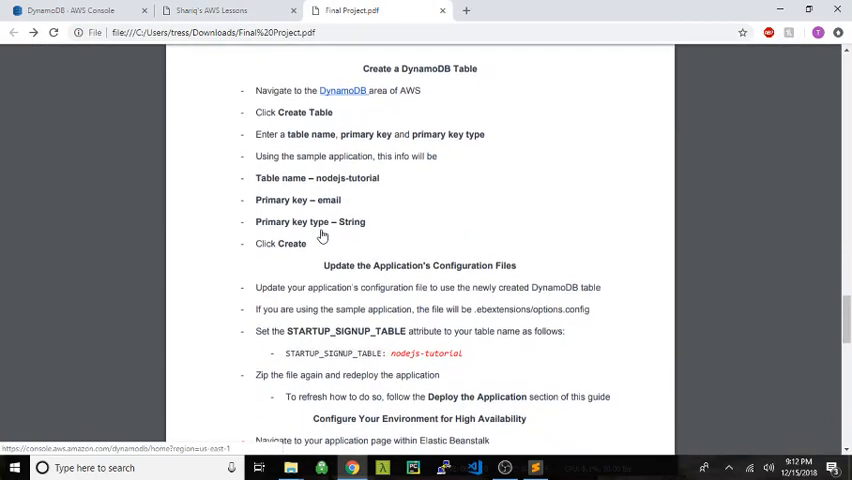
scroll(down, 3)
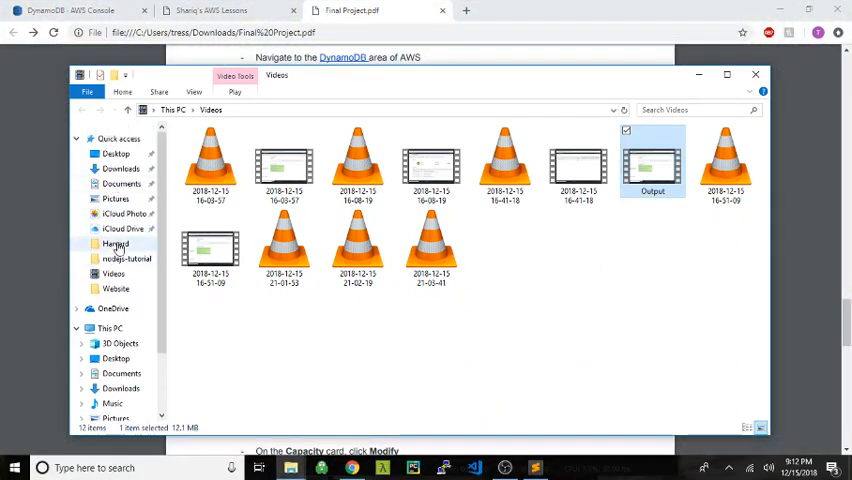
Open options.config from nodejs-tutorial's .ebextensions folder in Sublime Text
click(116, 244)
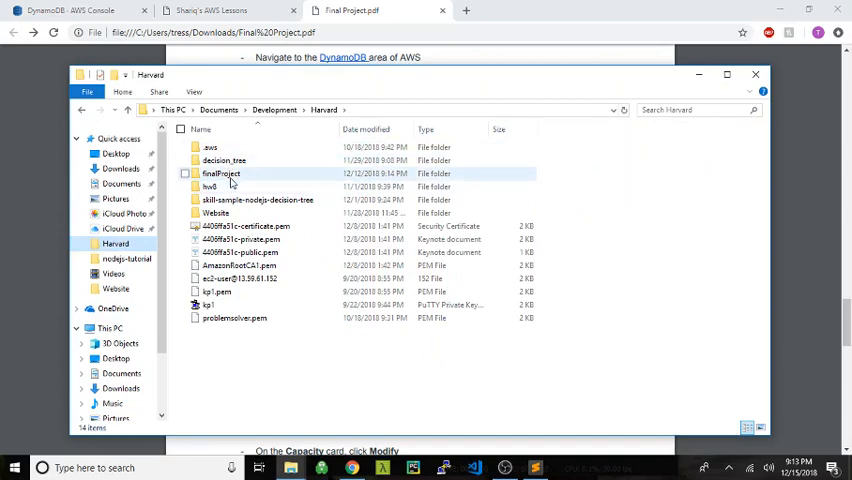
double_click(222, 172)
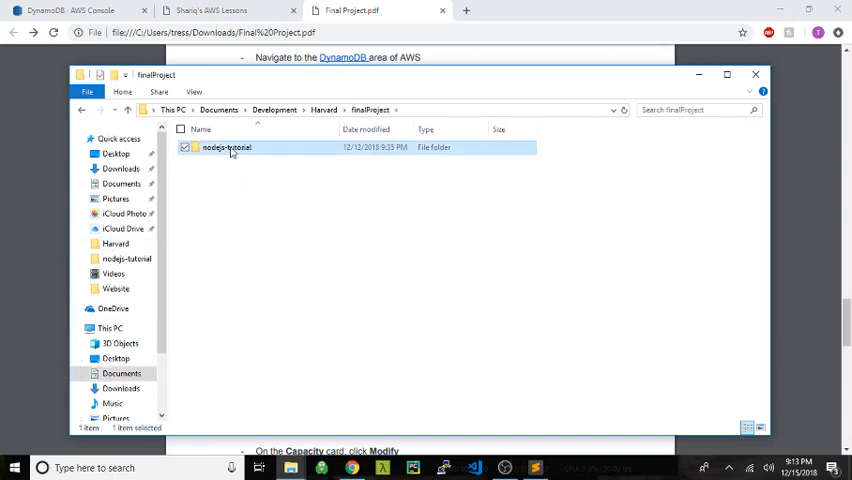
double_click(224, 148)
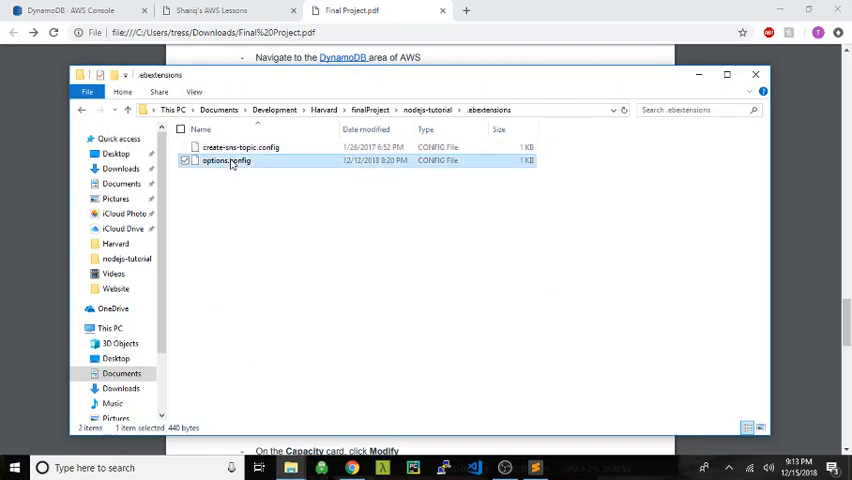
right_click(228, 160)
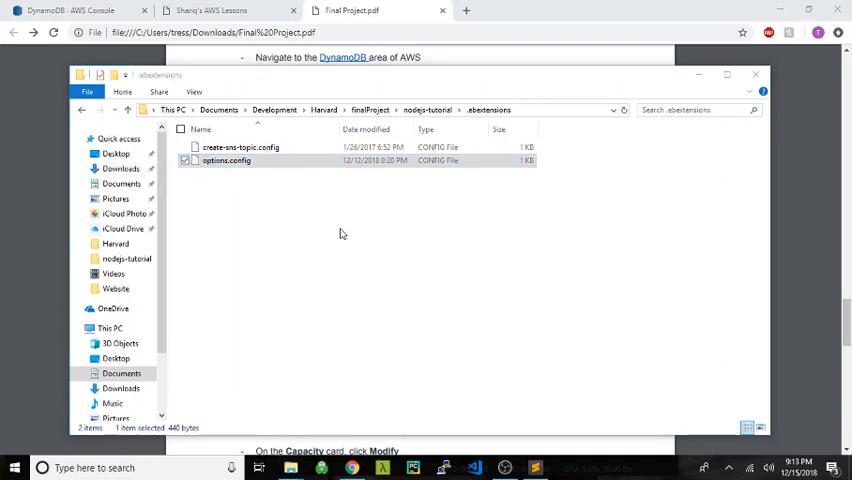
double_click(226, 160)
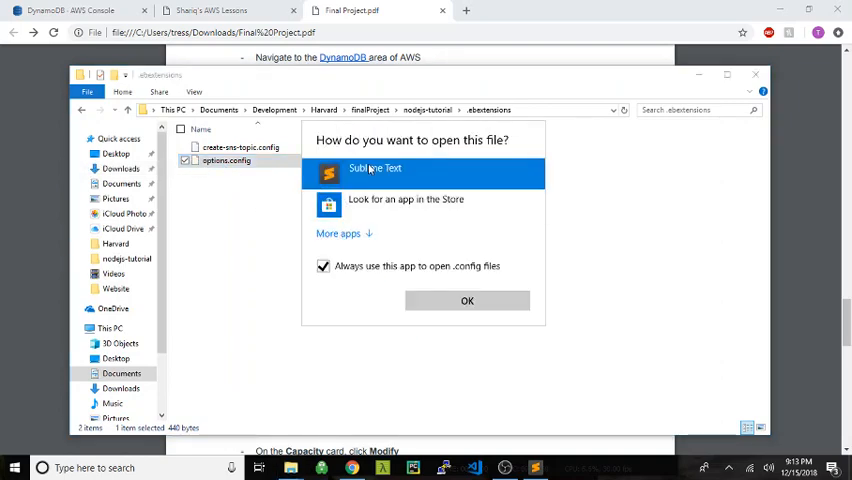
click(468, 300)
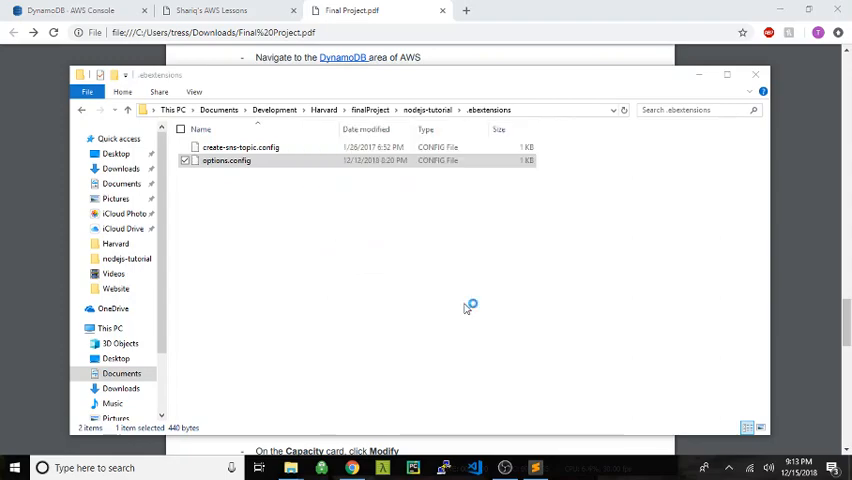
double_click(226, 160)
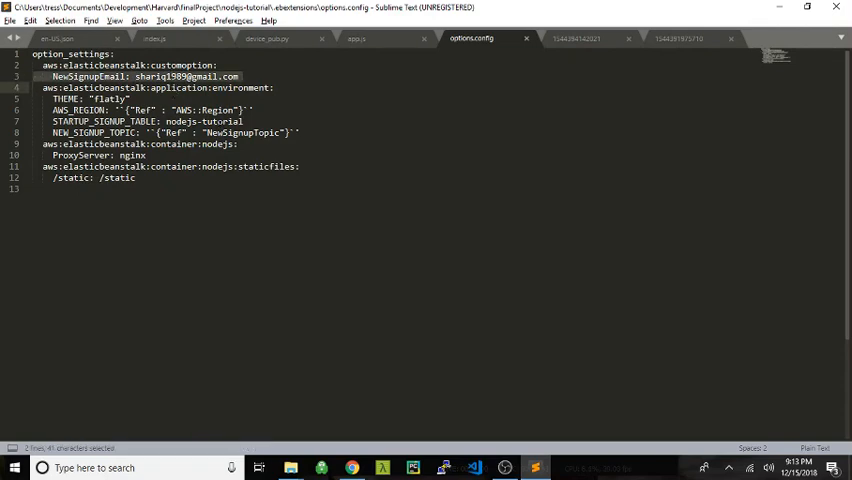
Check the STARTUP_SIGNUP_TABLE value nodejs-tutorial in options.config against the app.js code
click(216, 120)
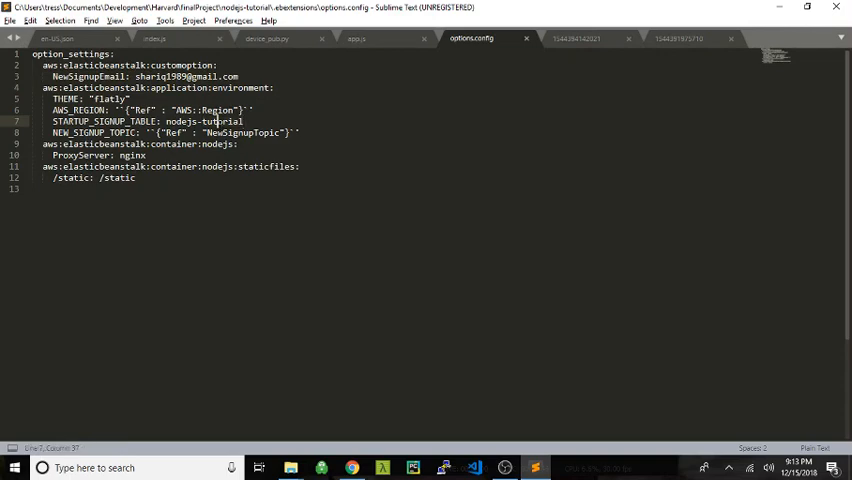
triple_click(140, 120)
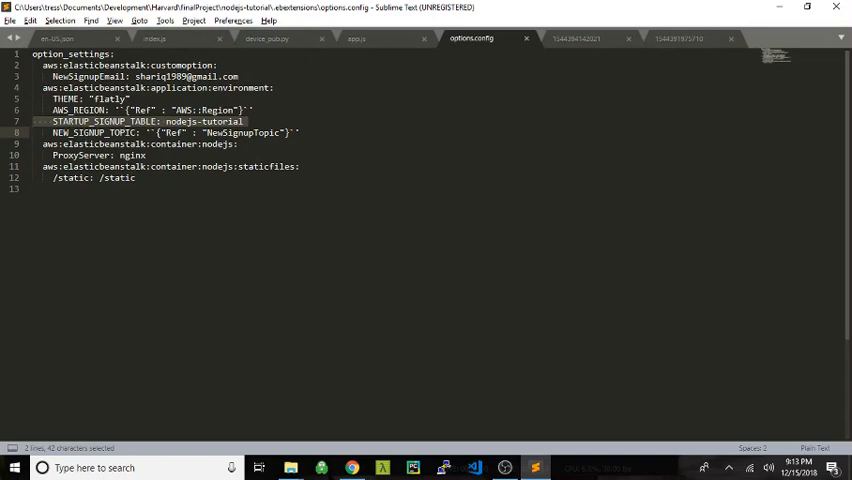
click(356, 38)
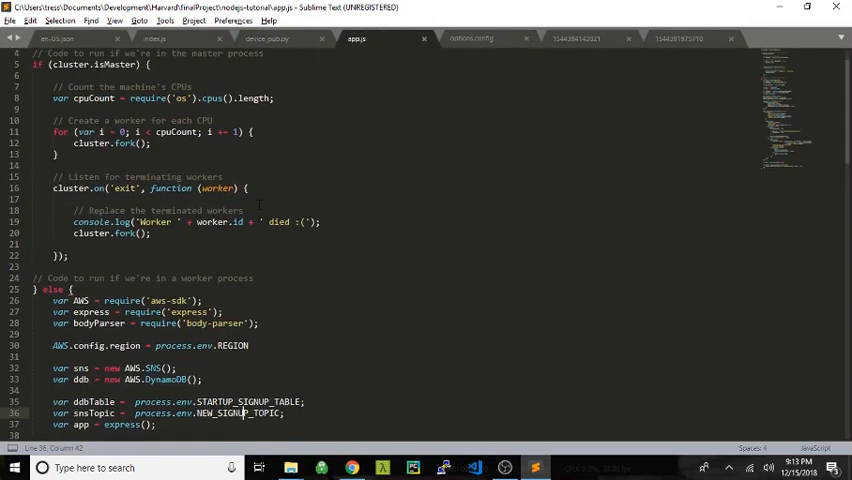
scroll(down, 3)
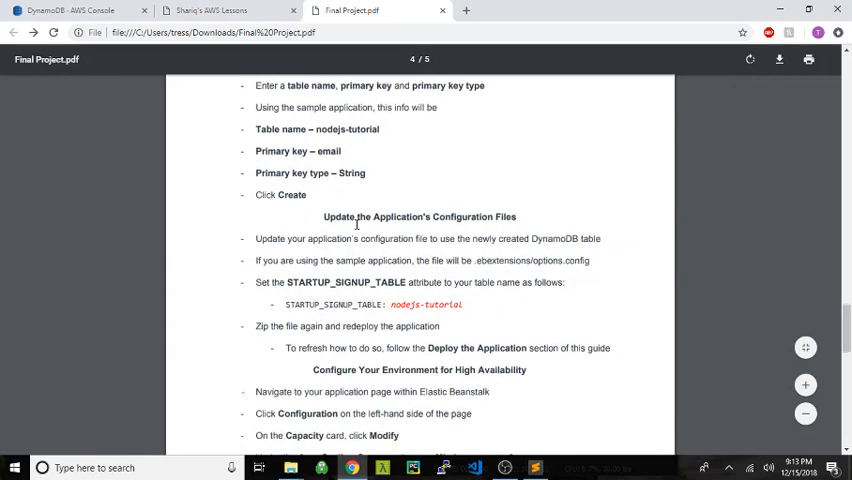
Scroll the PDF to the high-availability steps, then return to the sign-up app page
scroll(down, 3)
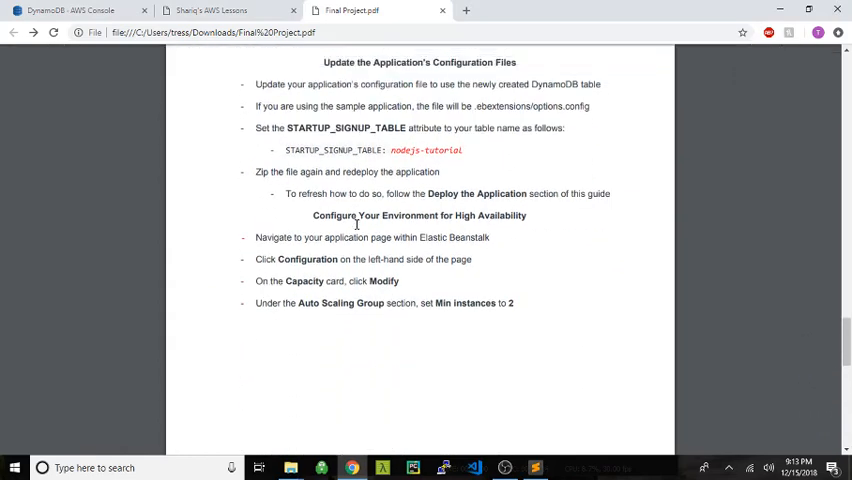
scroll(down, 3)
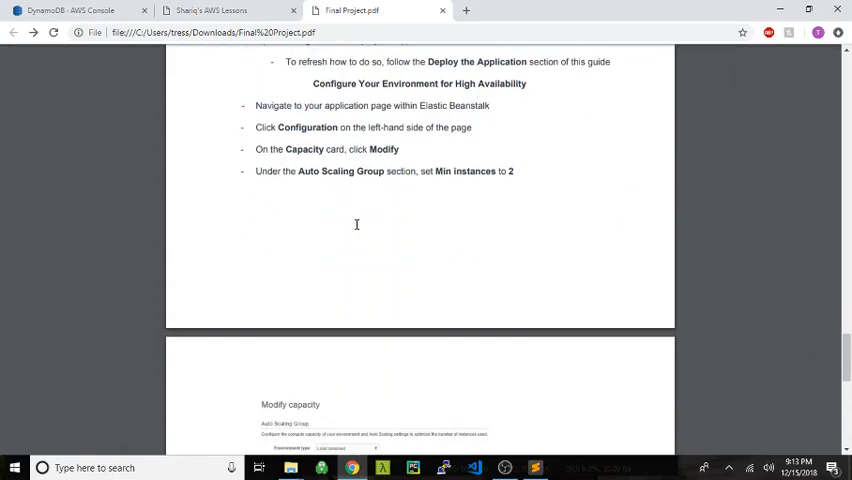
scroll(up, 3)
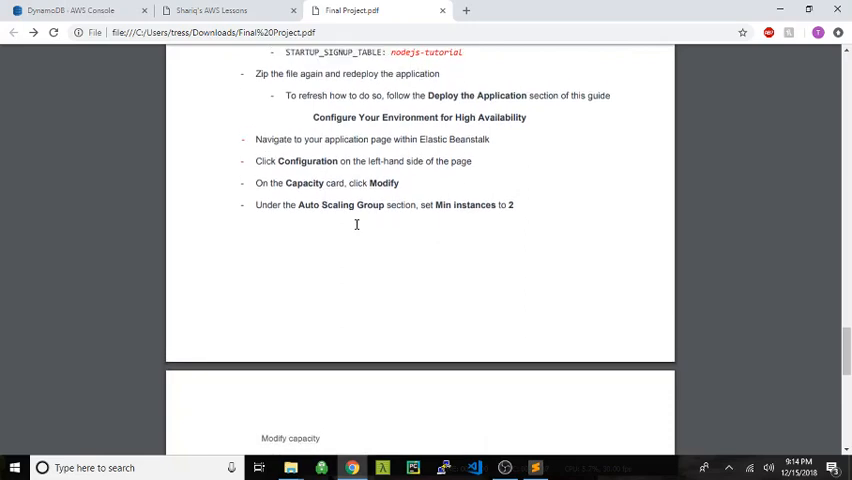
scroll(up, 3)
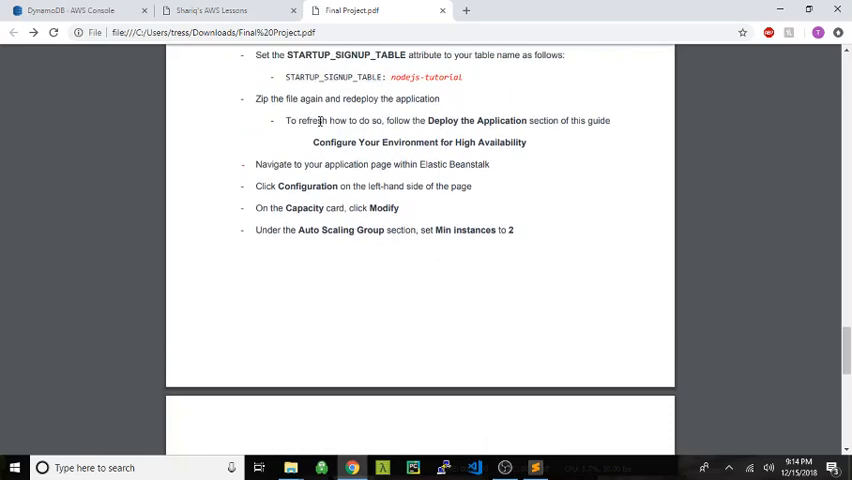
click(210, 12)
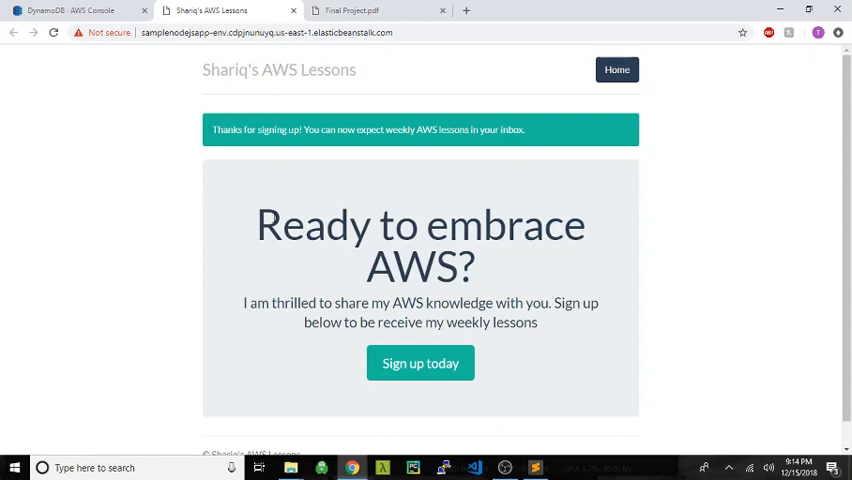
mouse_move(80, 10)
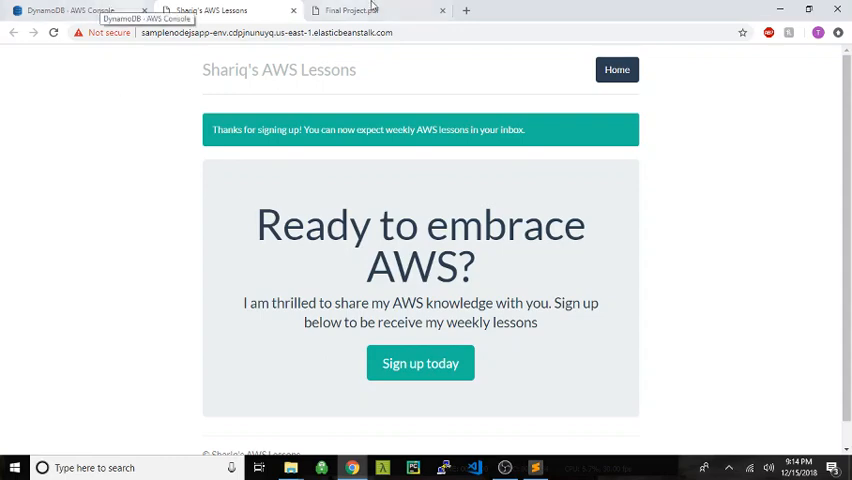
Go via Services to Elastic Beanstalk and load the Samplenodejsapp-env Configuration page
click(76, 10)
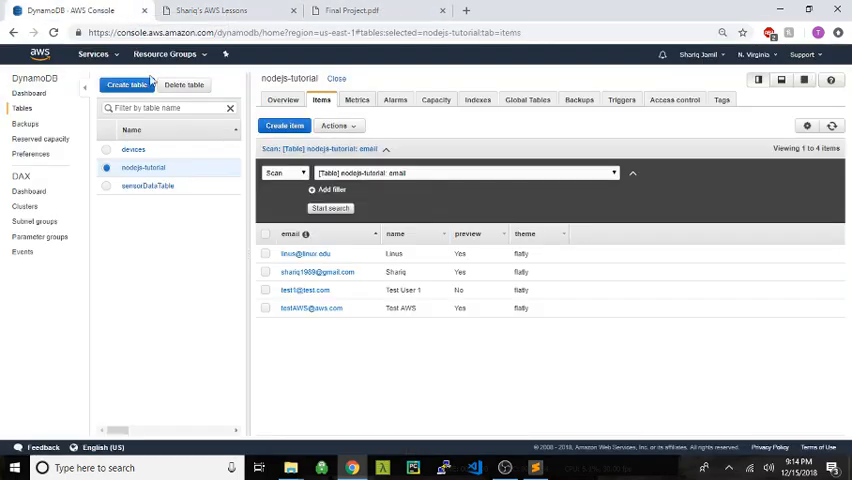
click(92, 54)
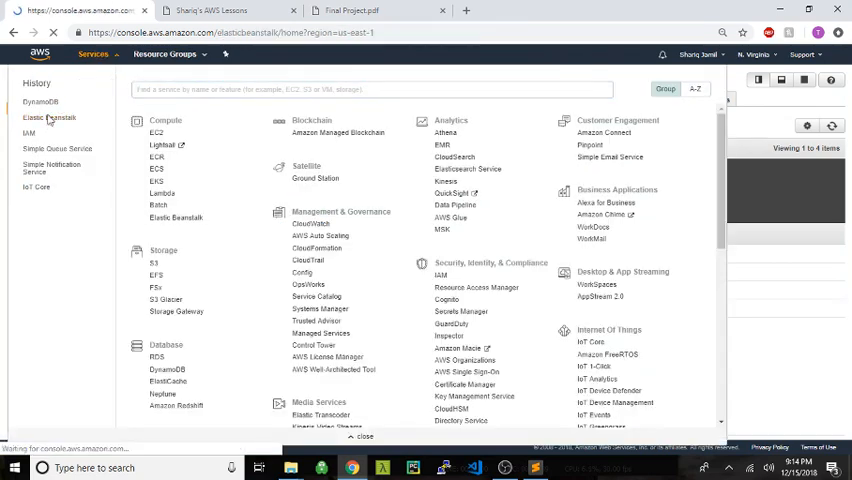
click(176, 218)
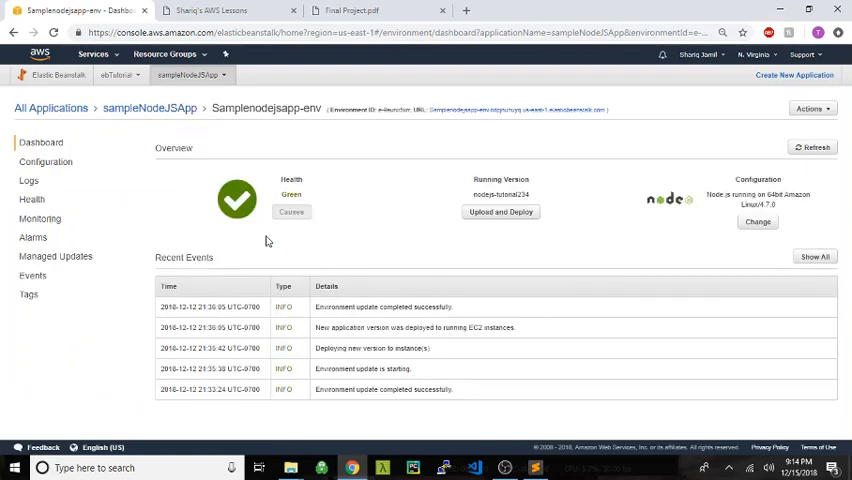
click(44, 162)
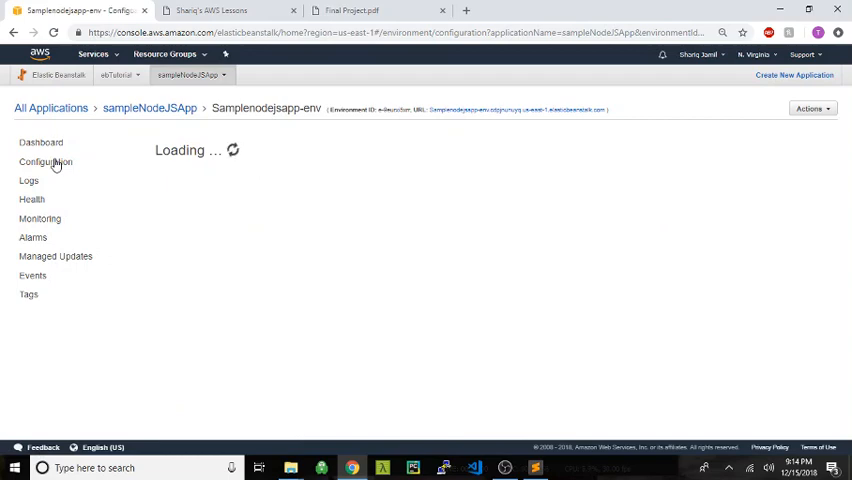
In the environment's Capacity settings, raise Min instances to 2 and apply the change
click(44, 162)
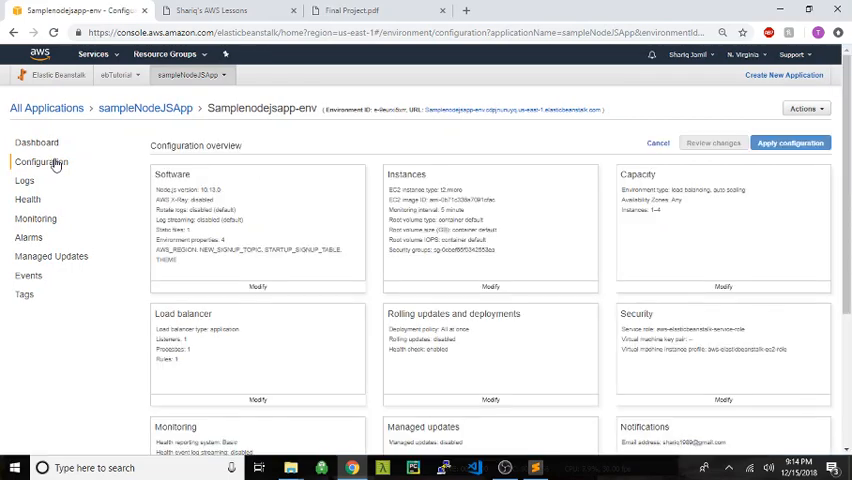
mouse_move(480, 164)
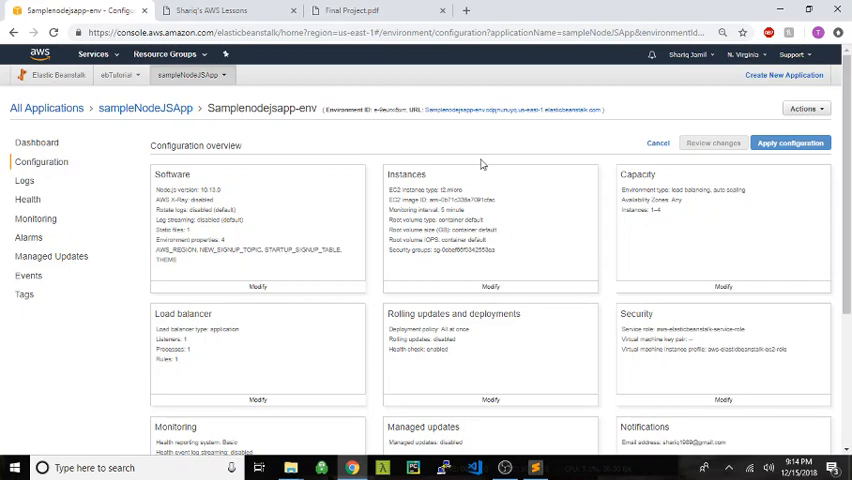
click(722, 288)
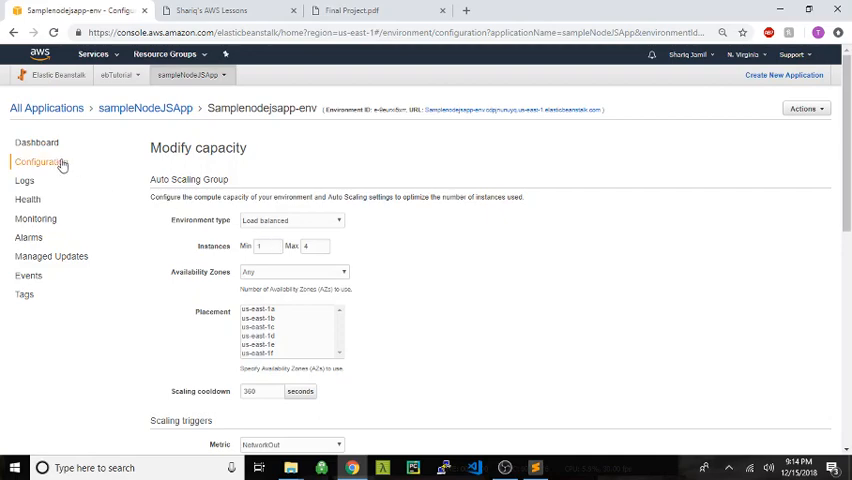
mouse_move(144, 108)
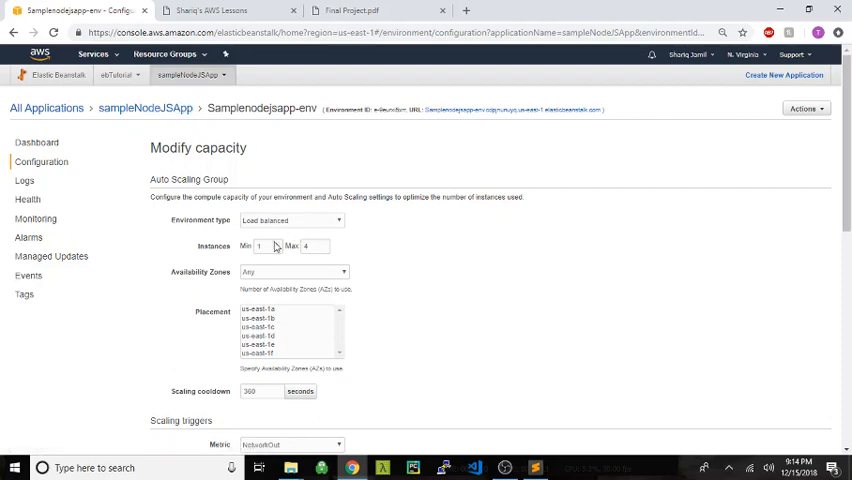
click(262, 246)
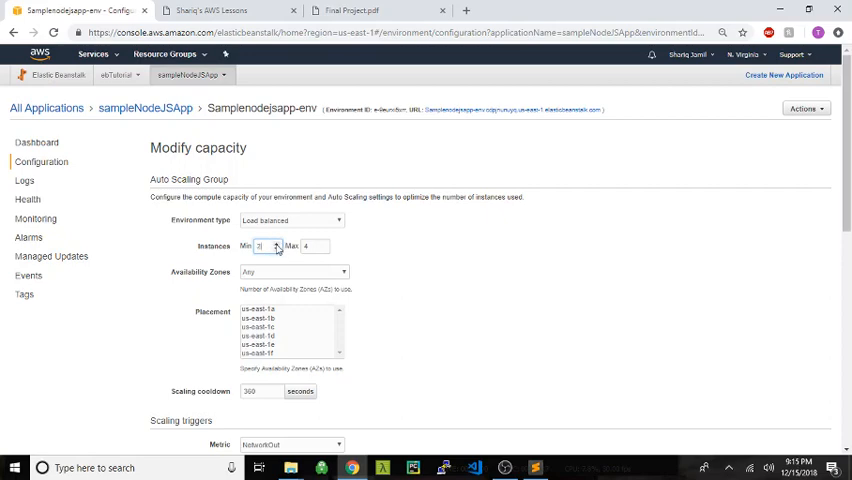
mouse_move(704, 200)
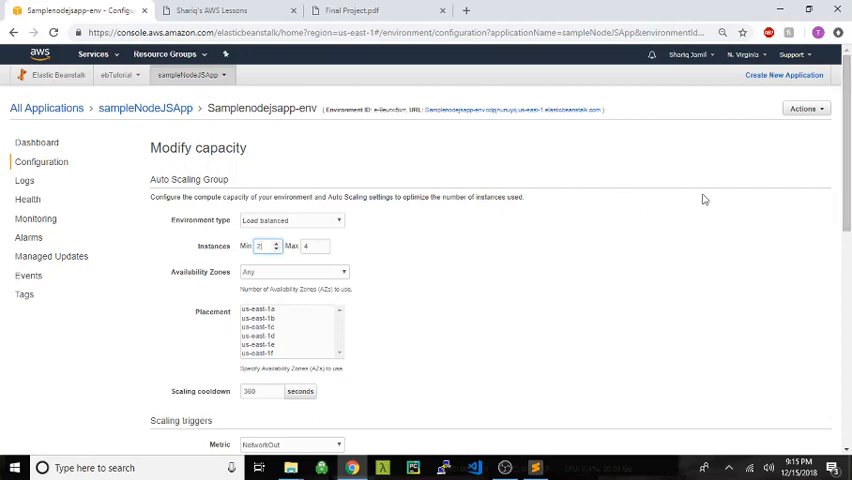
scroll(down, 3)
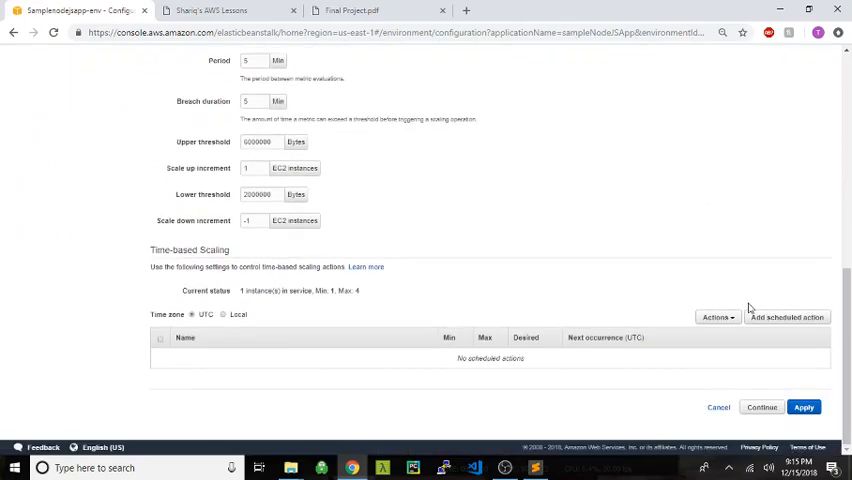
click(804, 408)
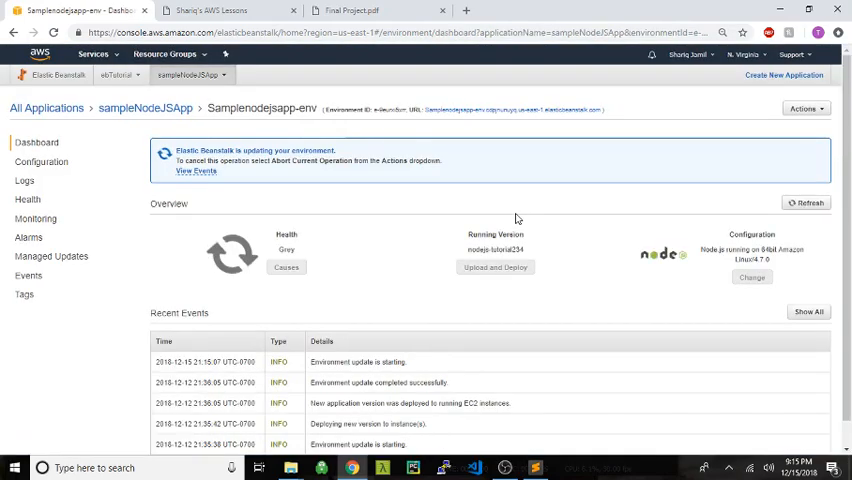
mouse_move(344, 288)
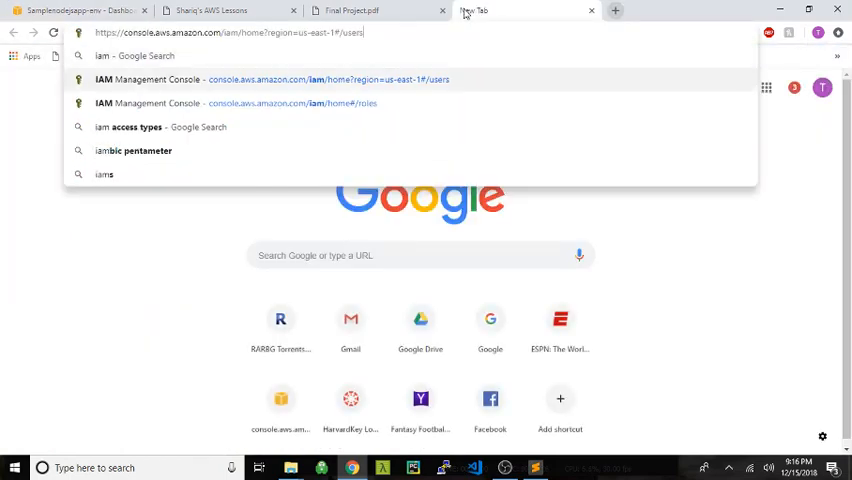
Navigate via IAM and Services to the Simple Queue Service console's queue list
click(270, 80)
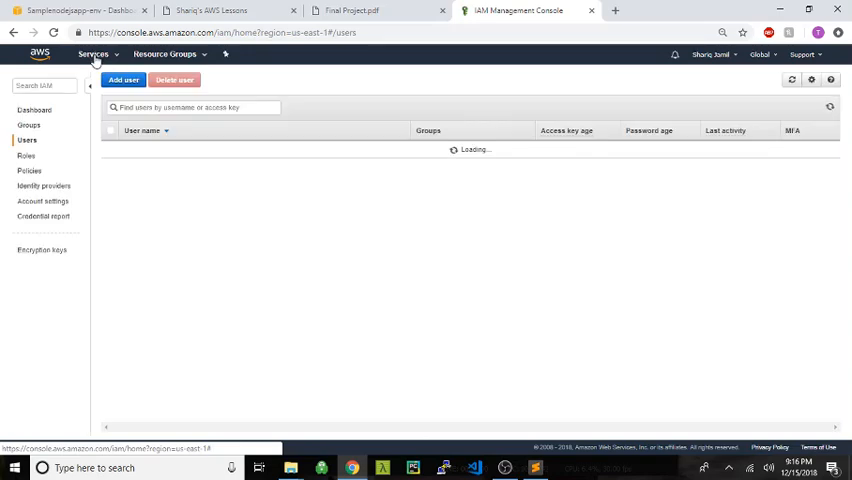
click(92, 54)
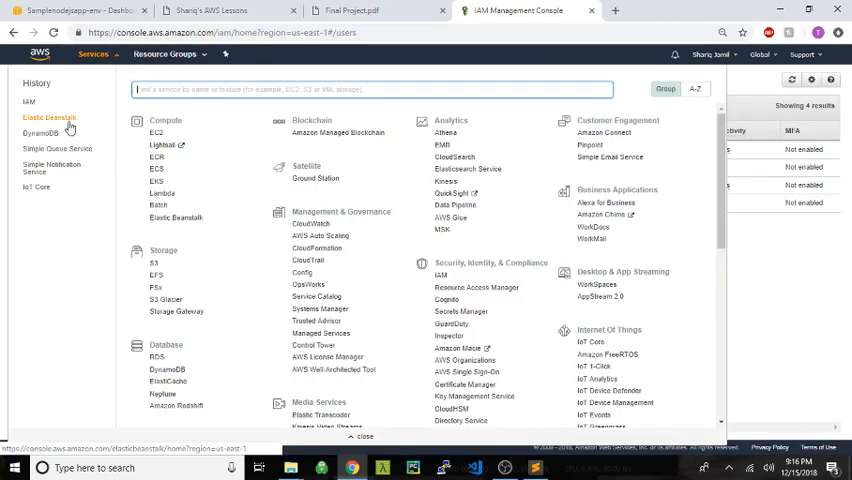
click(48, 148)
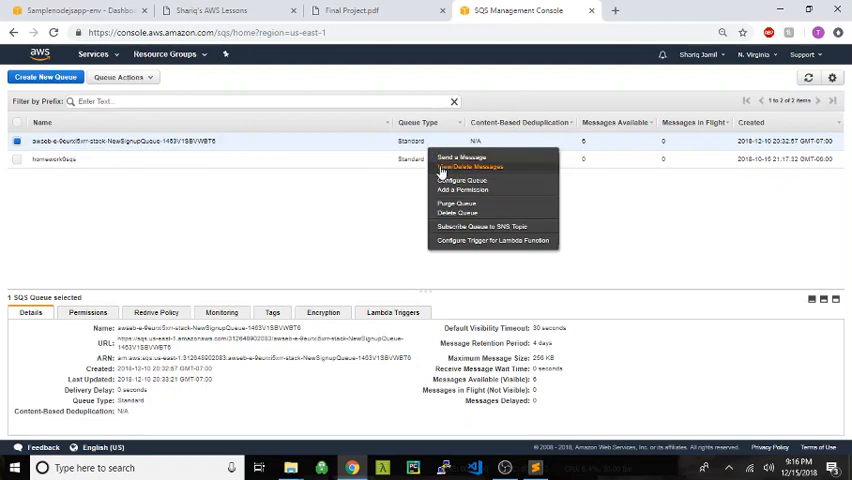
Poll NewSignupQueue for messages and review one SNS sign-up notification's full details
click(468, 166)
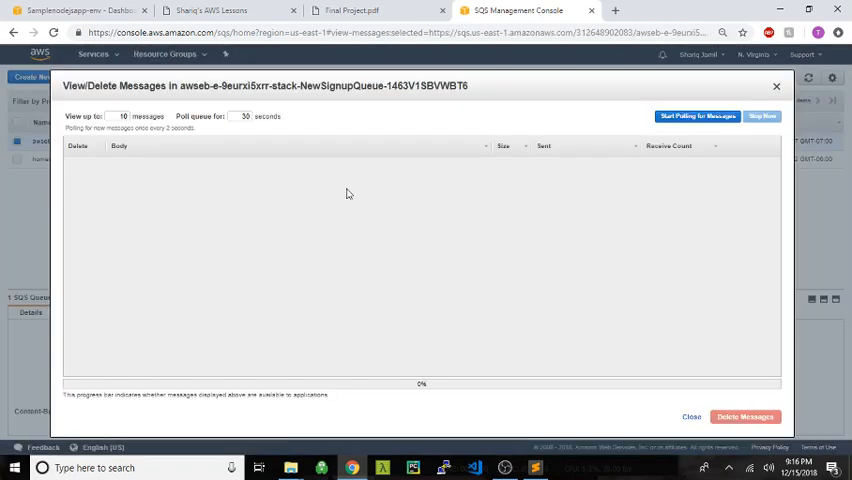
click(696, 116)
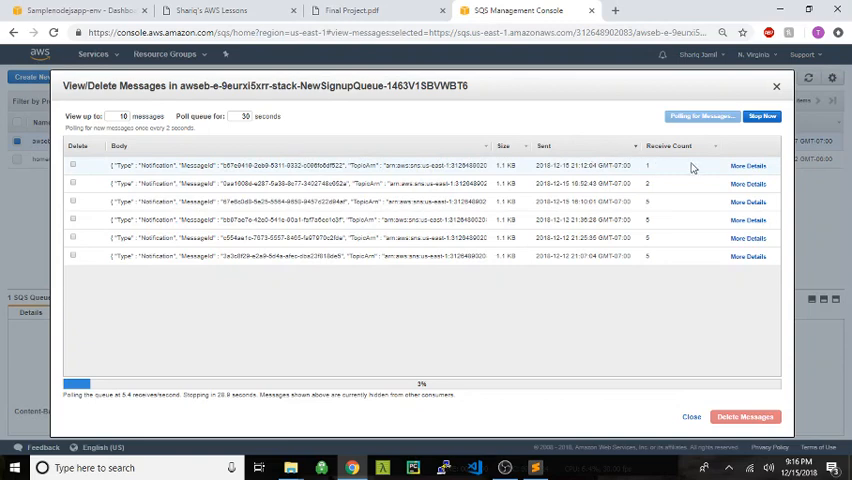
mouse_move(744, 168)
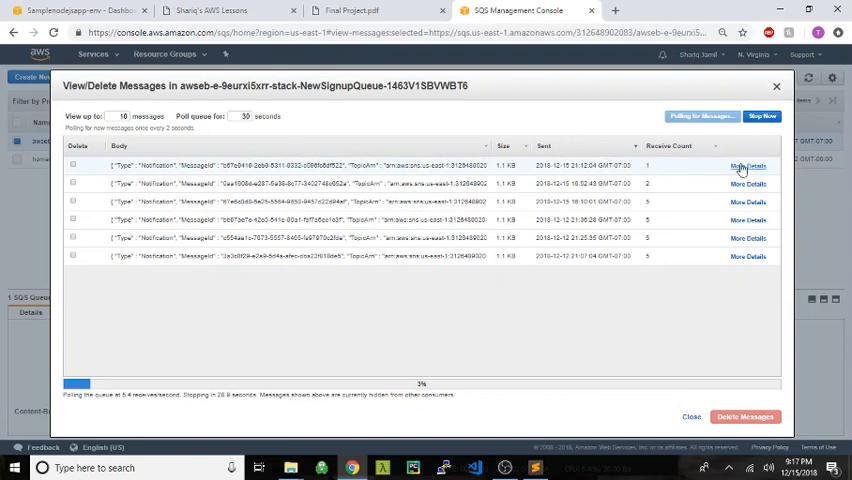
click(748, 166)
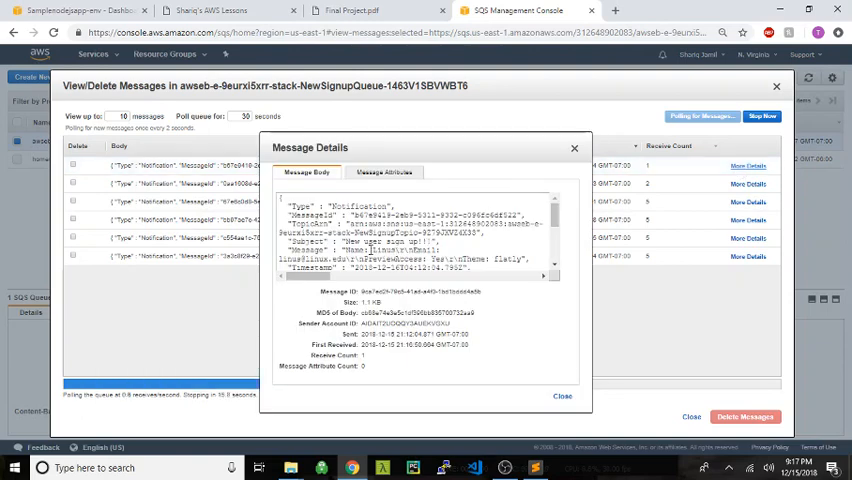
scroll(down, 3)
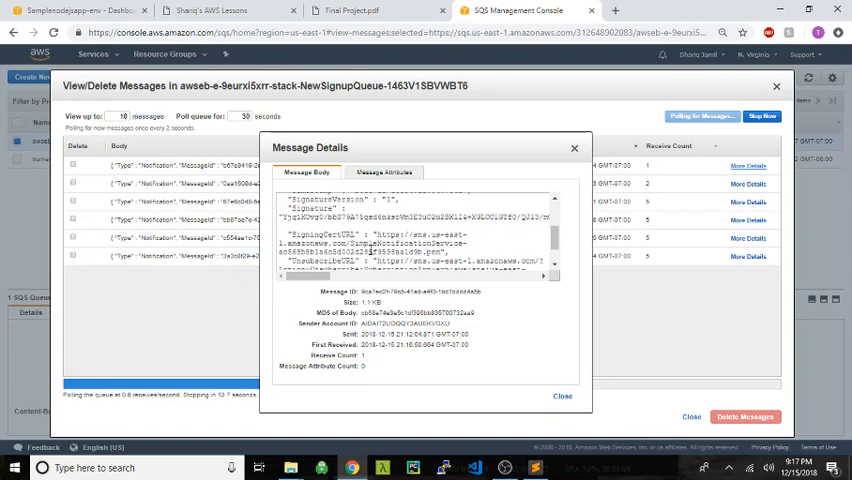
scroll(down, 3)
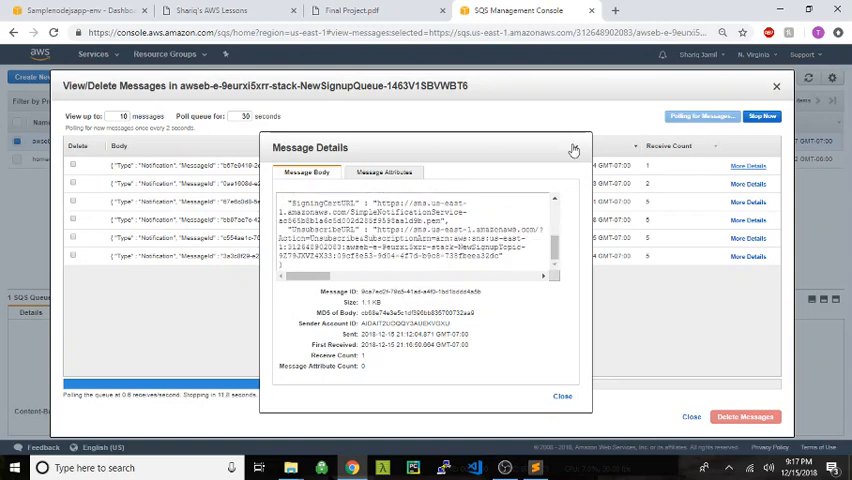
click(574, 148)
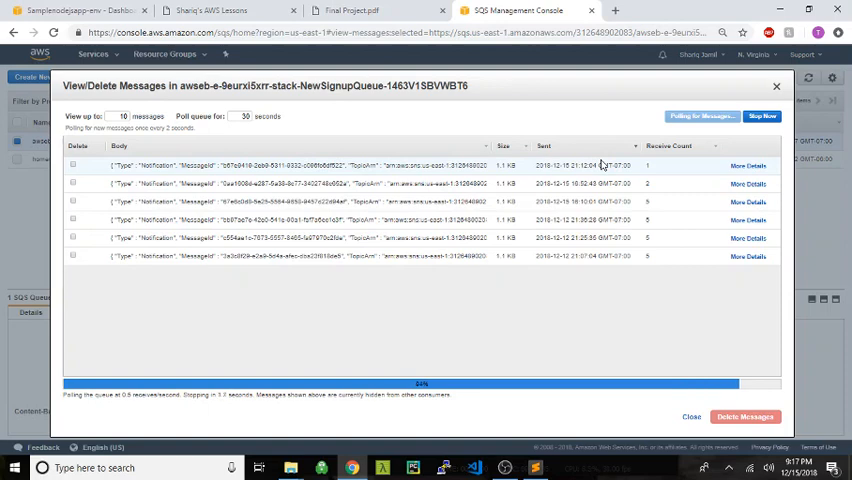
Stop polling and close the message viewer, returning to the SQS queue list
click(762, 116)
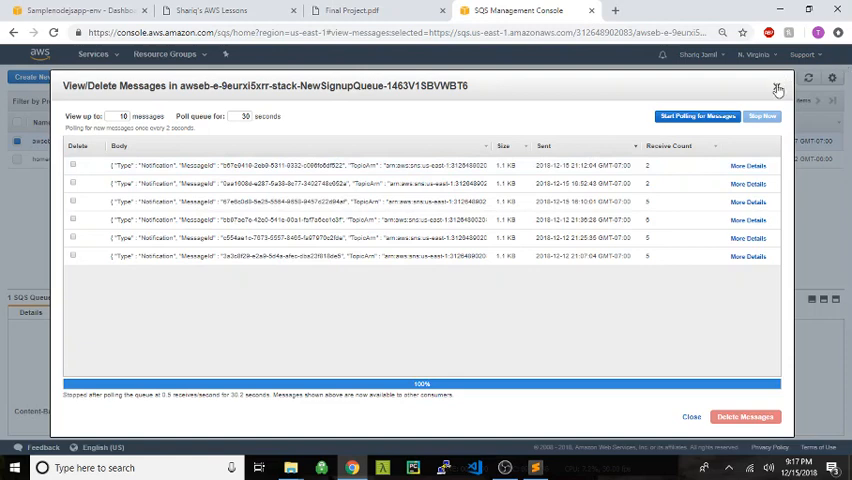
click(776, 88)
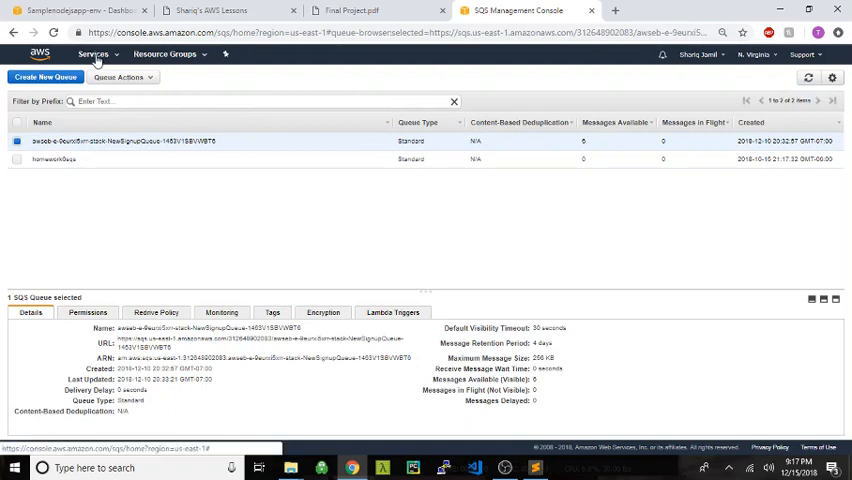
Go to the Simple Notification Service console and list the SNS topics
click(92, 54)
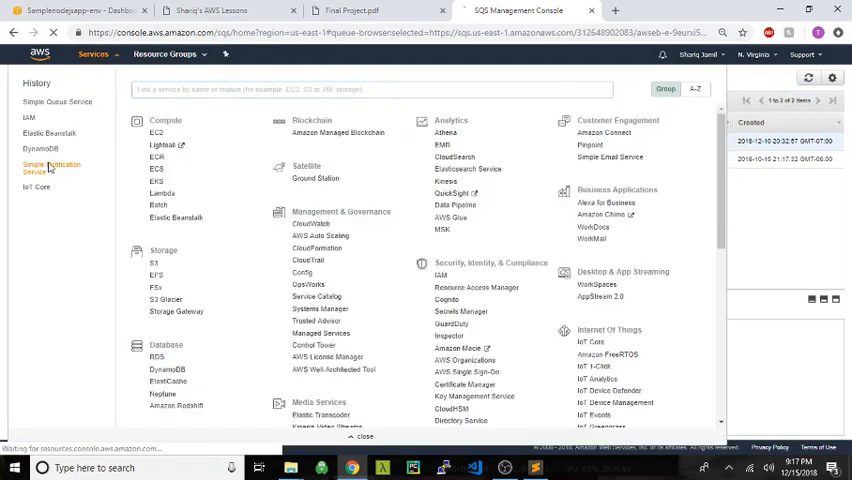
click(52, 168)
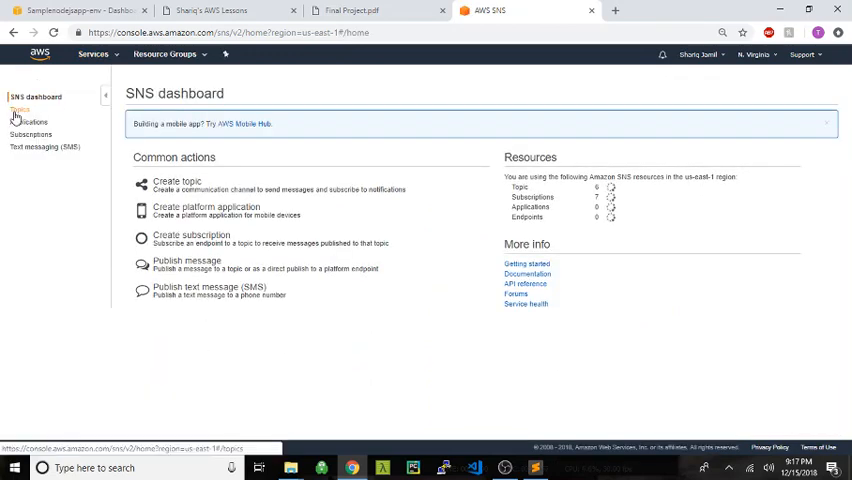
click(20, 108)
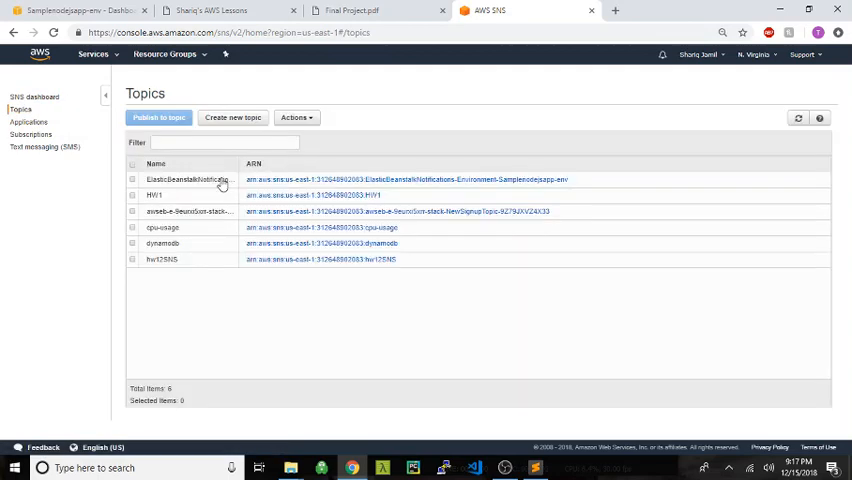
mouse_move(208, 202)
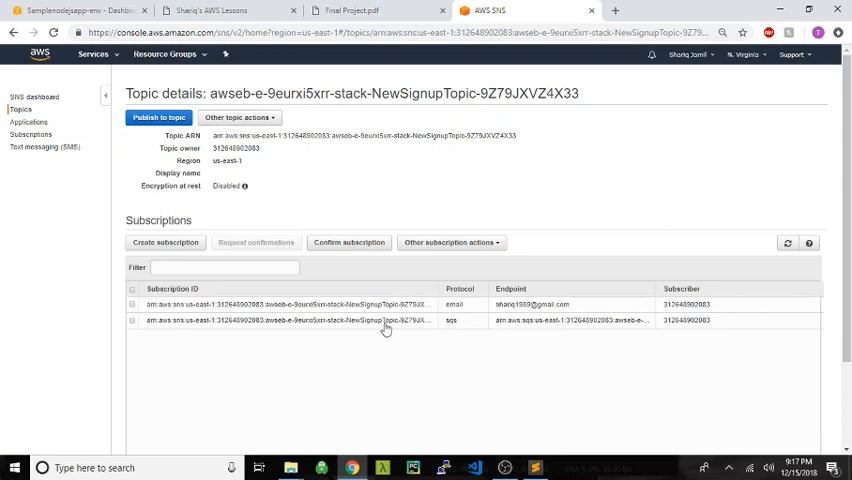
mouse_move(376, 308)
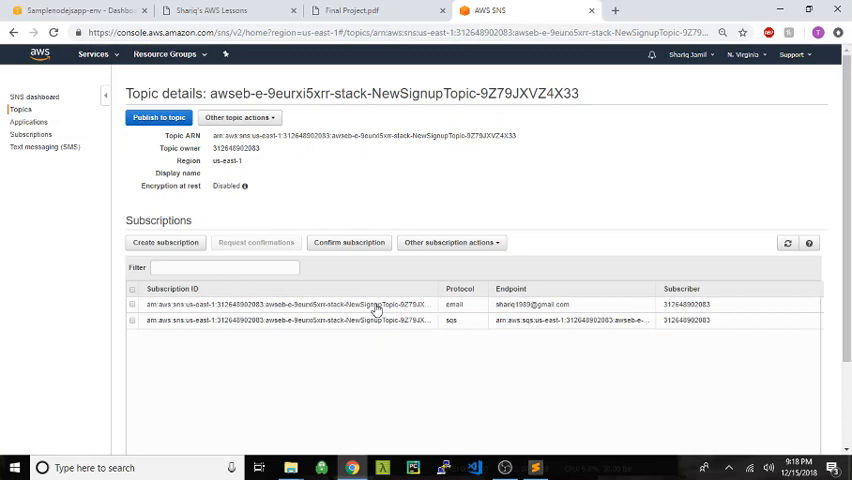
mouse_move(388, 340)
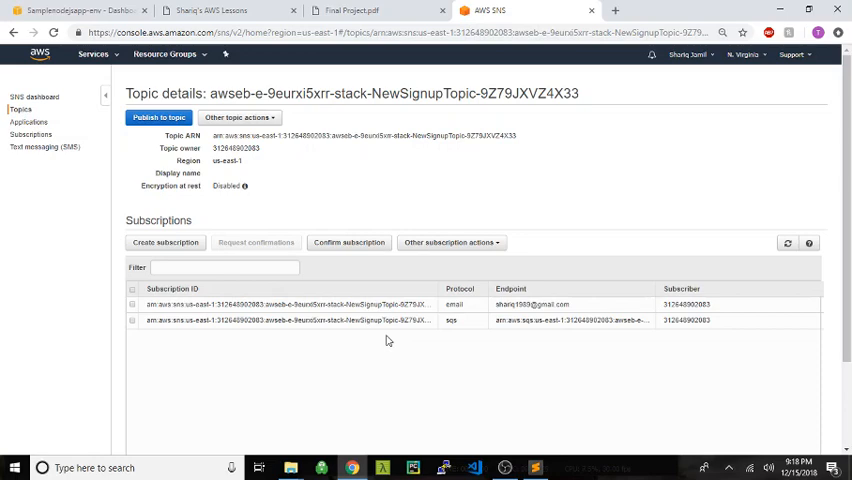
mouse_move(364, 122)
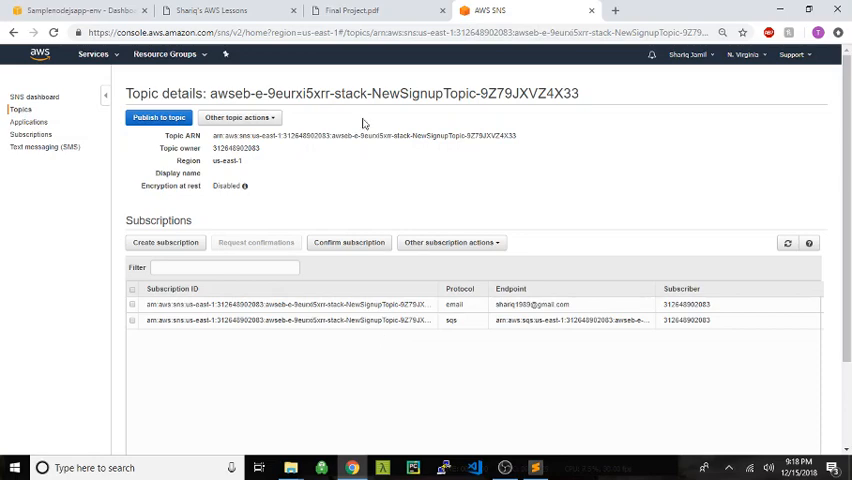
Check the Test the Application section in Final Project.pdf, then return to the sign-up app
click(350, 10)
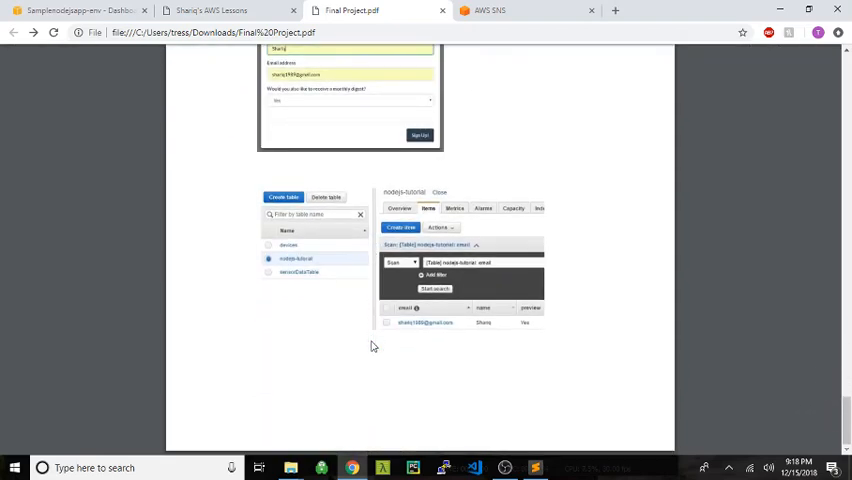
scroll(up, 3)
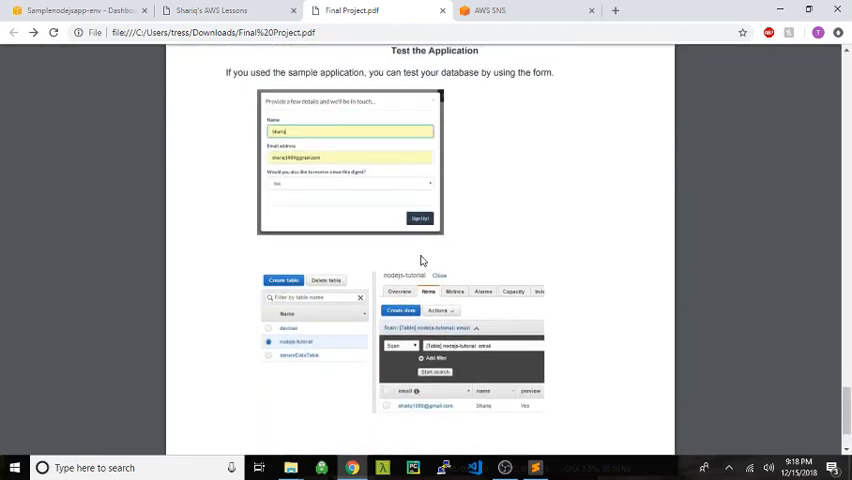
mouse_move(550, 8)
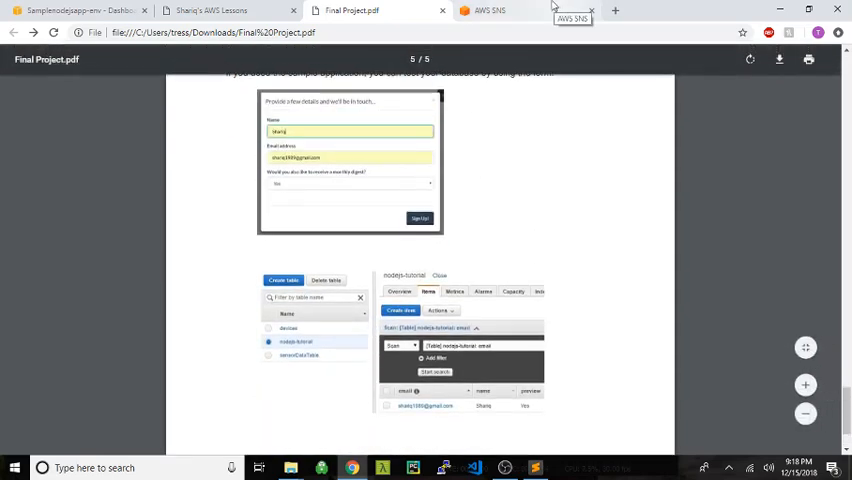
click(210, 12)
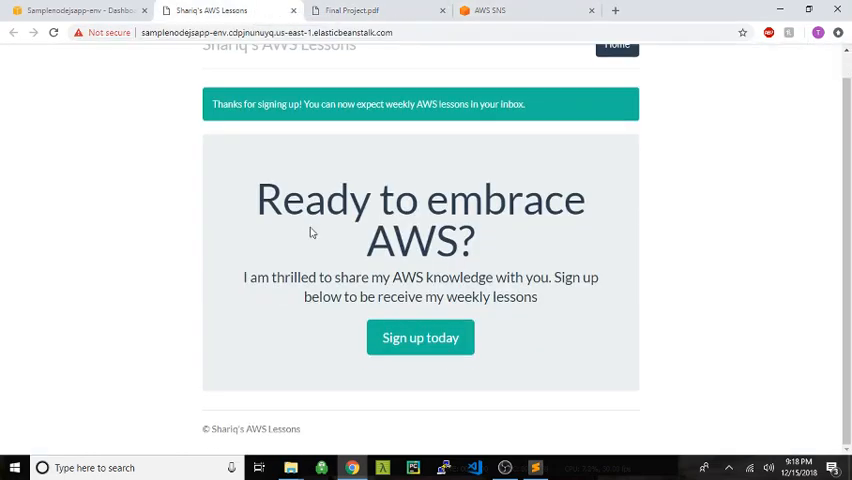